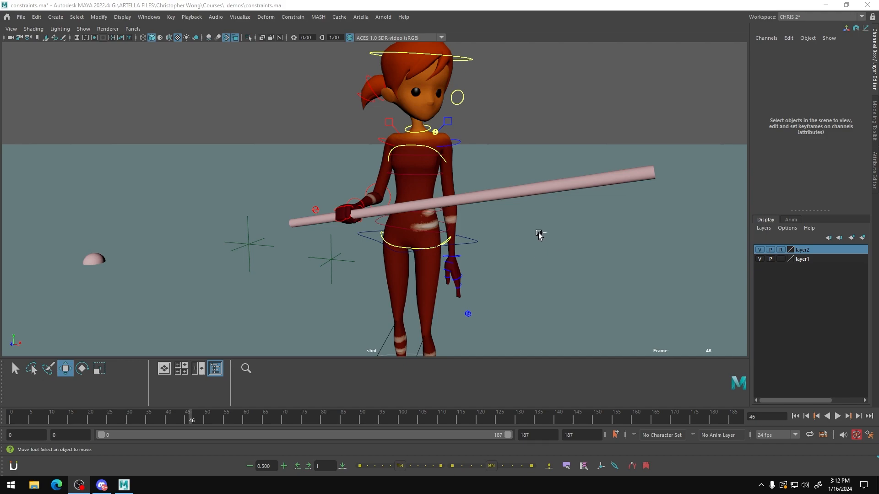
mouse_move(557, 240)
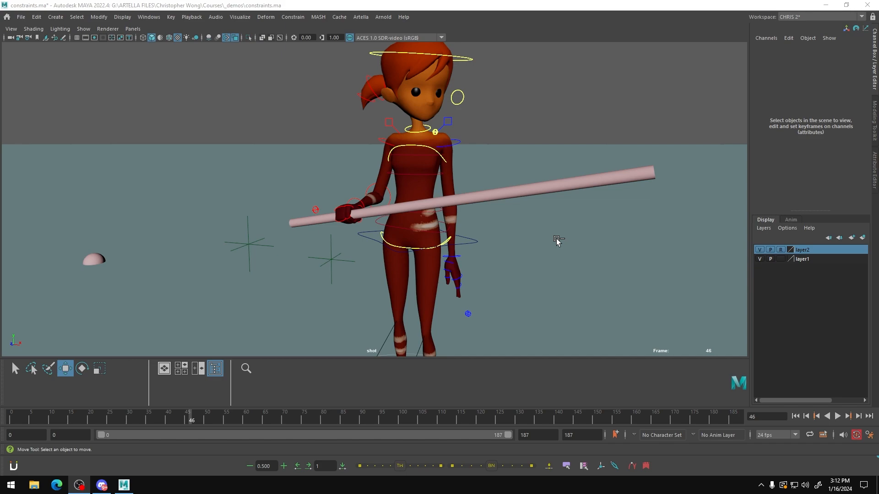
mouse_move(570, 226)
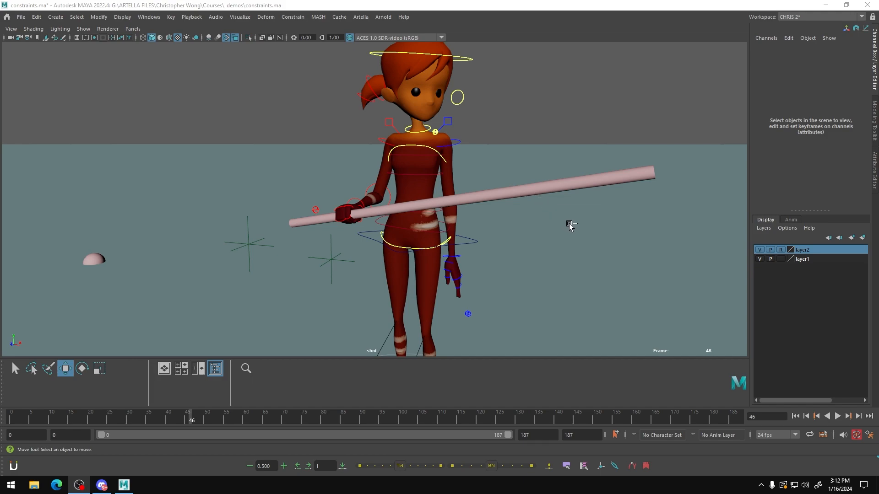
mouse_move(411, 184)
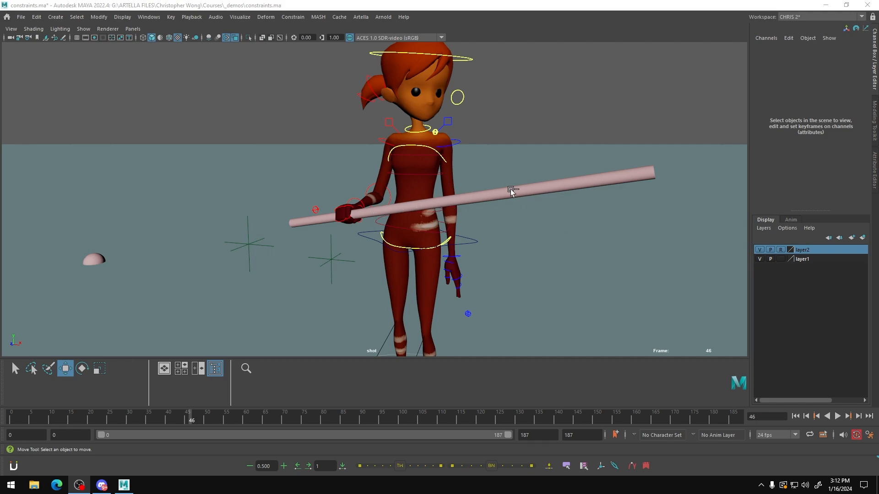
mouse_move(458, 219)
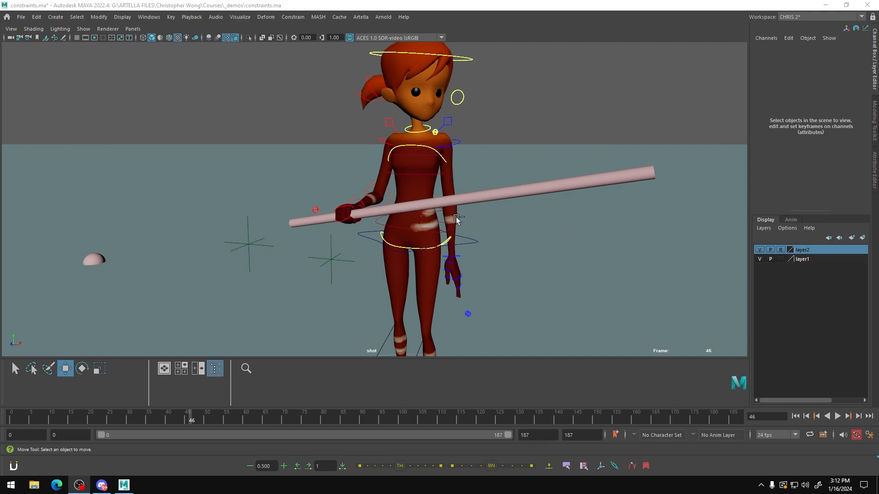
mouse_move(241, 245)
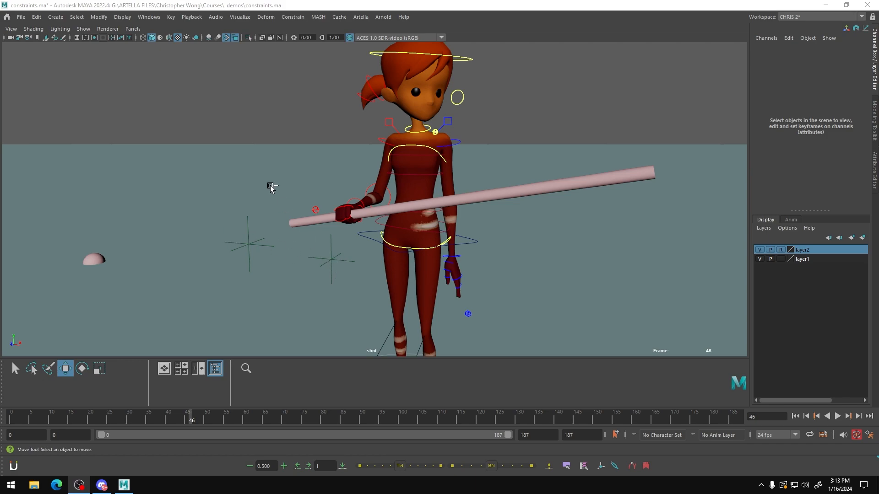
mouse_move(354, 304)
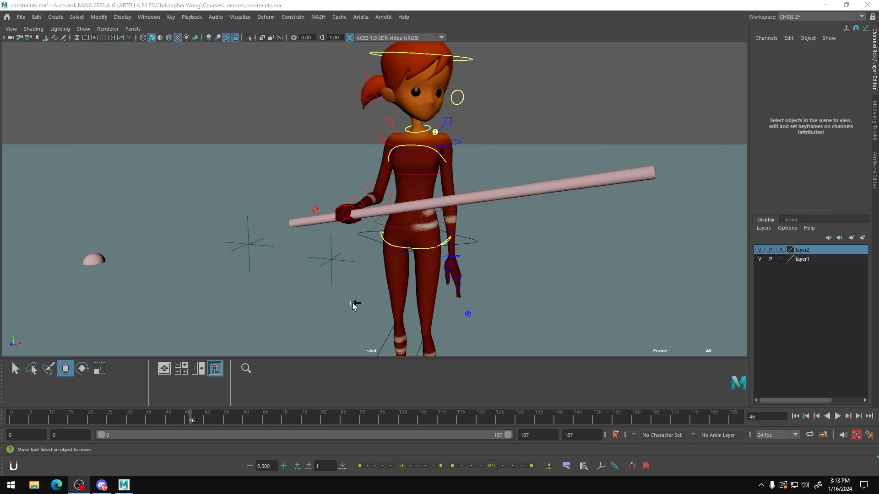
mouse_move(303, 265)
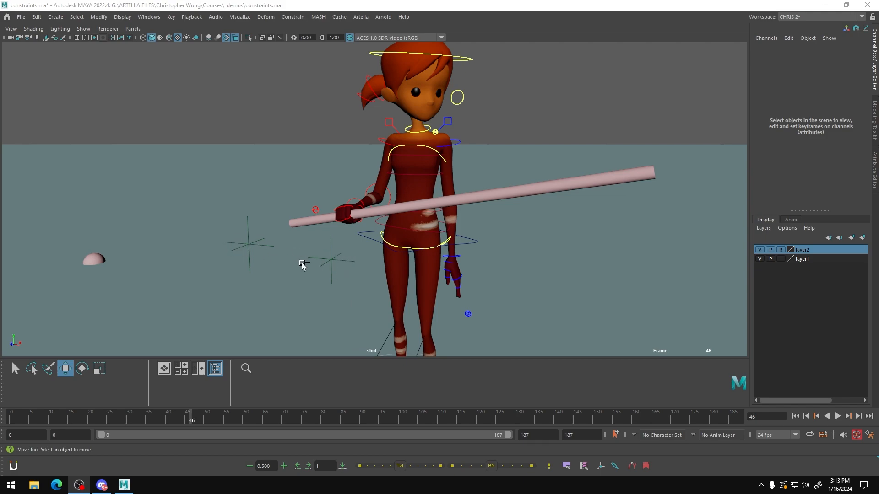
mouse_move(273, 233)
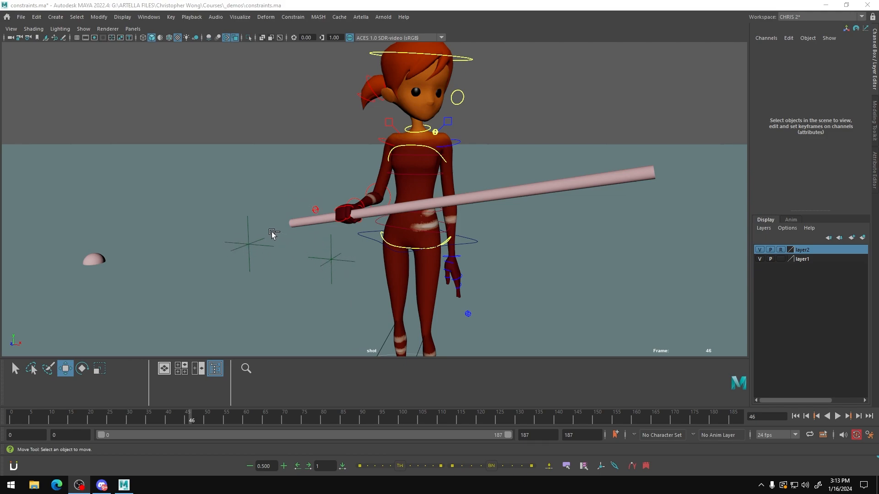
mouse_move(267, 227)
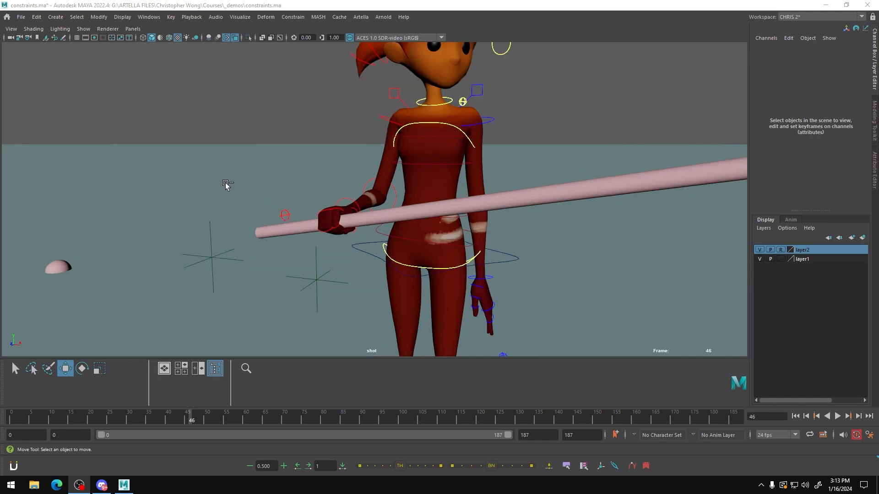
mouse_move(265, 274)
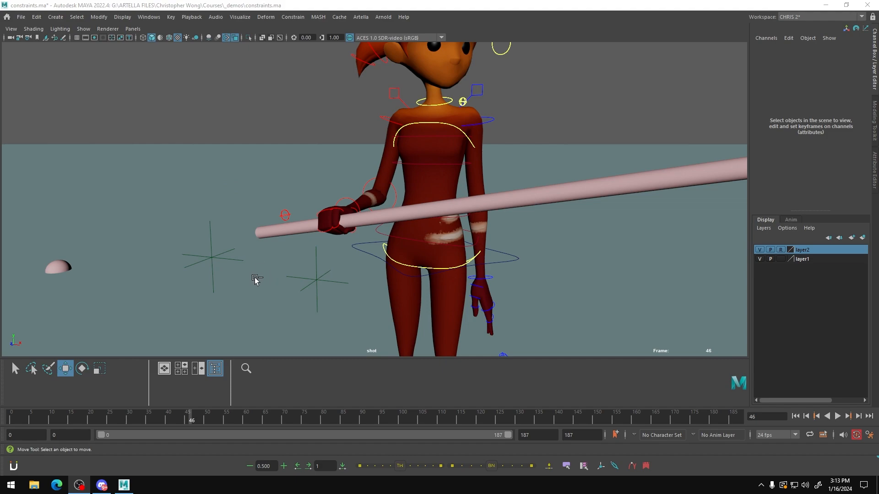
mouse_move(260, 291)
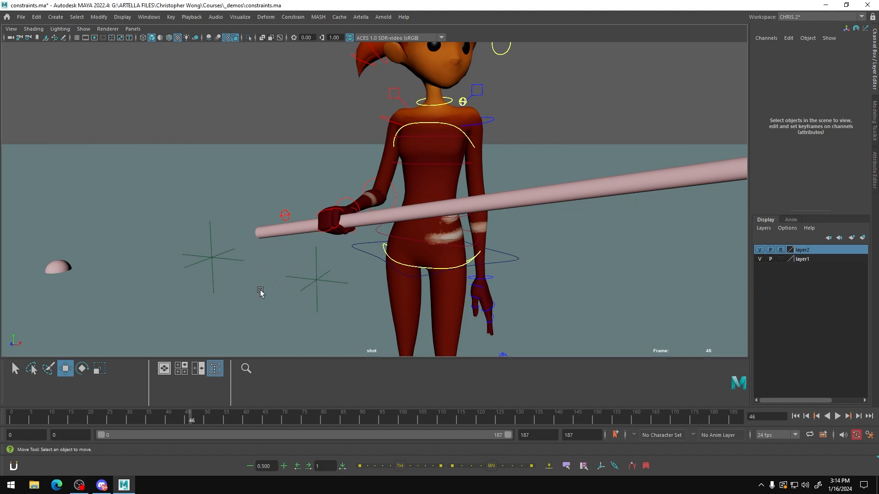
mouse_move(316, 282)
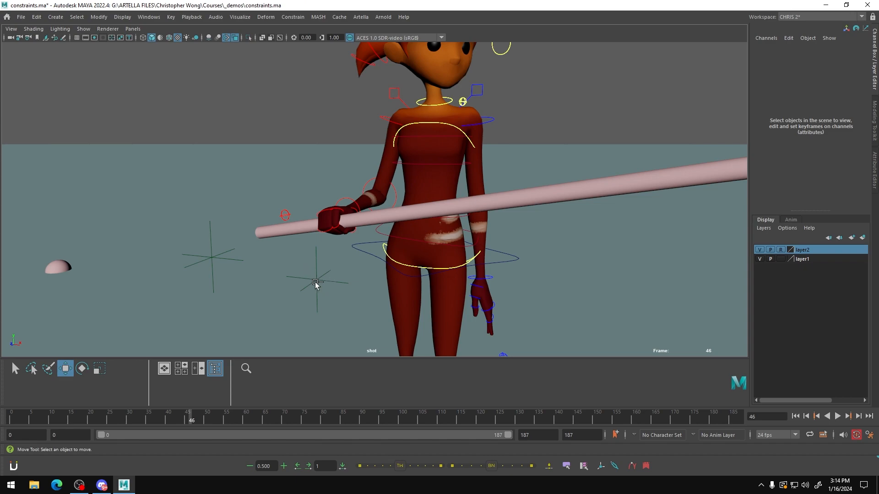
mouse_move(208, 281)
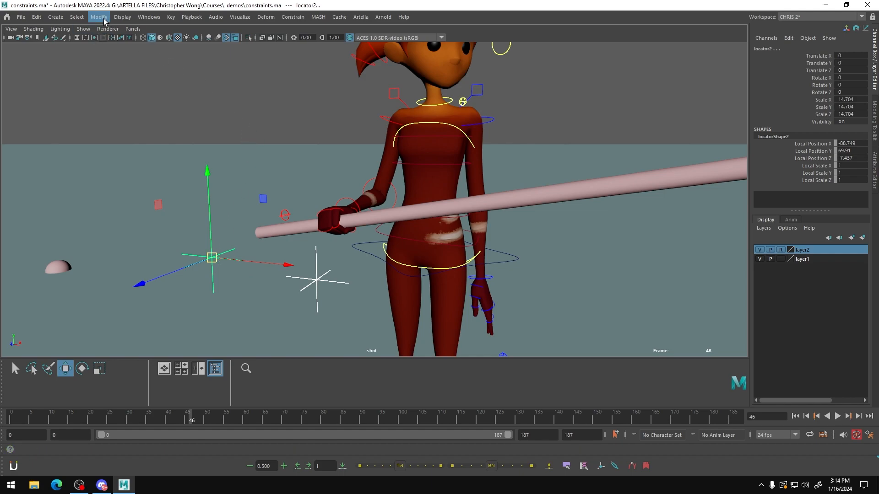
- Bring up the Match All Transforms options from Modify > Match Transformations for the two locators
left_click(98, 16)
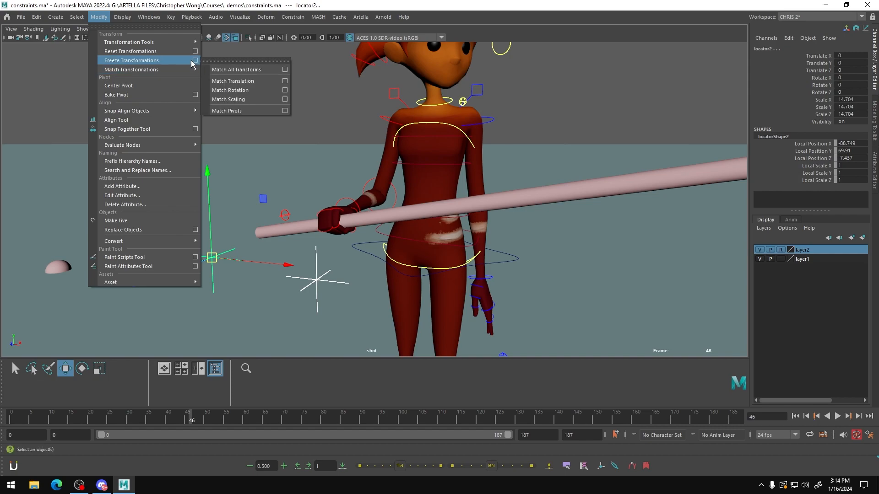
mouse_move(130, 69)
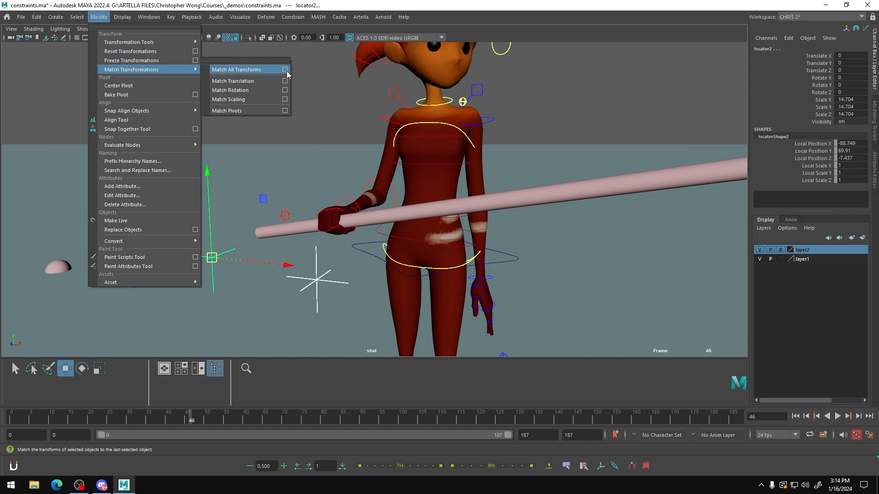
left_click(284, 69)
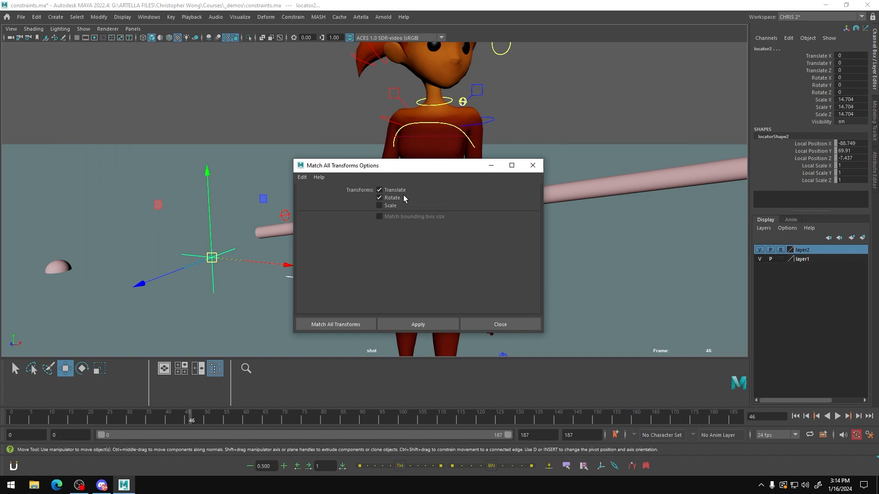
mouse_move(420, 201)
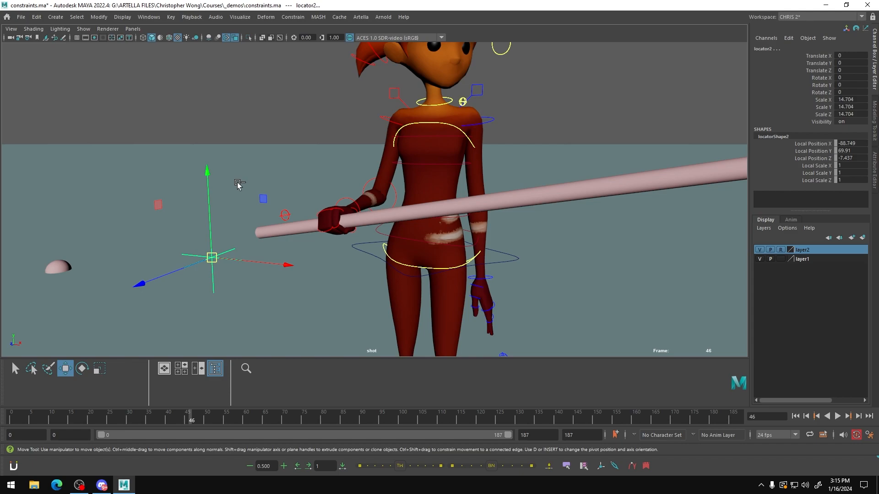
mouse_move(288, 170)
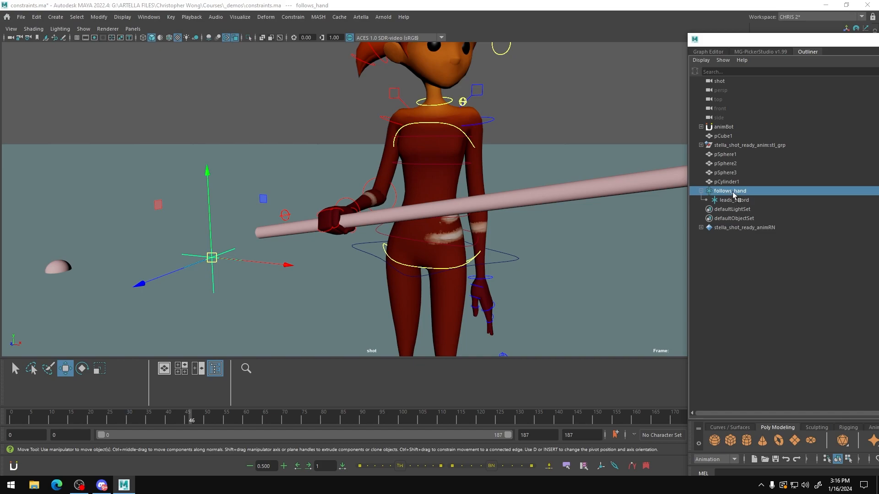
mouse_move(739, 196)
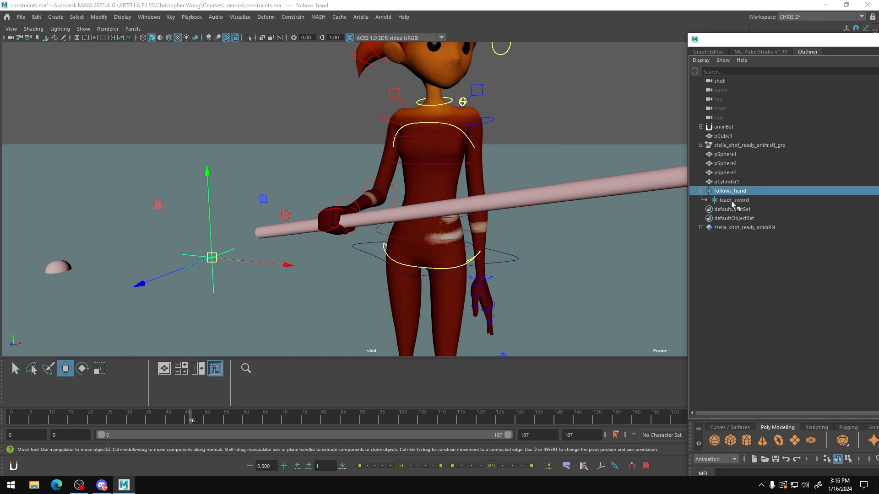
mouse_move(734, 203)
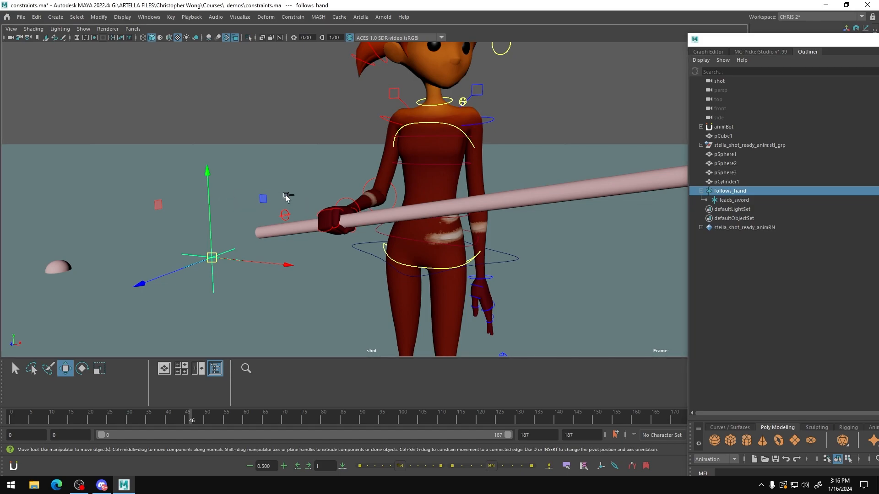
mouse_move(259, 175)
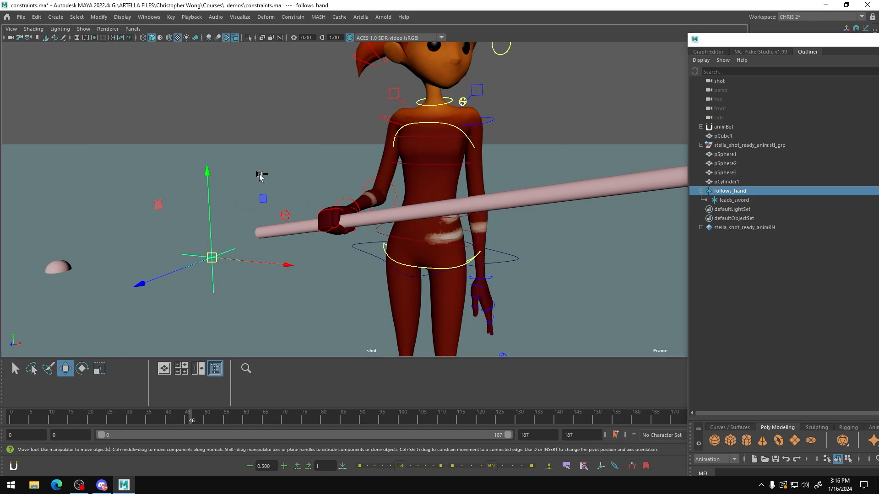
mouse_move(296, 177)
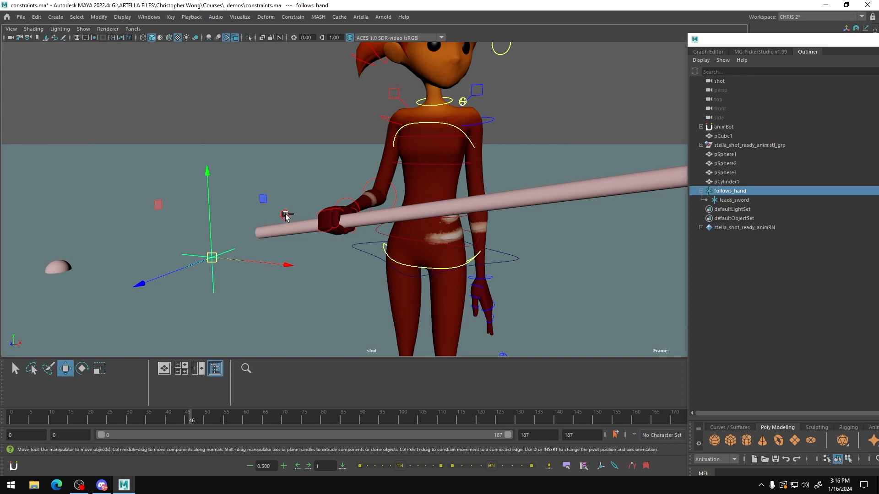
- Select the character's hand control in the viewport
left_click(285, 214)
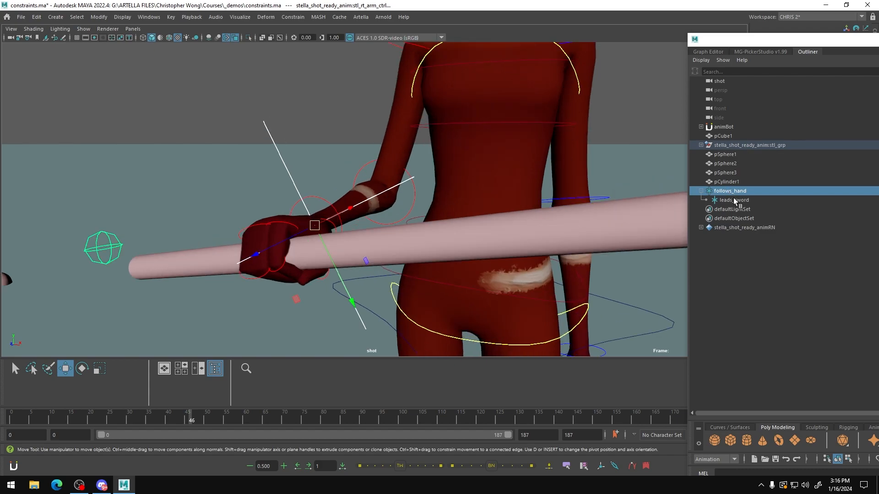
- Match all transforms between the leads_sword locator and the sword cylinder
left_click(733, 200)
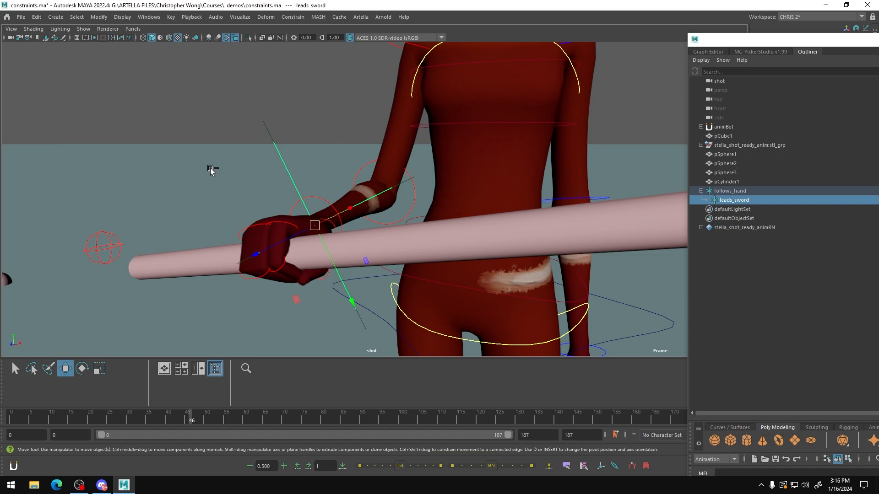
mouse_move(204, 171)
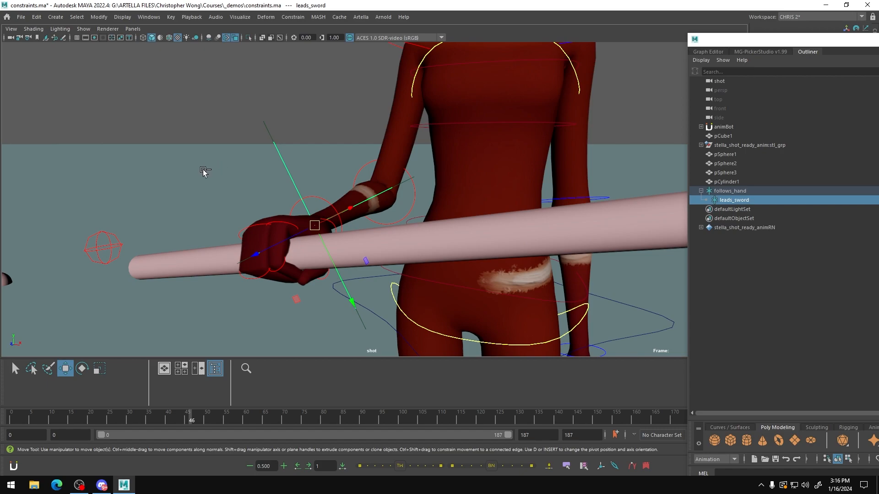
mouse_move(385, 247)
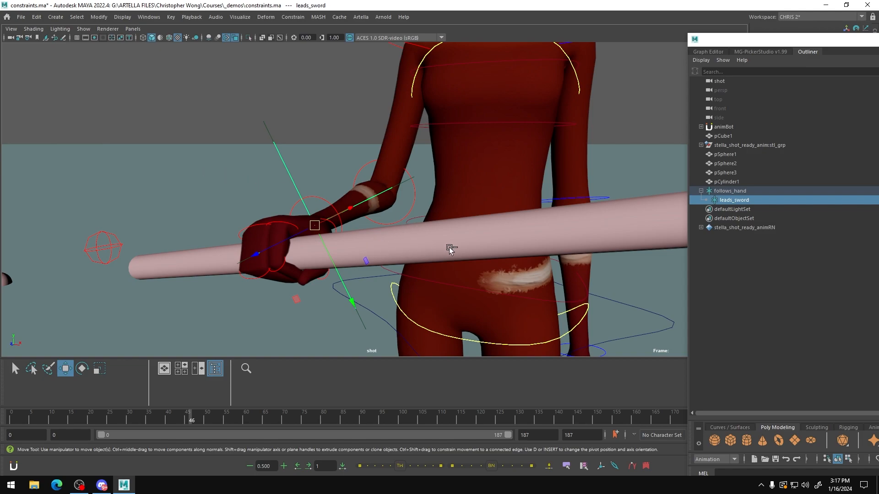
mouse_move(395, 248)
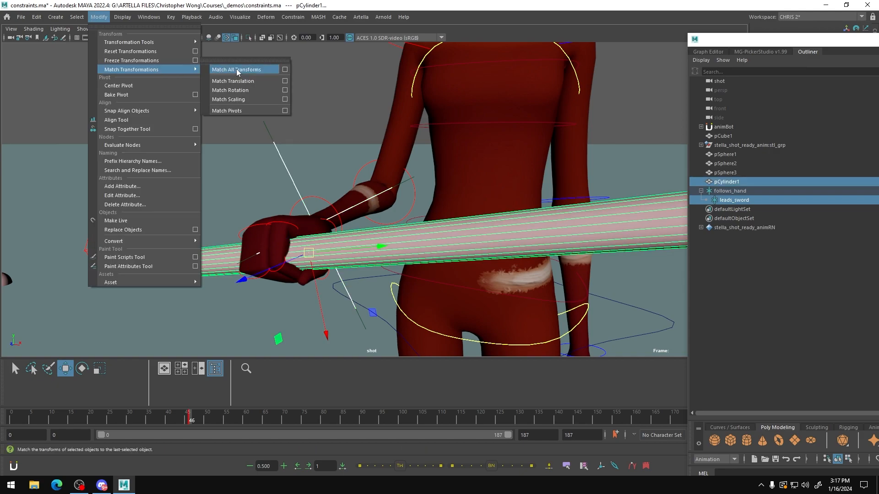
left_click(237, 70)
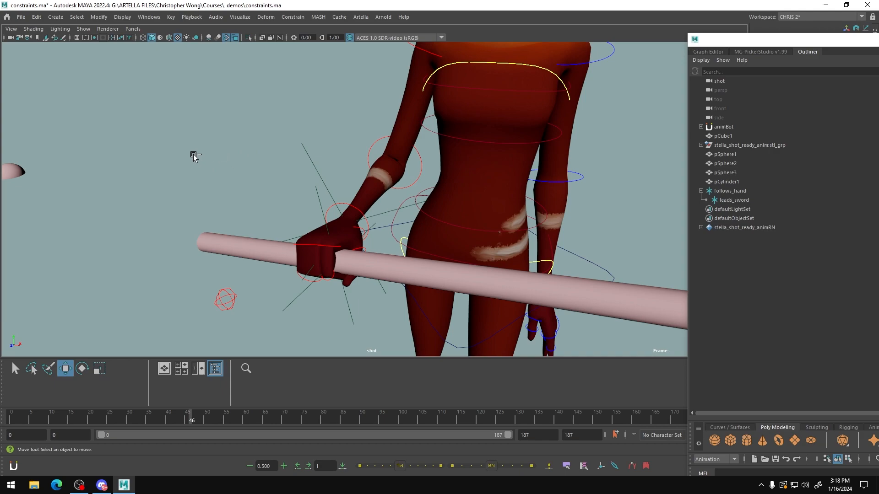
mouse_move(210, 149)
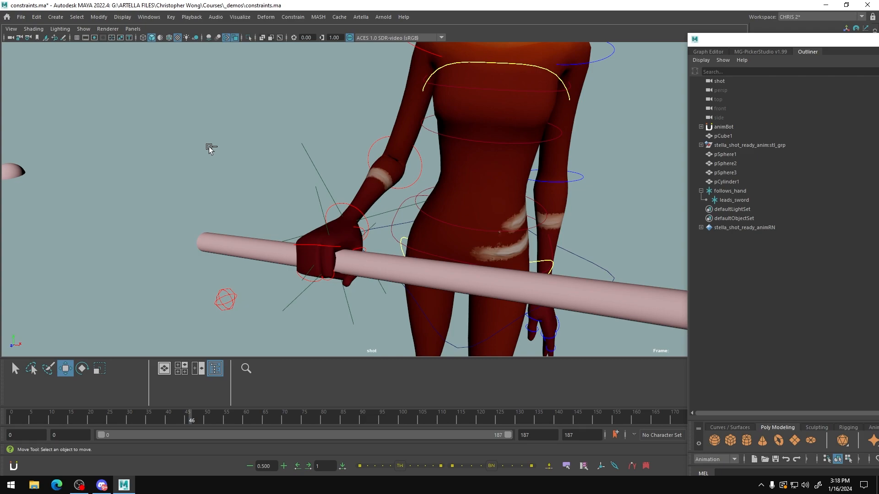
mouse_move(249, 296)
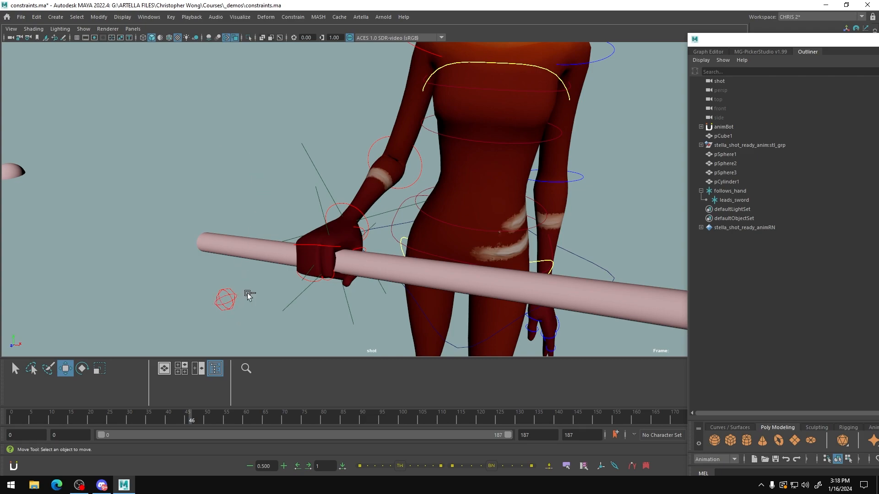
- With the wrist control and follows_hand selected, bring up the Parent constraint options
left_click(224, 299)
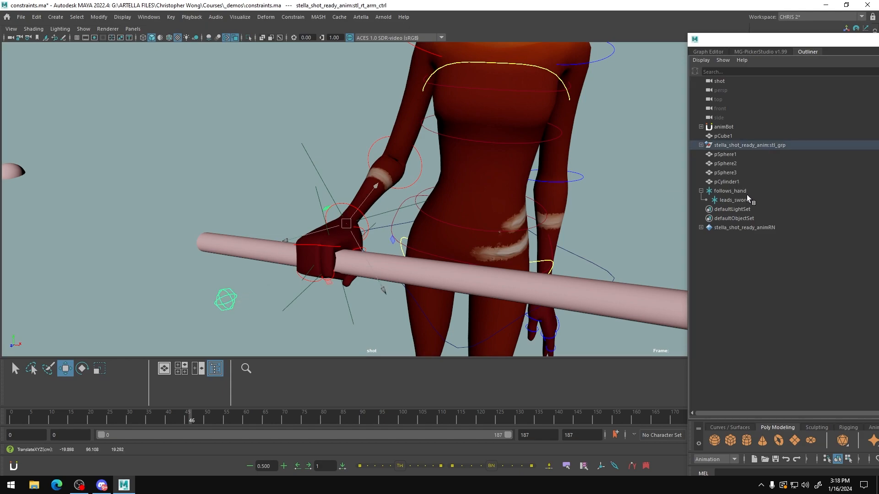
mouse_move(731, 195)
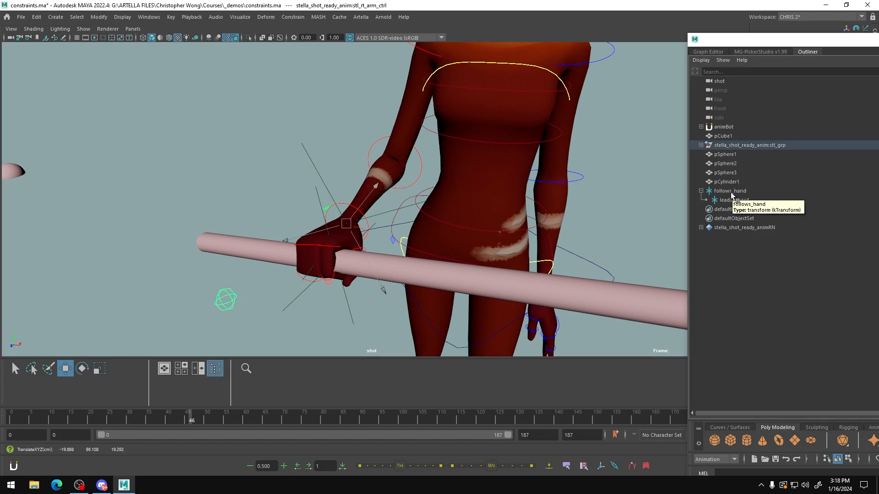
left_click(730, 191)
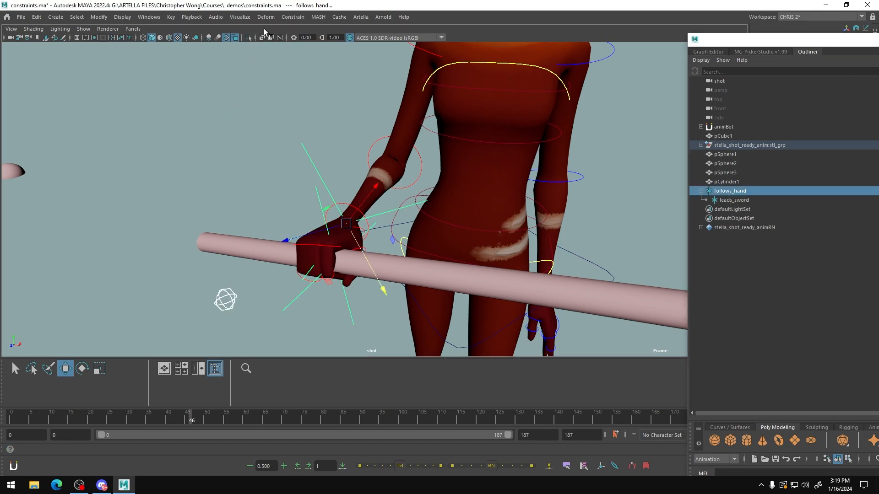
mouse_move(292, 16)
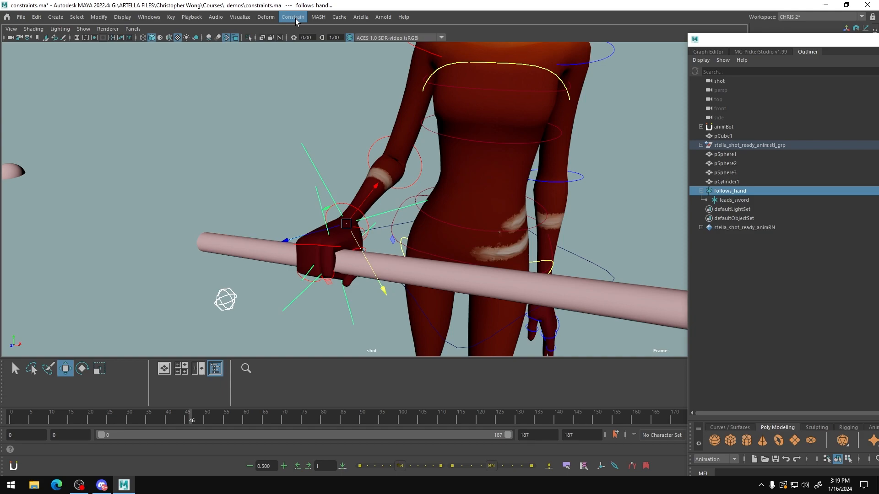
left_click(292, 16)
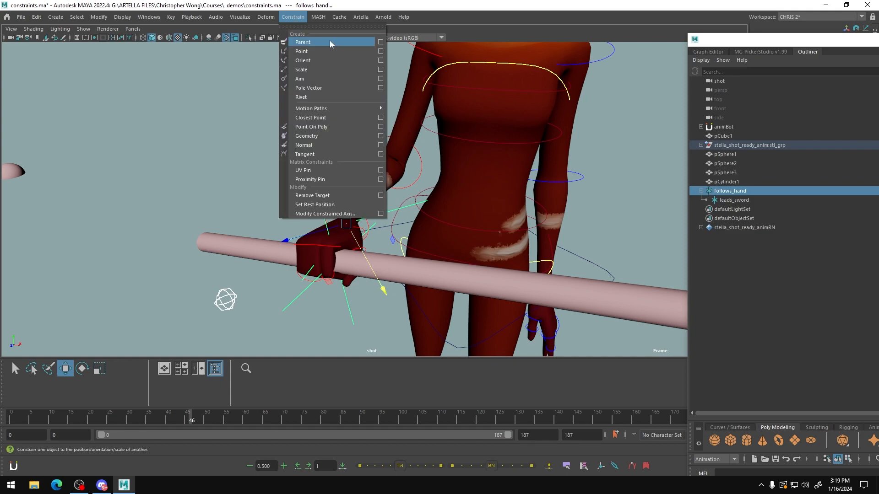
left_click(380, 41)
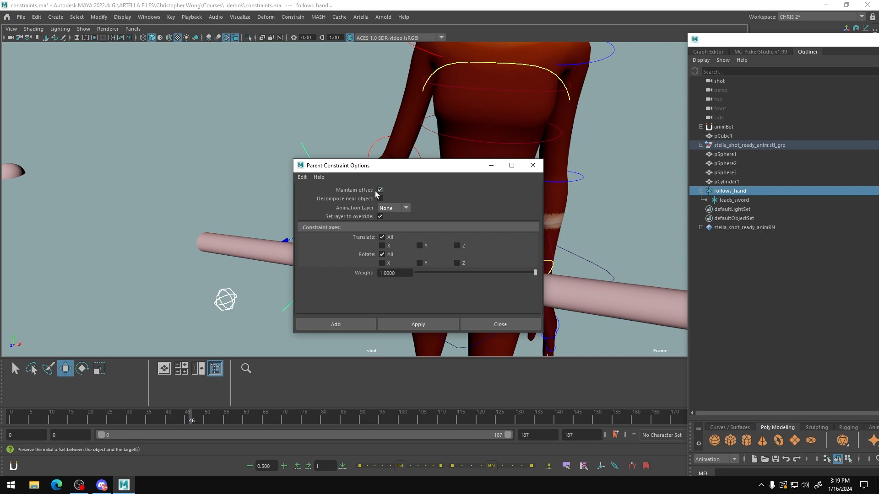
mouse_move(425, 192)
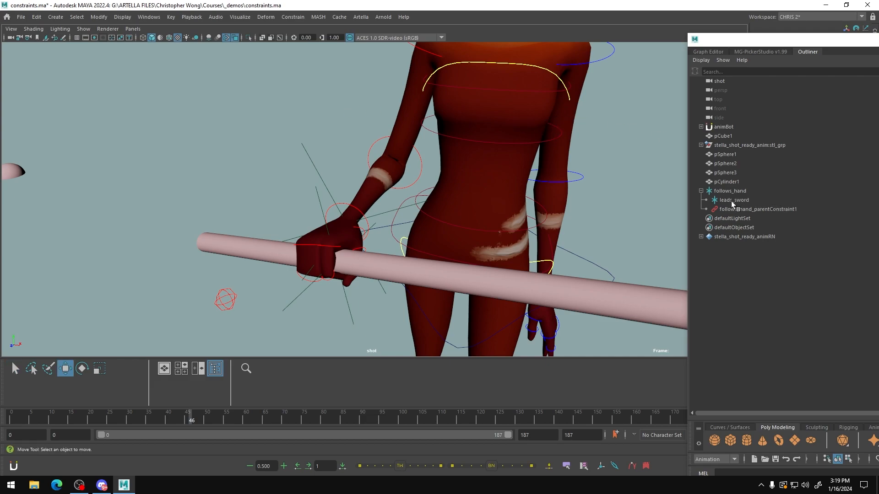
left_click(733, 201)
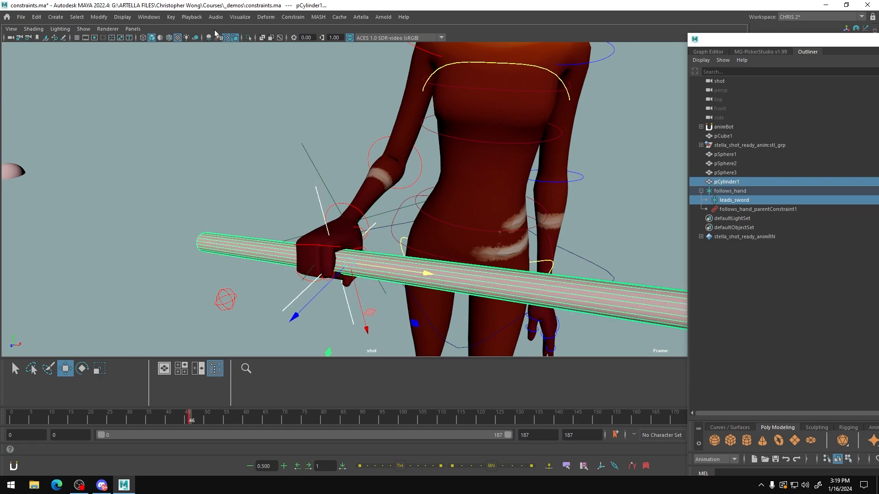
mouse_move(293, 17)
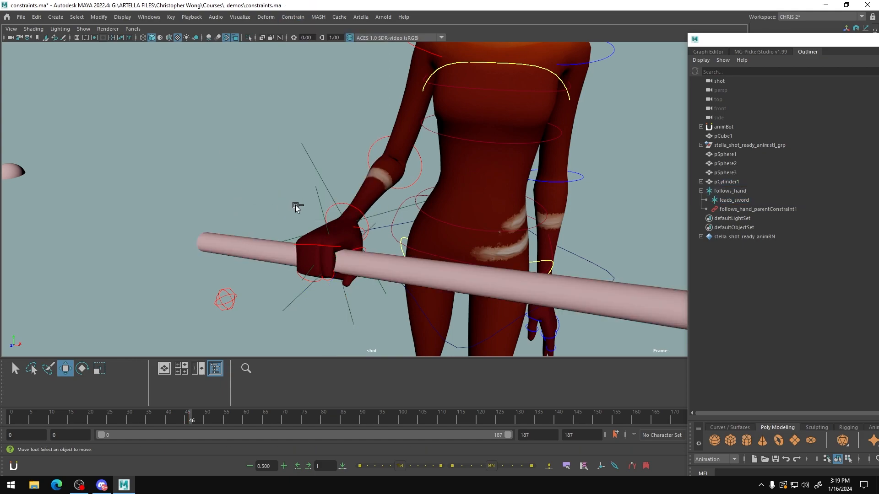
mouse_move(348, 206)
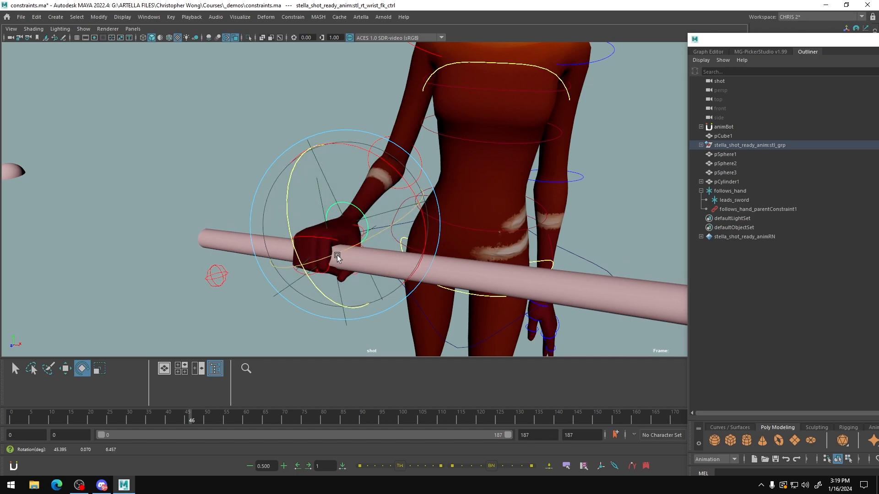
- Rotate the wrist control so the sword follows along
left_click_drag(336, 258, 396, 232)
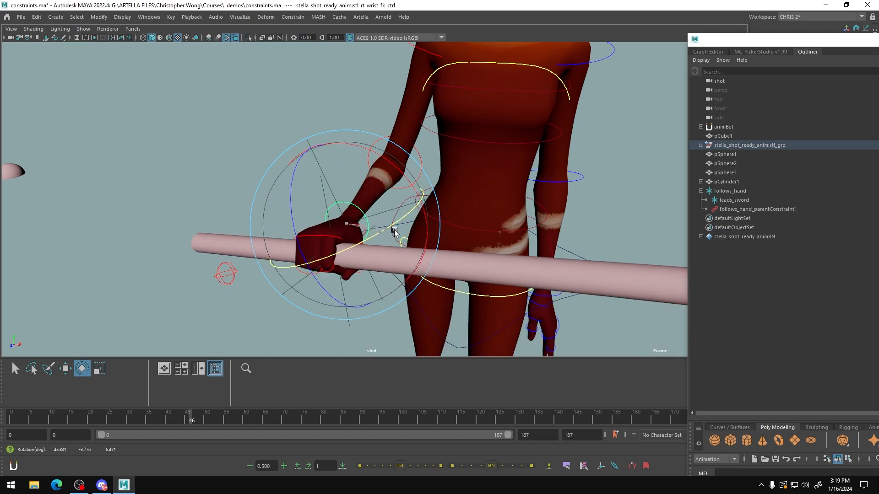
left_click_drag(394, 230, 350, 248)
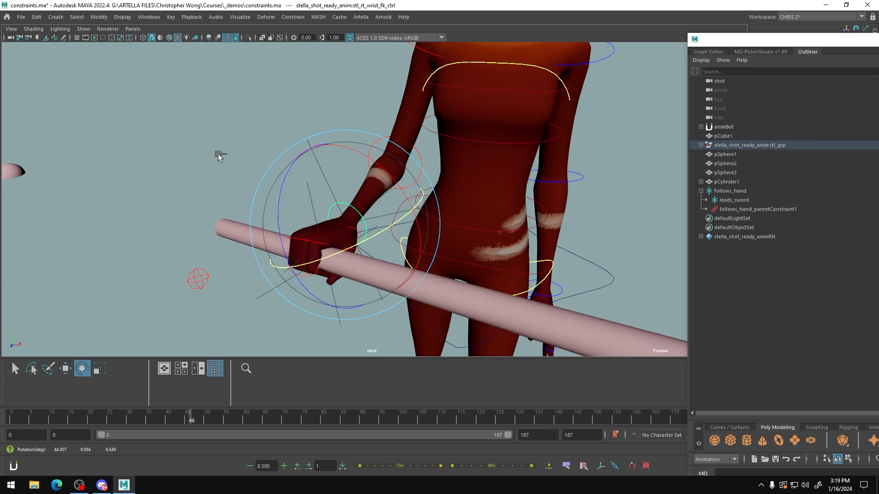
- Rotate leads_sword to tilt the sword downward, then rotate the wrist again carrying the tilted sword
left_click(733, 201)
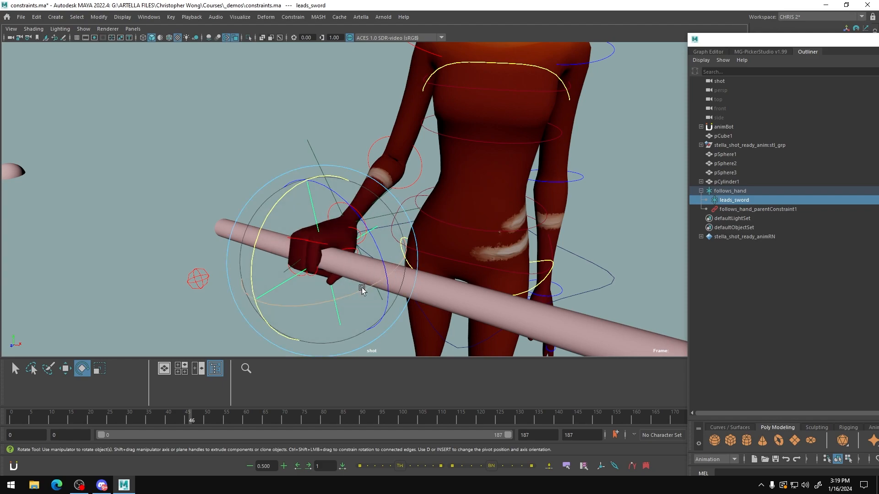
left_click_drag(362, 290, 330, 295)
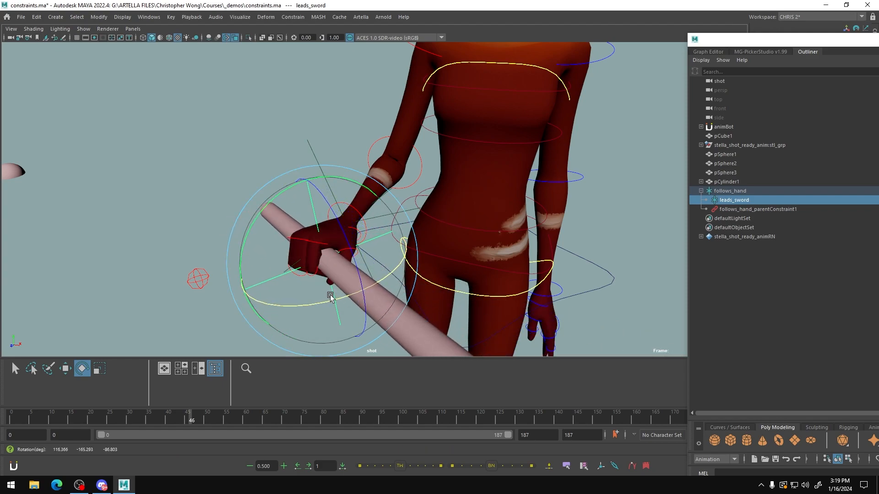
left_click_drag(329, 296, 336, 269)
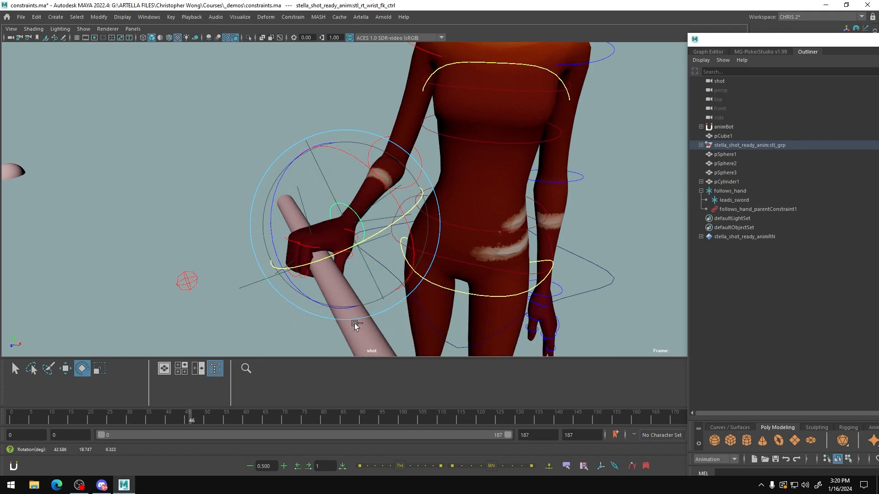
left_click_drag(354, 325, 352, 229)
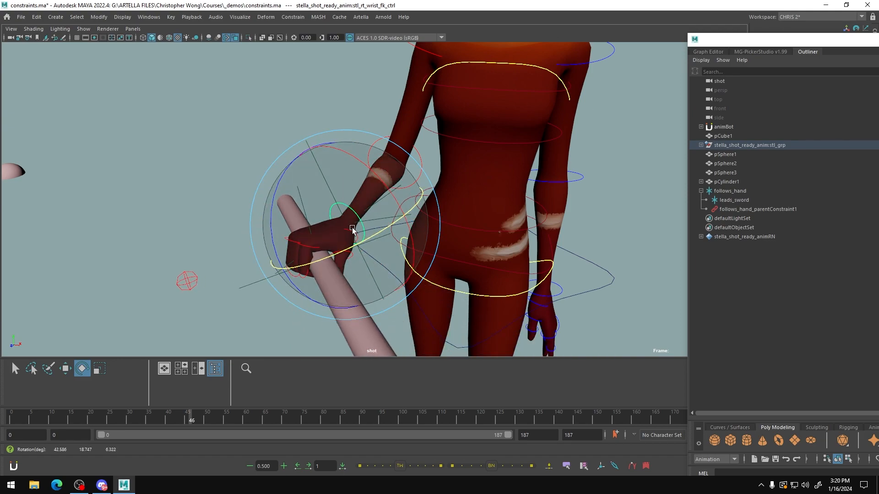
left_click_drag(353, 230, 331, 218)
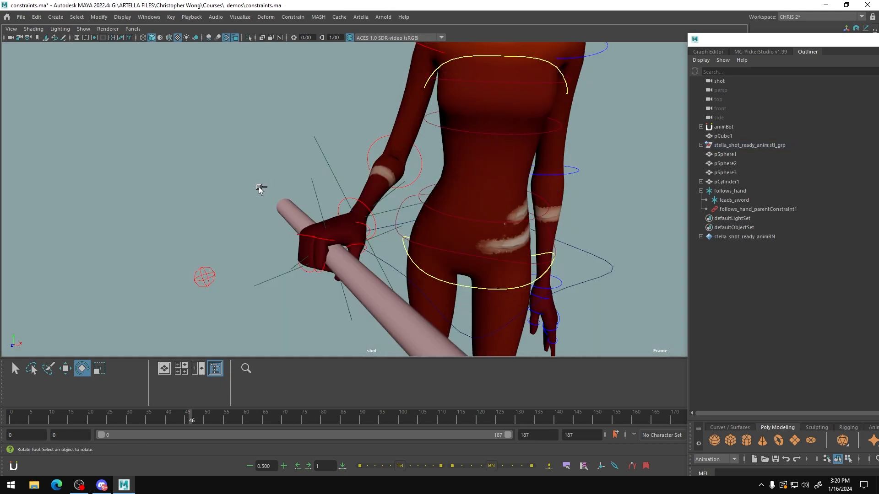
mouse_move(242, 184)
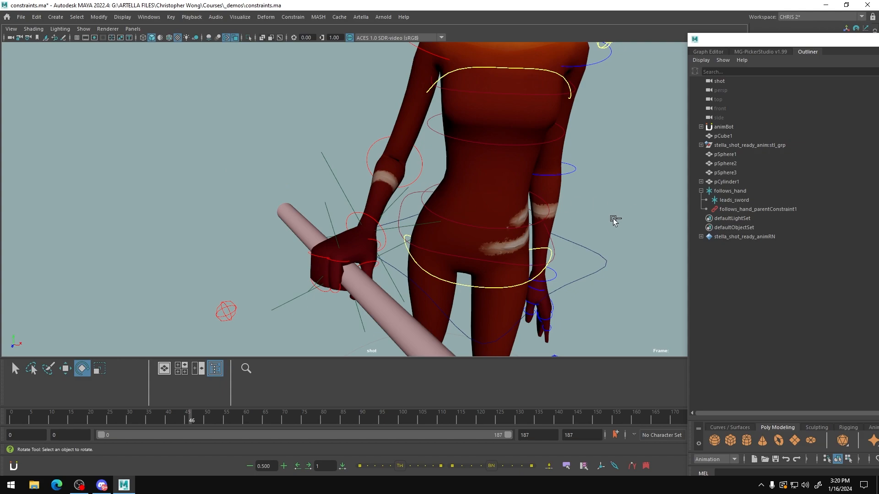
mouse_move(626, 214)
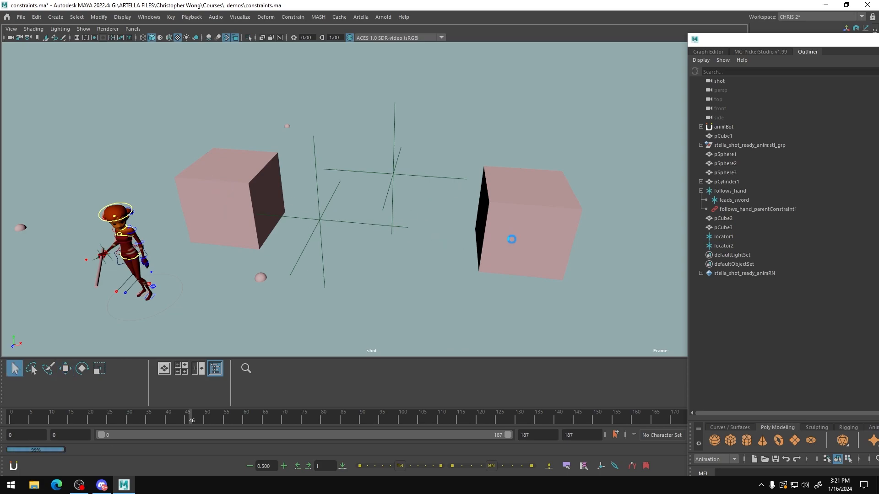
left_click(65, 368)
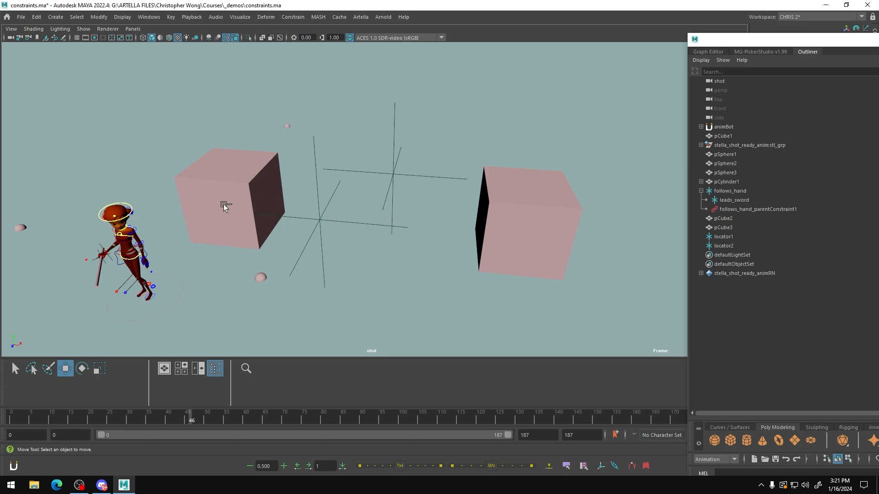
mouse_move(223, 211)
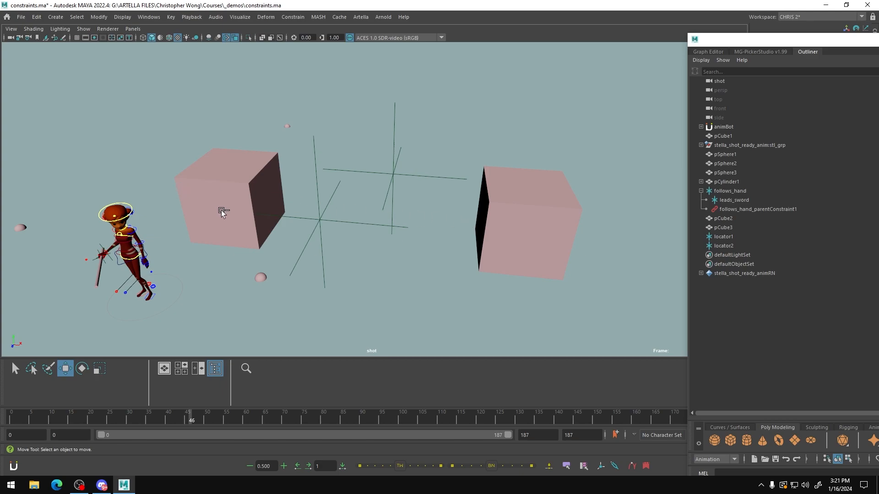
left_click(227, 202)
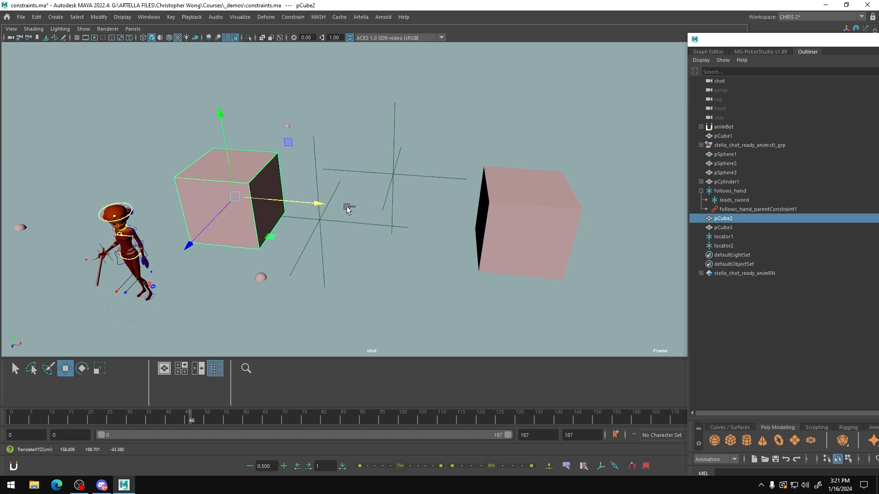
mouse_move(374, 213)
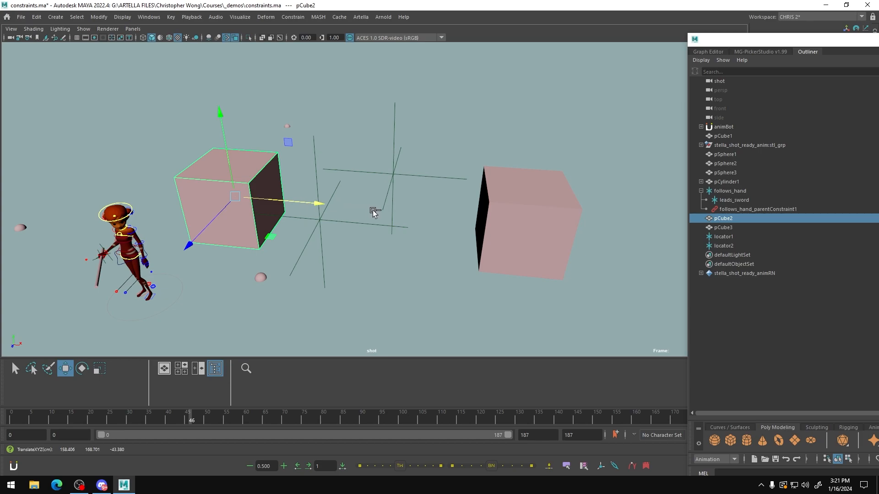
mouse_move(414, 161)
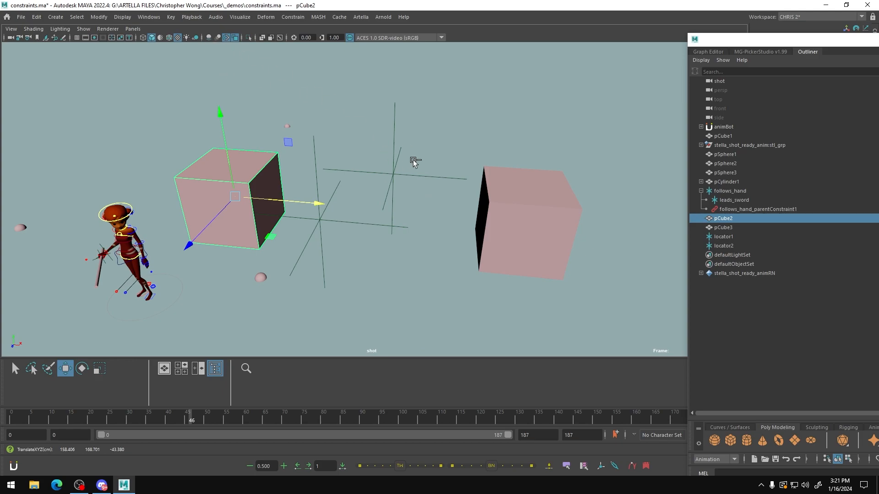
mouse_move(232, 182)
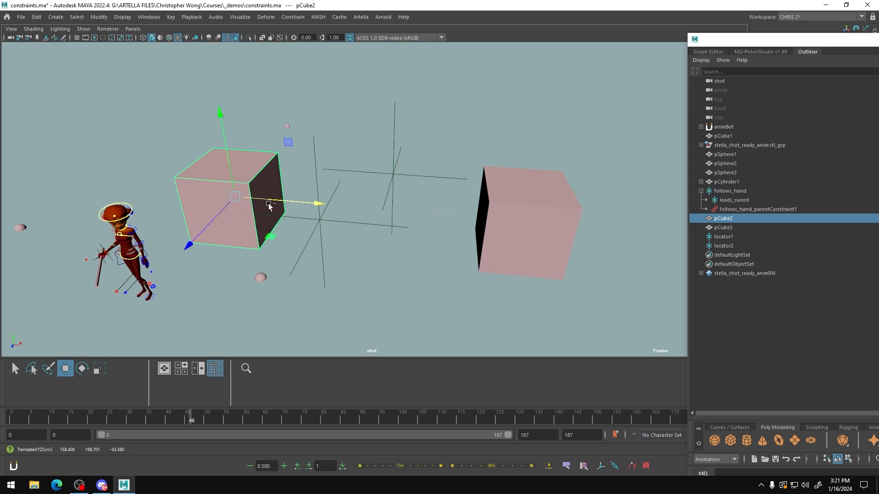
mouse_move(527, 227)
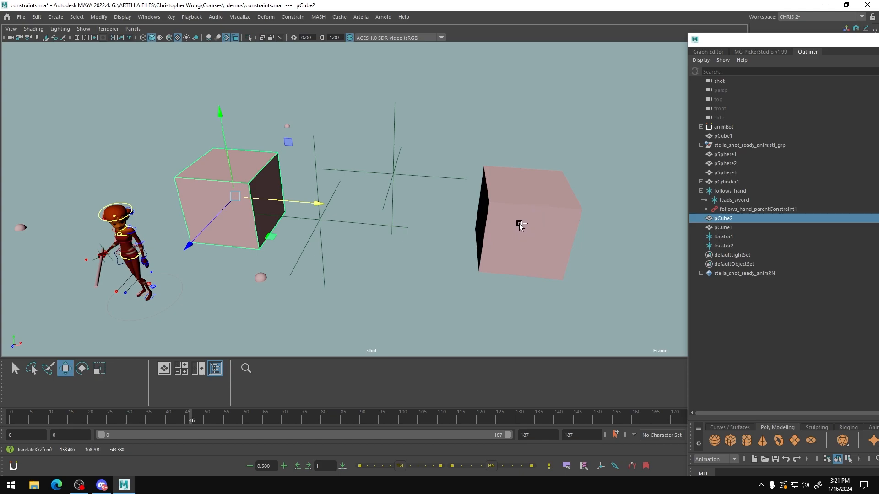
left_click(520, 224)
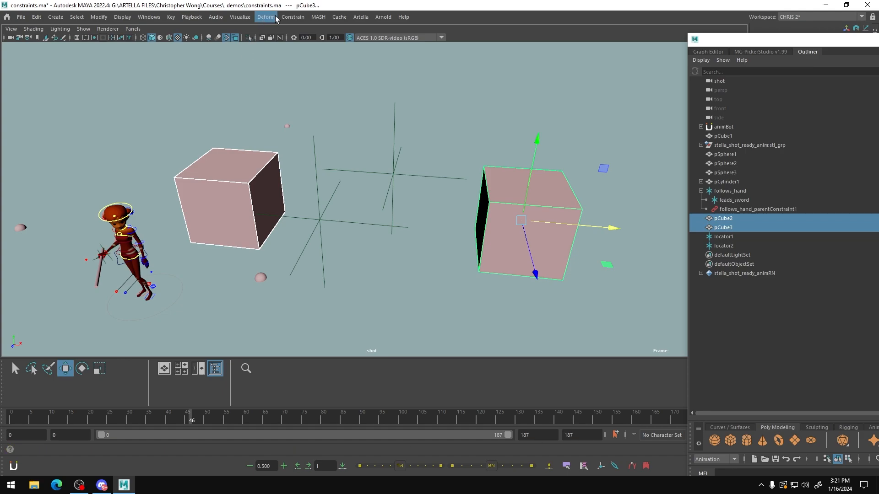
left_click(292, 17)
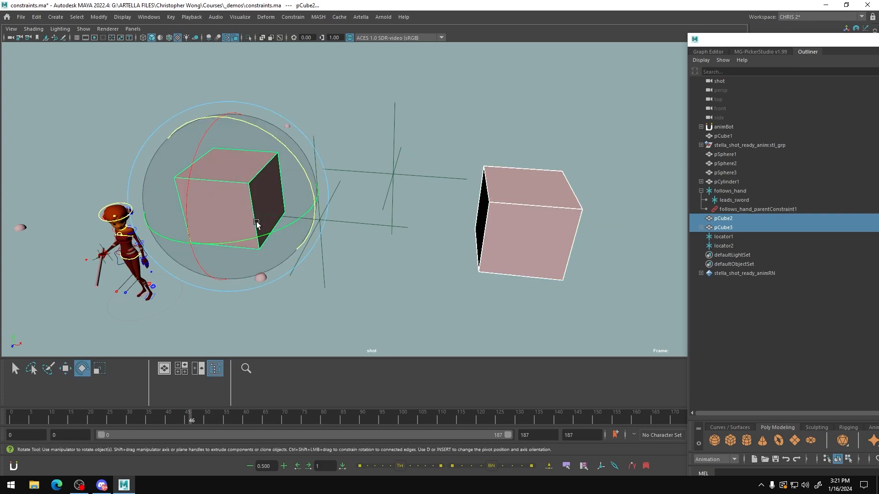
left_click_drag(258, 222, 261, 213)
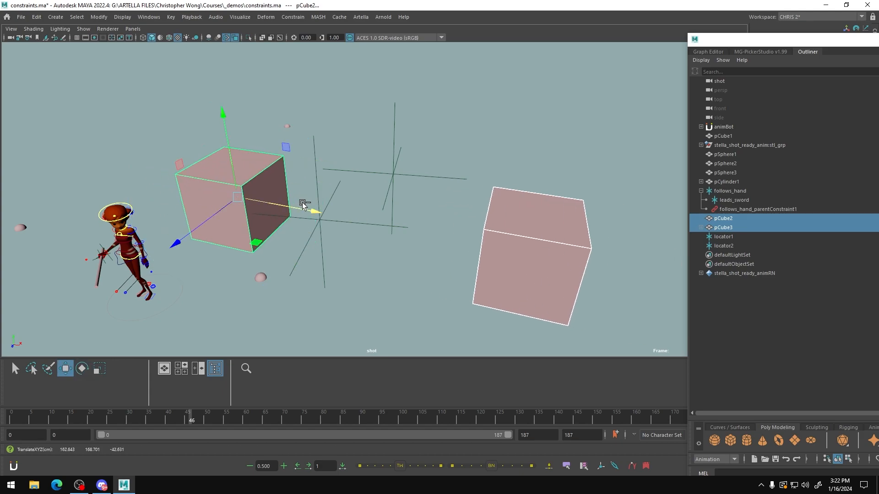
mouse_move(351, 198)
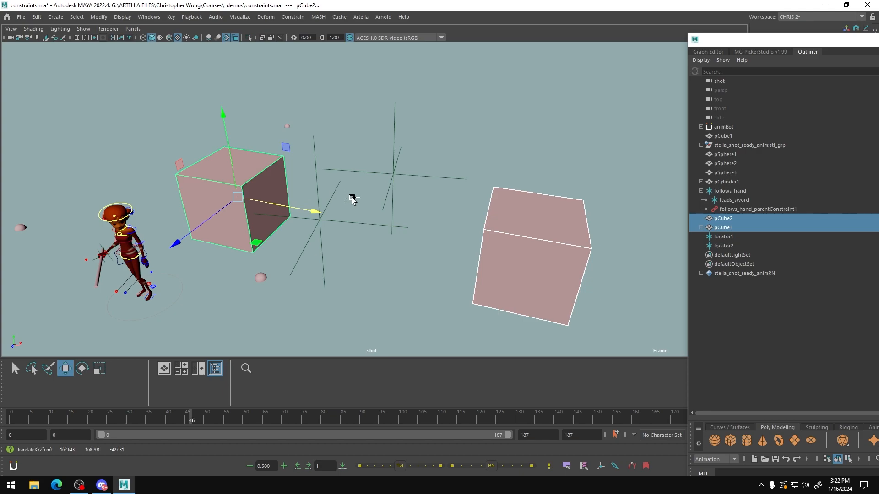
mouse_move(231, 180)
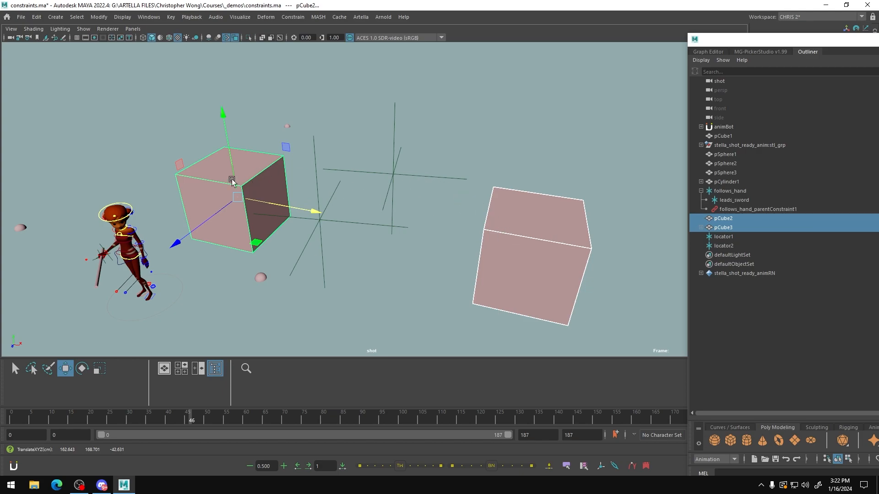
mouse_move(507, 235)
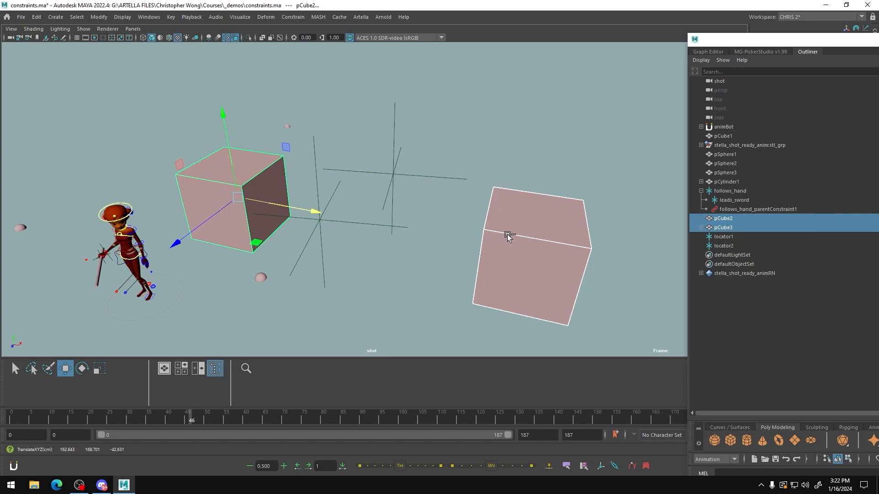
mouse_move(531, 246)
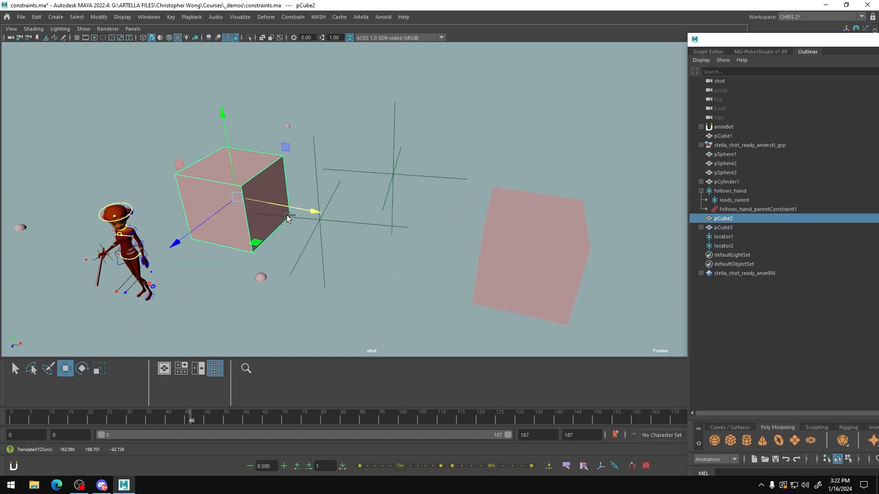
mouse_move(336, 261)
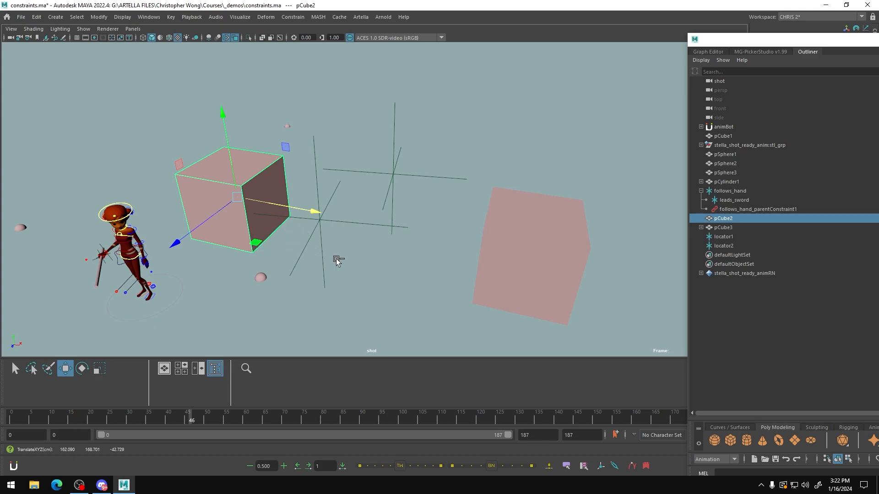
mouse_move(348, 256)
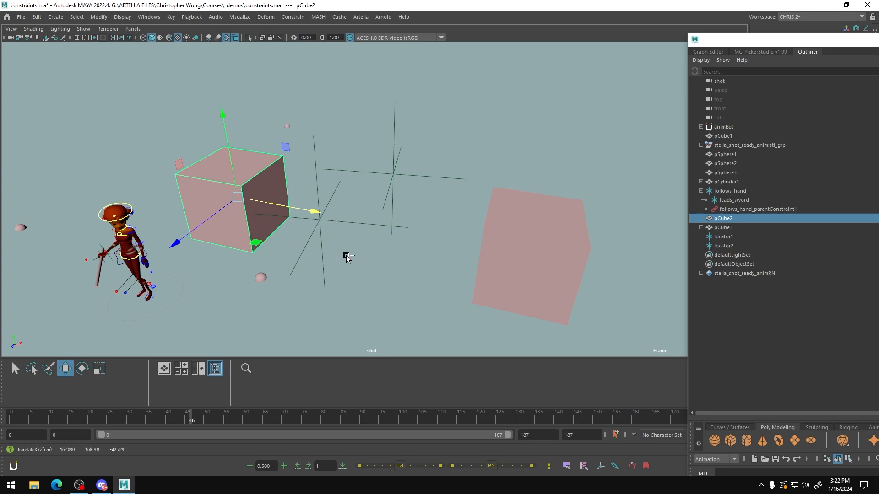
mouse_move(341, 249)
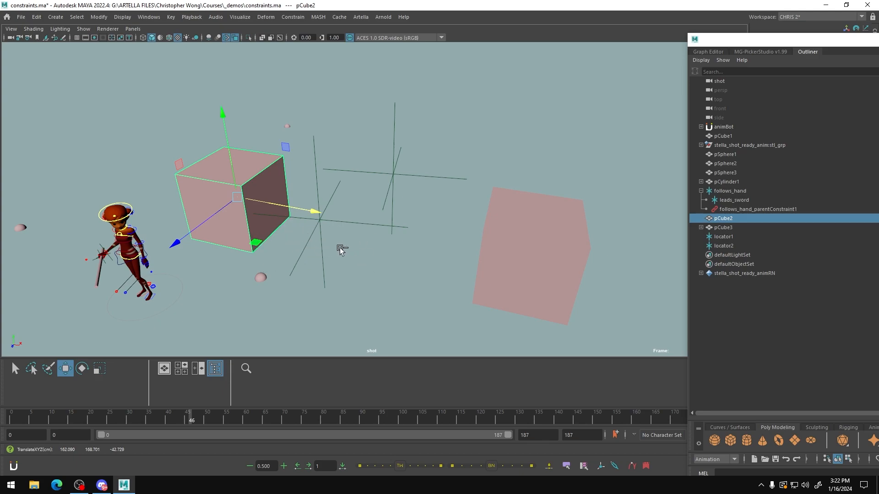
mouse_move(266, 255)
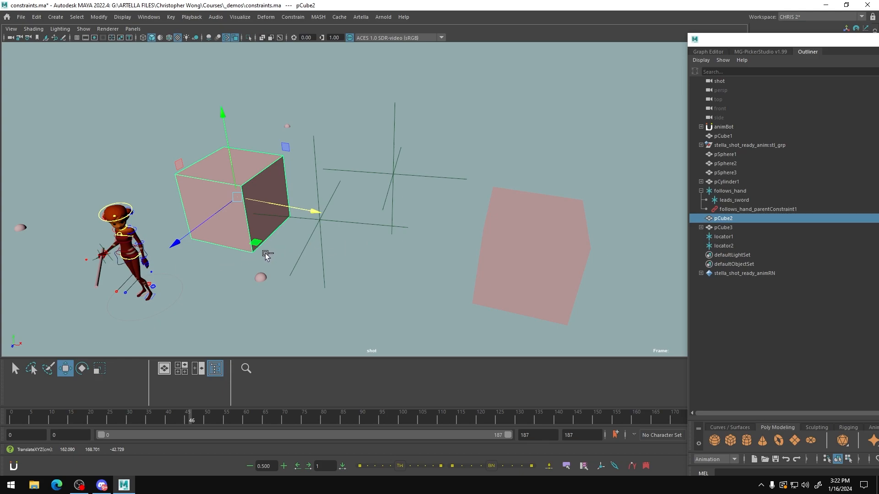
mouse_move(274, 250)
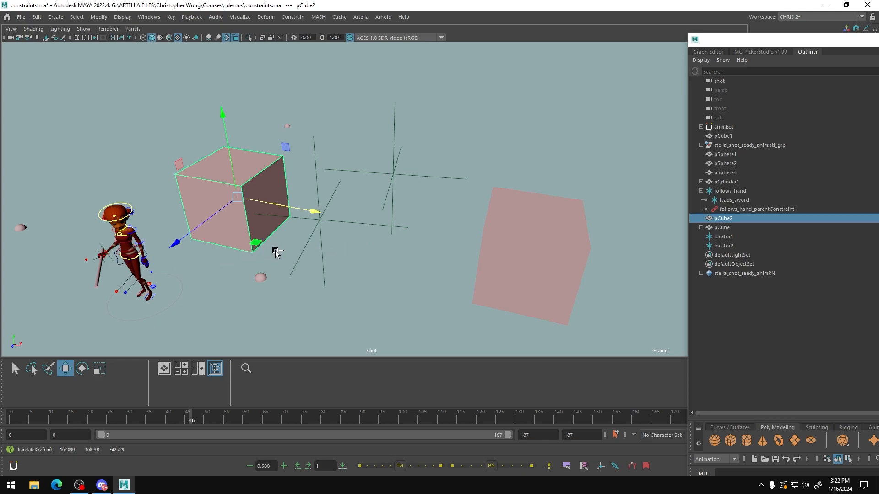
mouse_move(216, 264)
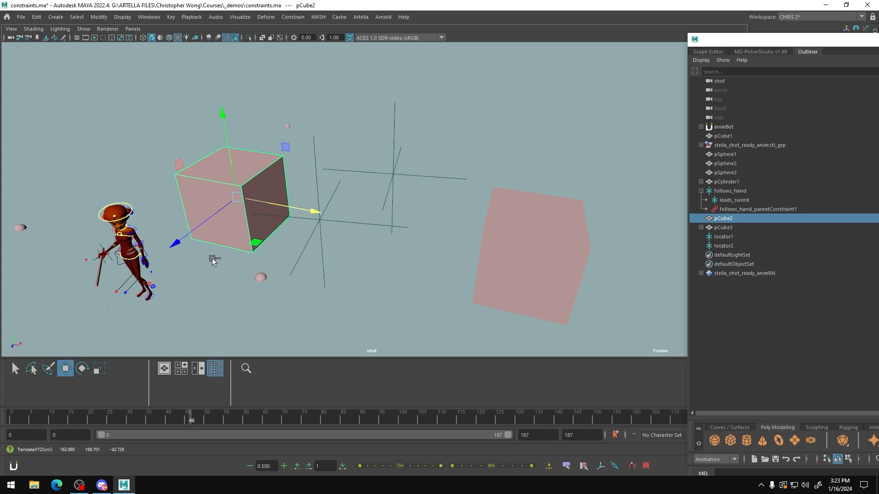
mouse_move(391, 246)
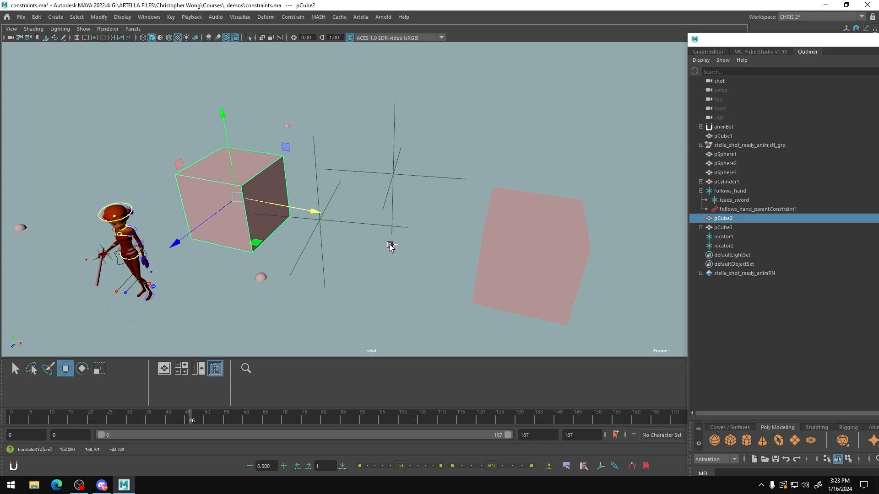
- Select locator1 and then locator2 in the Outliner
left_click(723, 236)
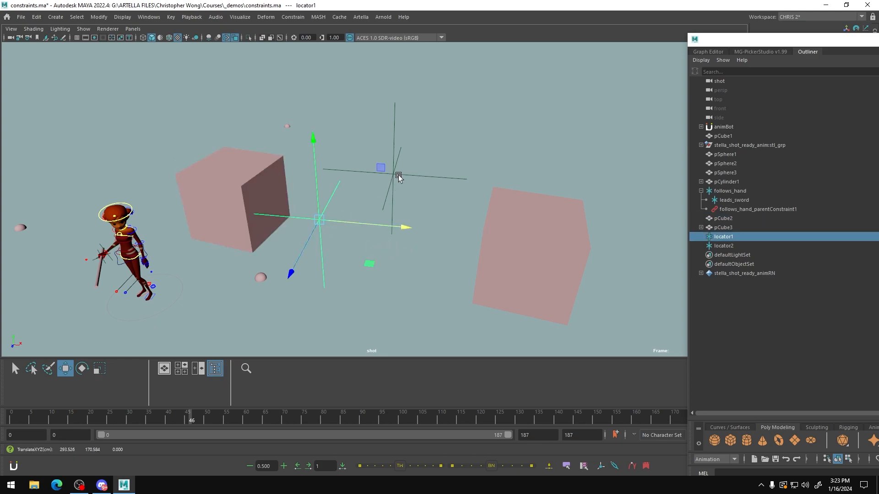
left_click(723, 246)
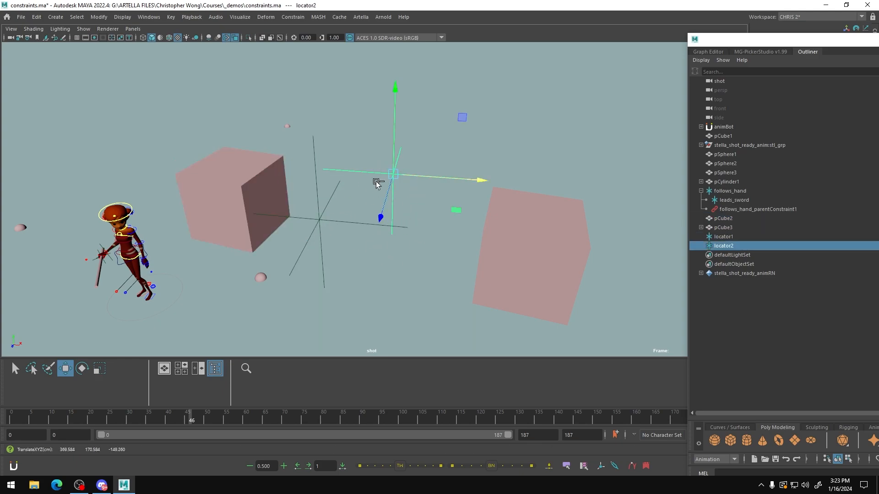
mouse_move(398, 165)
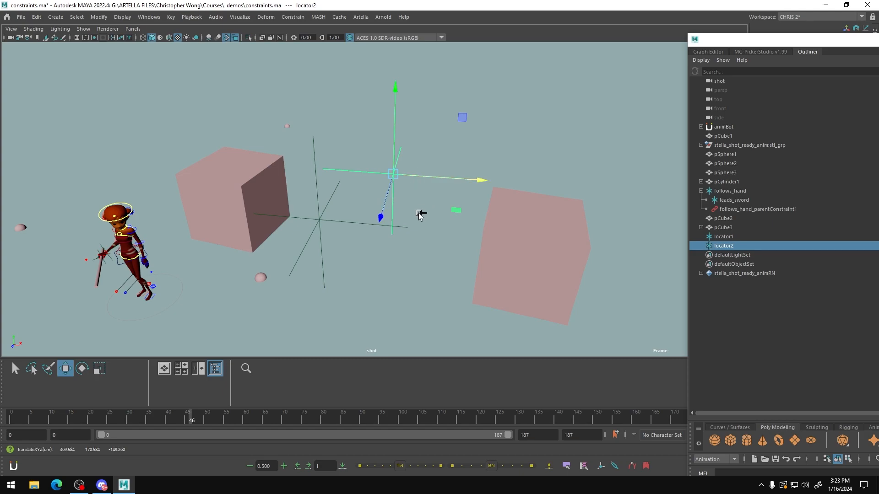
mouse_move(339, 219)
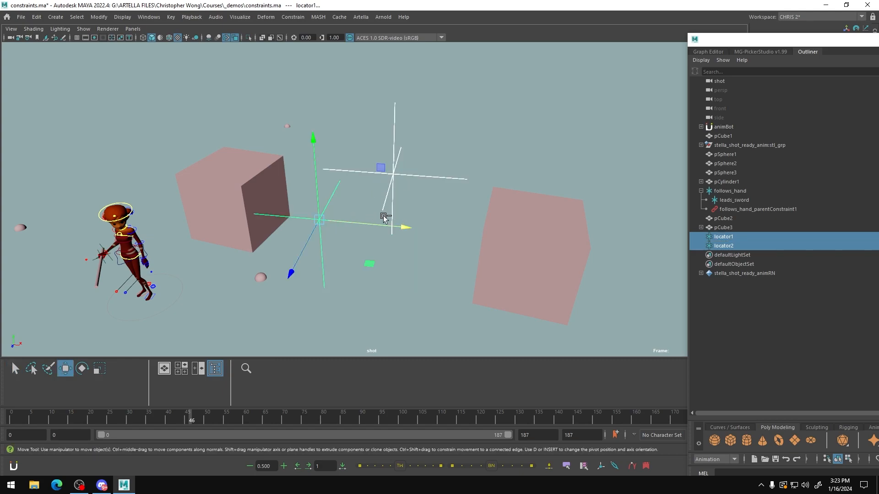
mouse_move(437, 196)
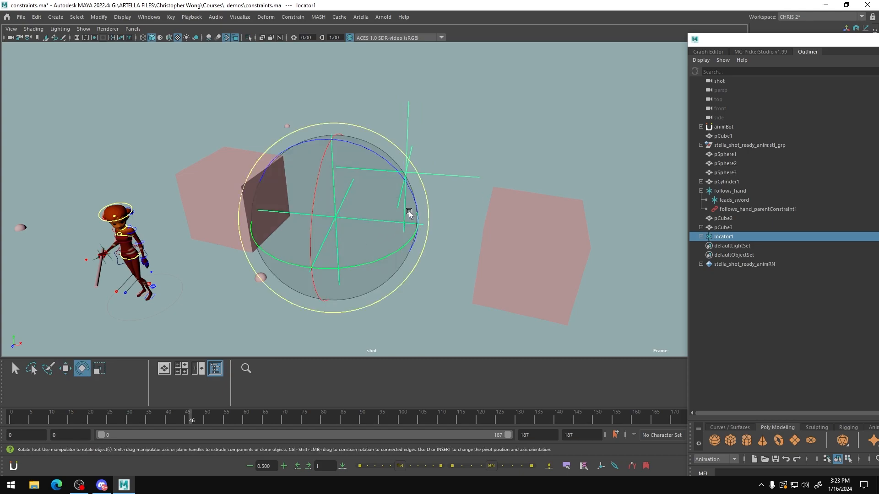
- Rotate locator1 so locator2 swings around it, then return to the Move tool on locator1
left_click_drag(409, 213, 391, 163)
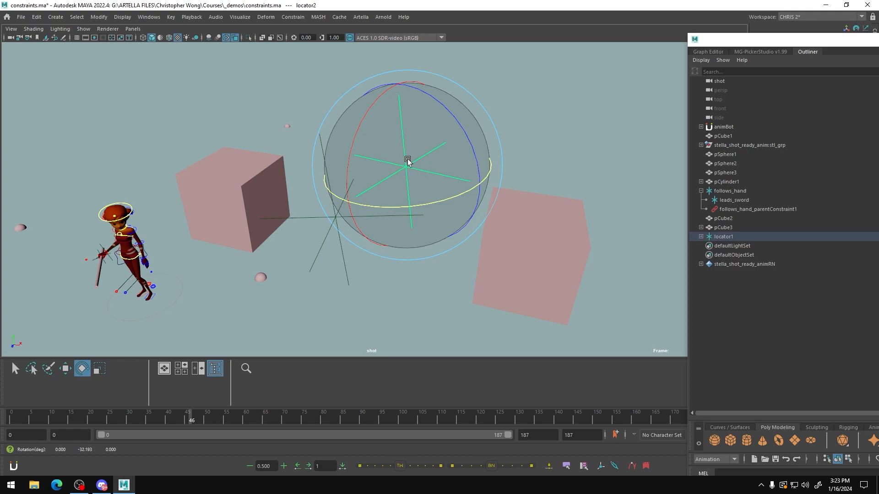
left_click(64, 368)
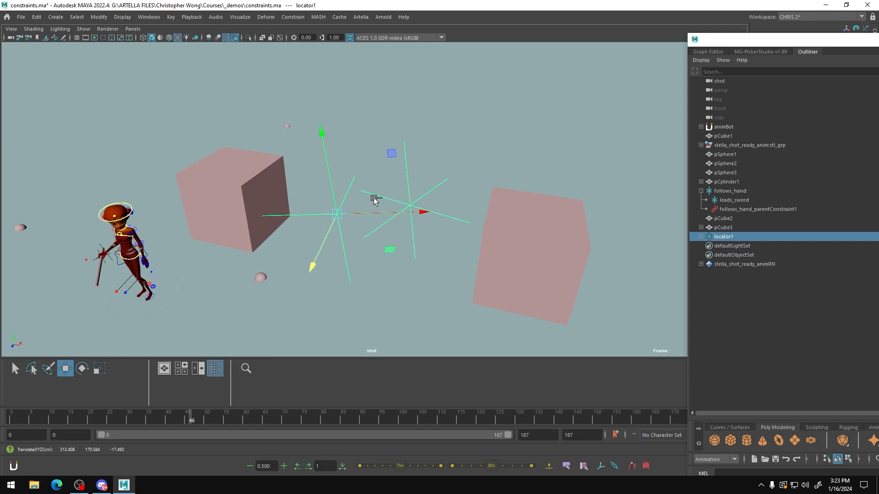
mouse_move(388, 220)
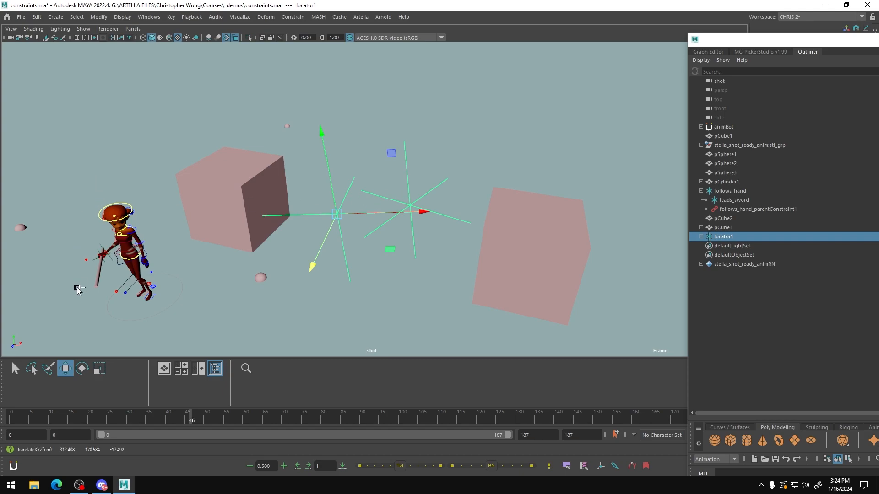
mouse_move(140, 238)
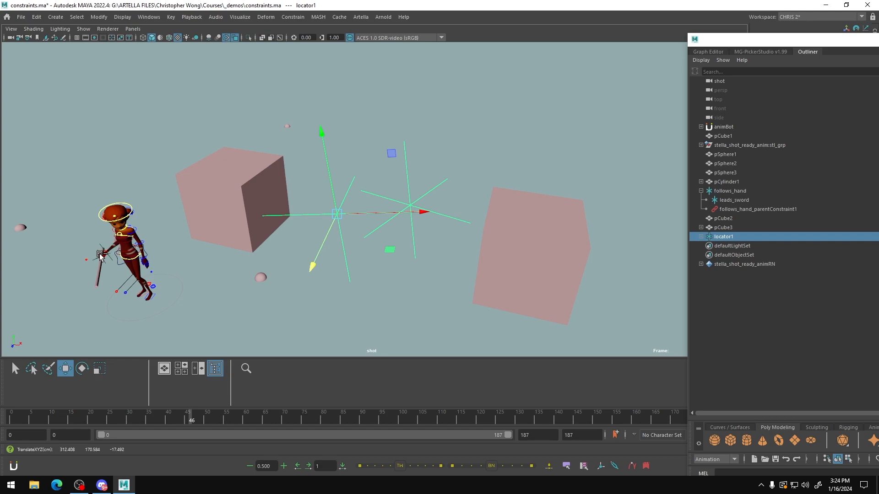
mouse_move(151, 328)
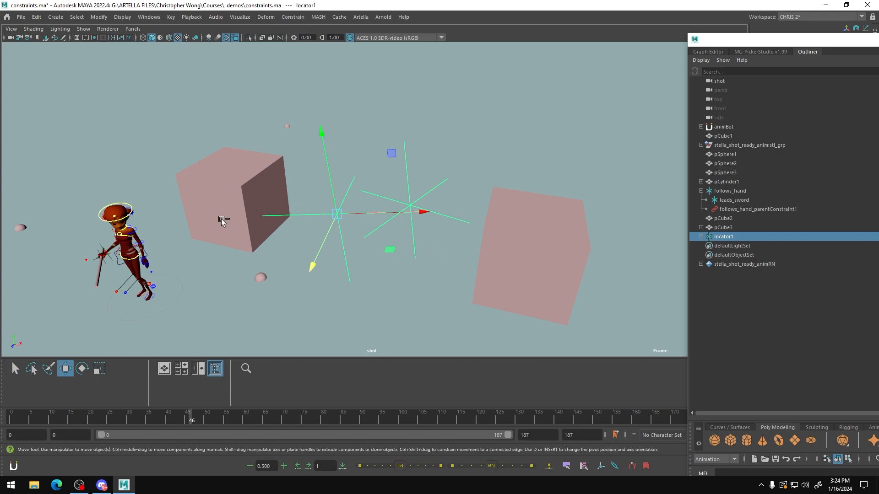
mouse_move(137, 256)
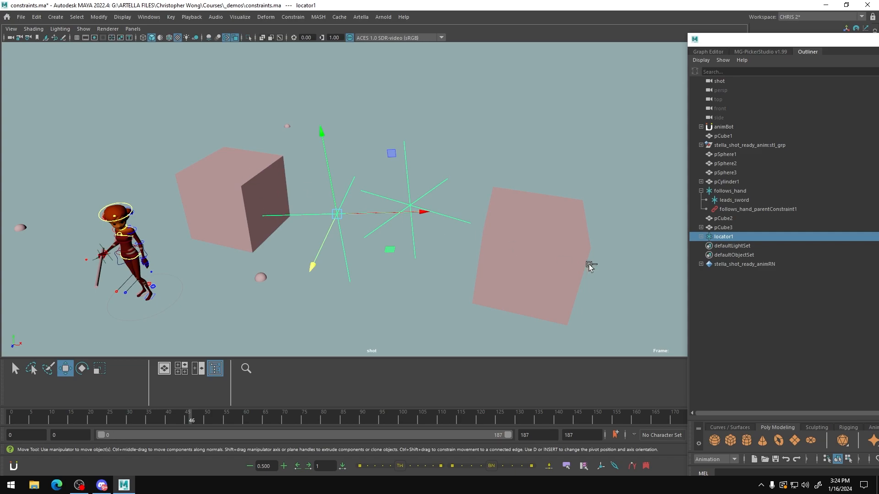
mouse_move(383, 245)
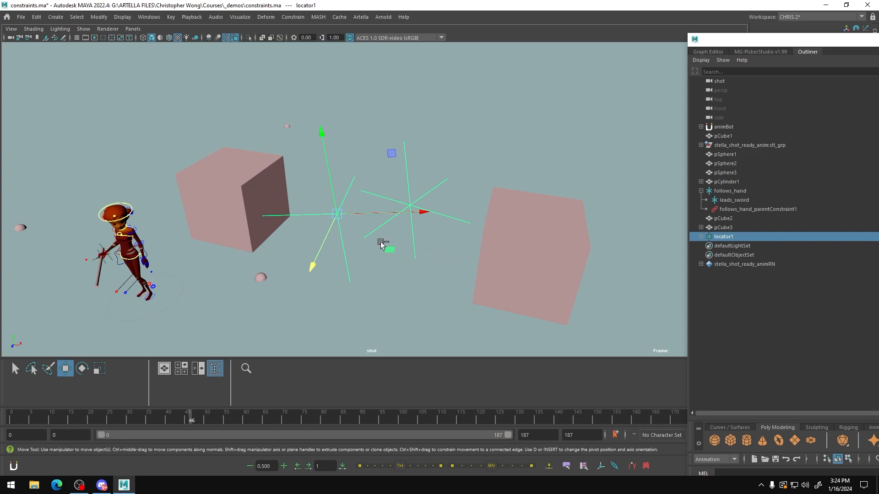
mouse_move(386, 236)
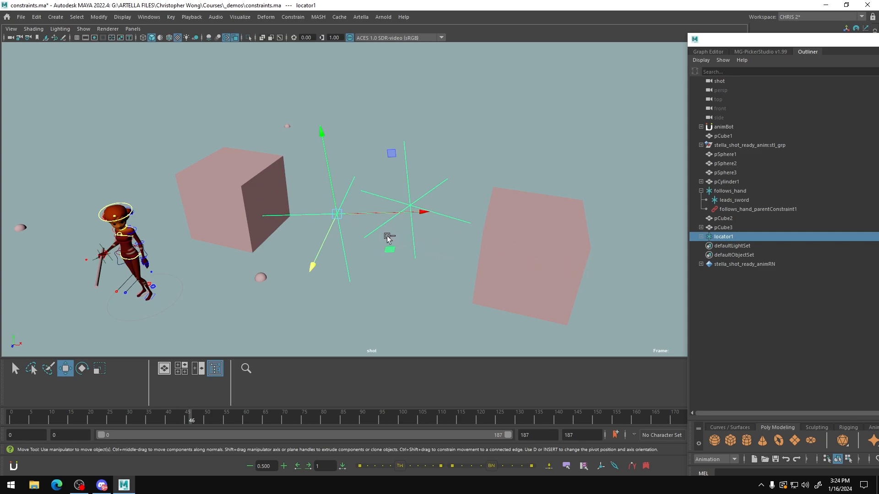
mouse_move(436, 167)
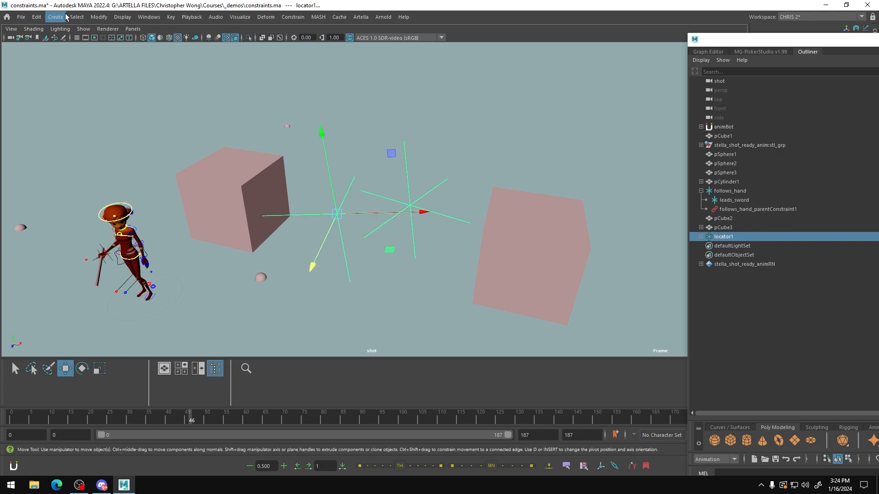
- Reset locator2's transforms so it sits on locator1, then select locator2 and locator1 in the Outliner
left_click(98, 16)
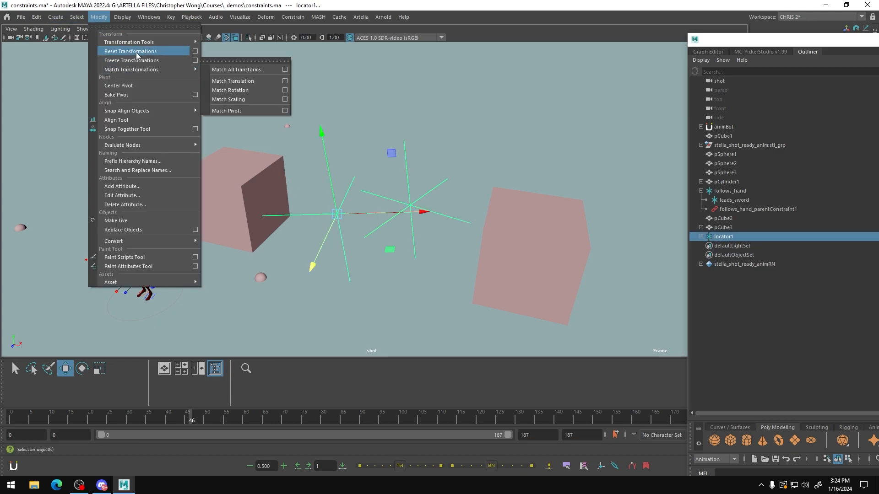
mouse_move(131, 60)
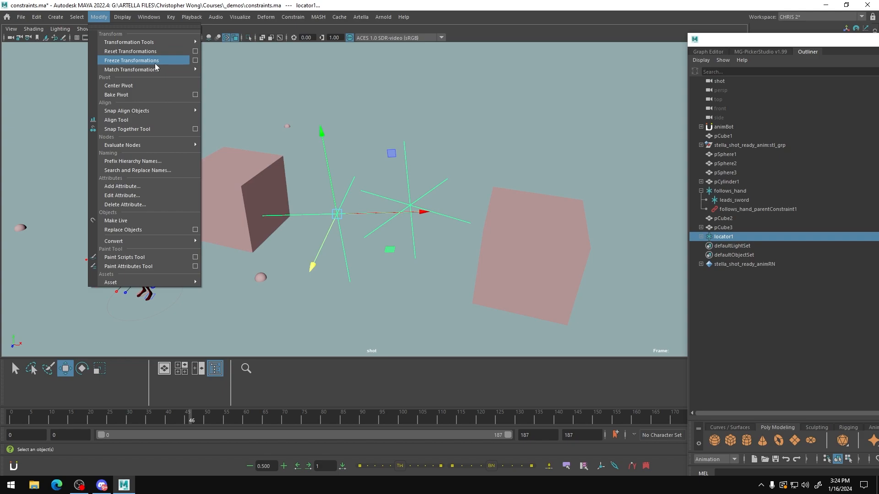
mouse_move(130, 69)
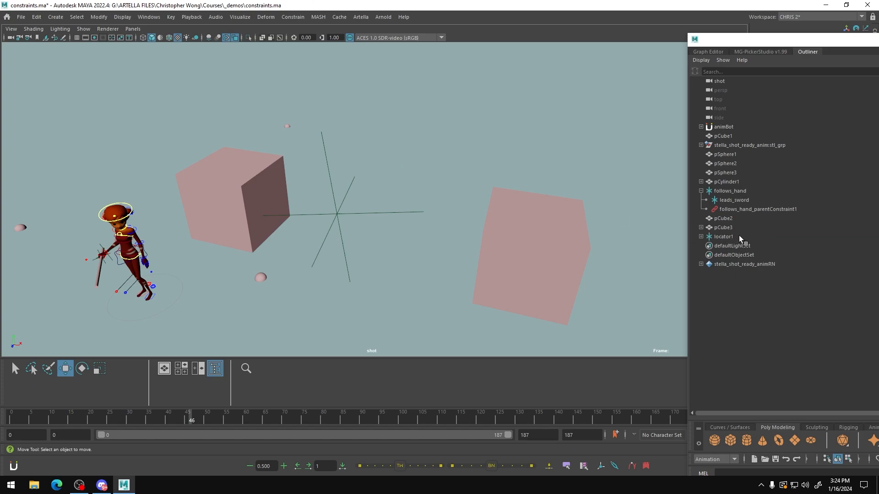
left_click(700, 236)
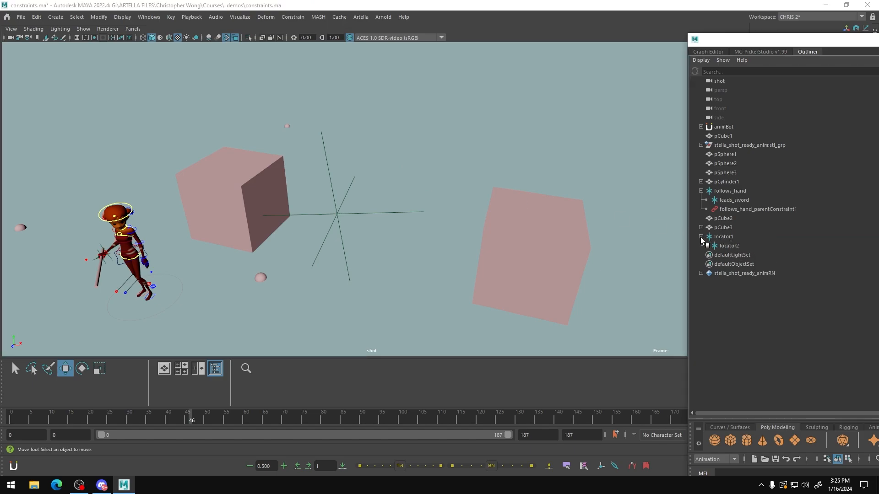
left_click(729, 246)
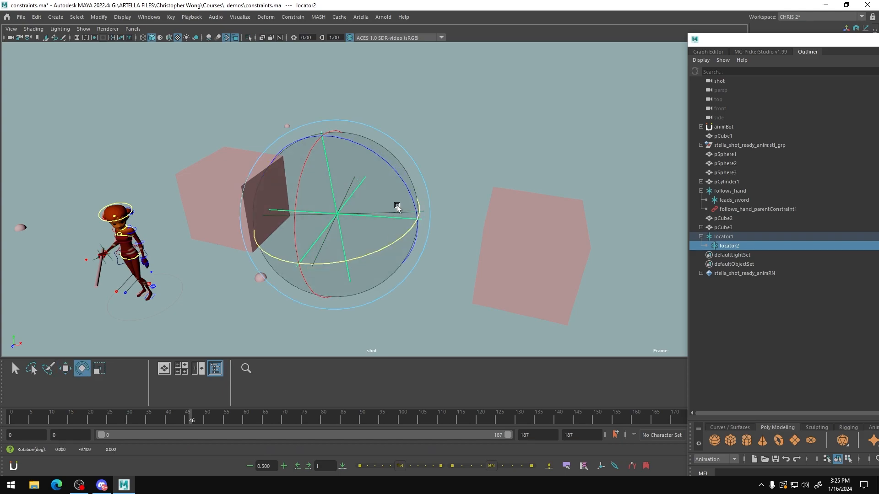
left_click(723, 236)
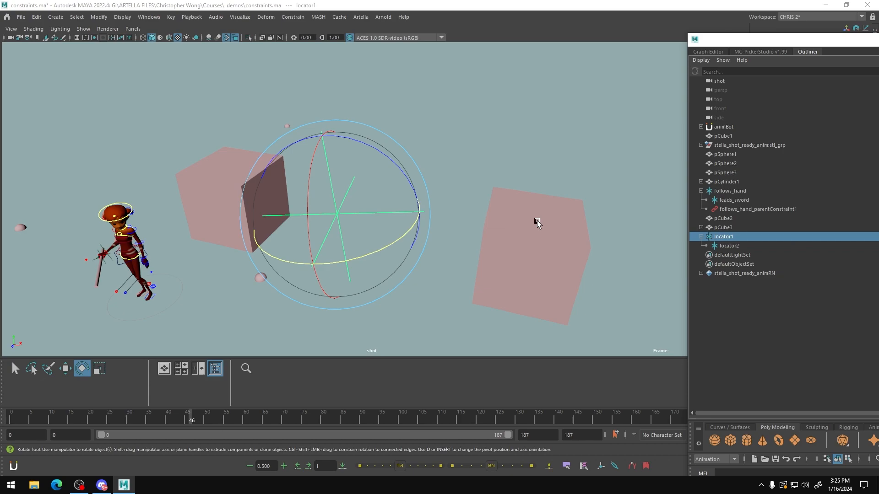
mouse_move(331, 218)
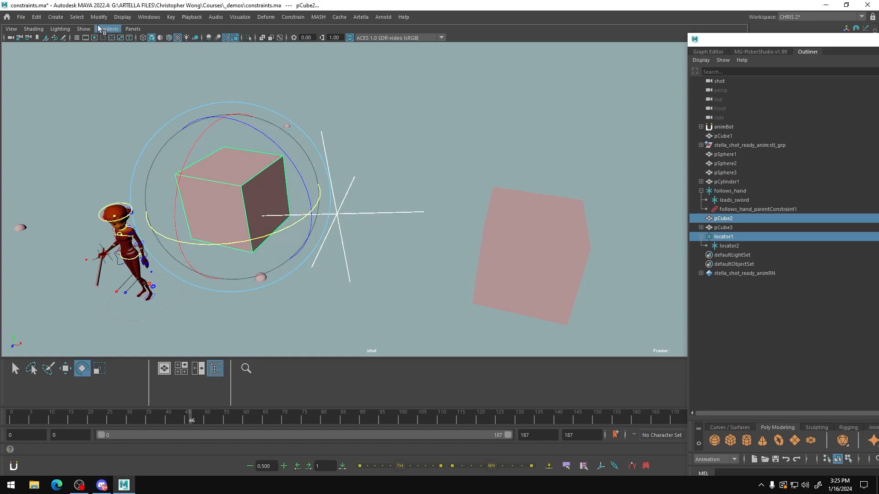
- Match locator1's translation onto the left cube's position
left_click(99, 17)
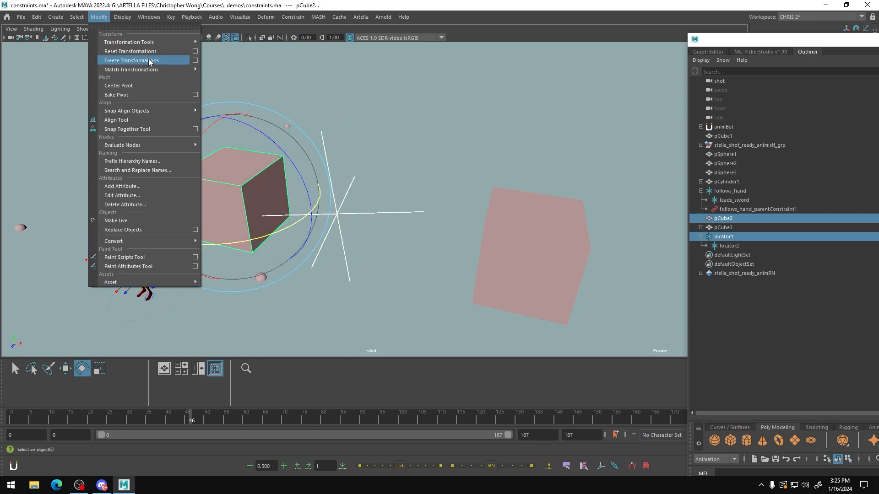
left_click(129, 42)
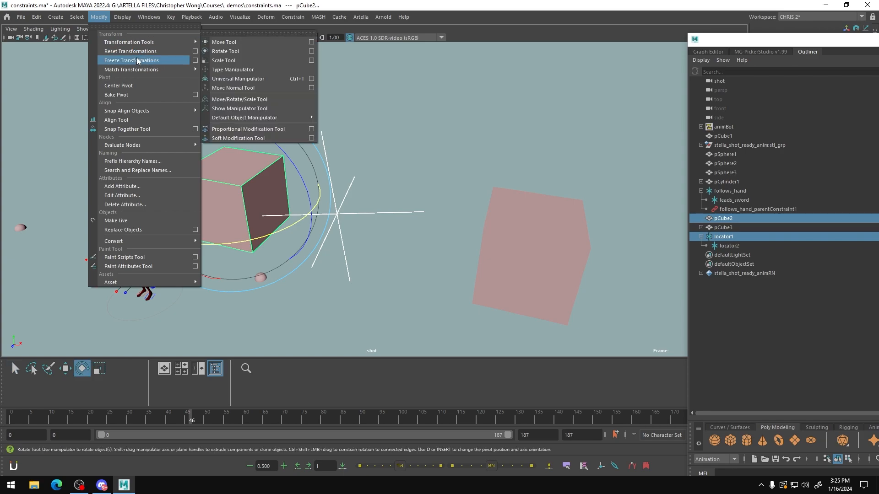
mouse_move(130, 69)
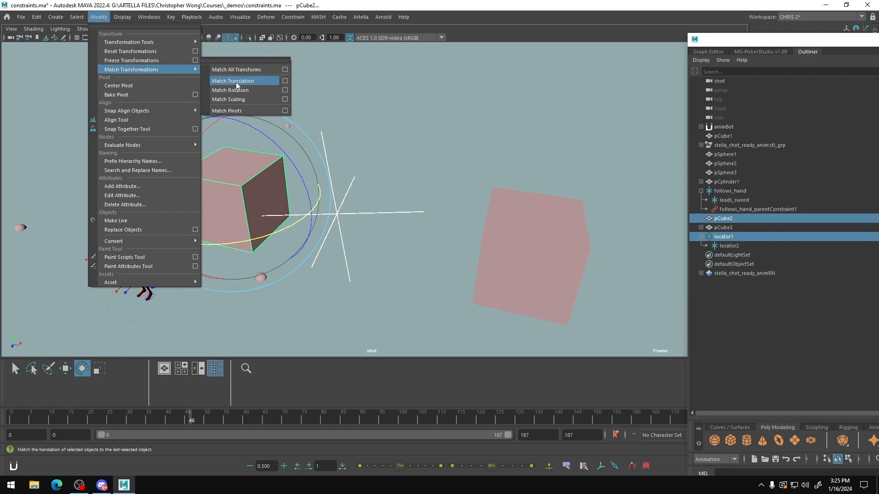
left_click(233, 80)
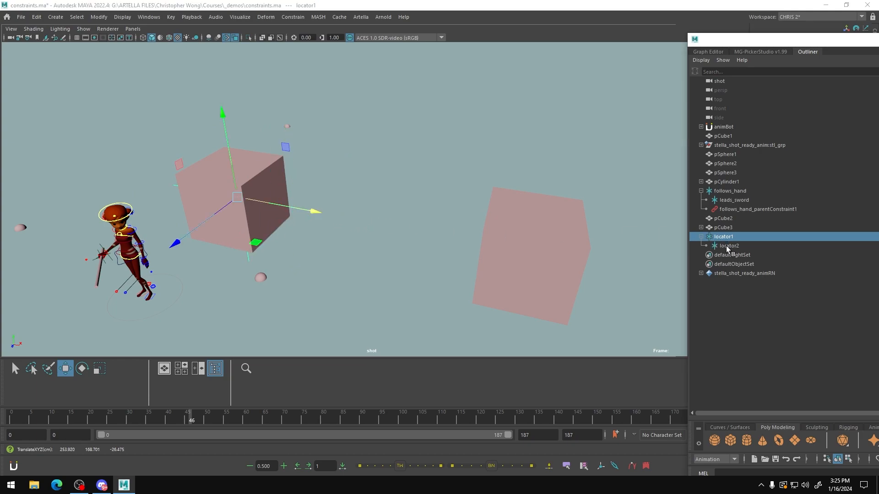
- Move locator2 out between the cubes and match pCube3's translation onto it
left_click(729, 245)
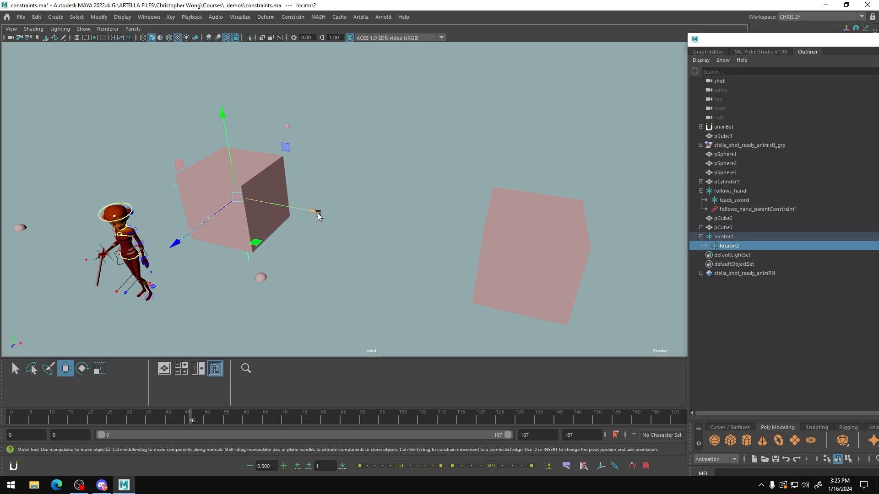
left_click_drag(317, 213, 399, 244)
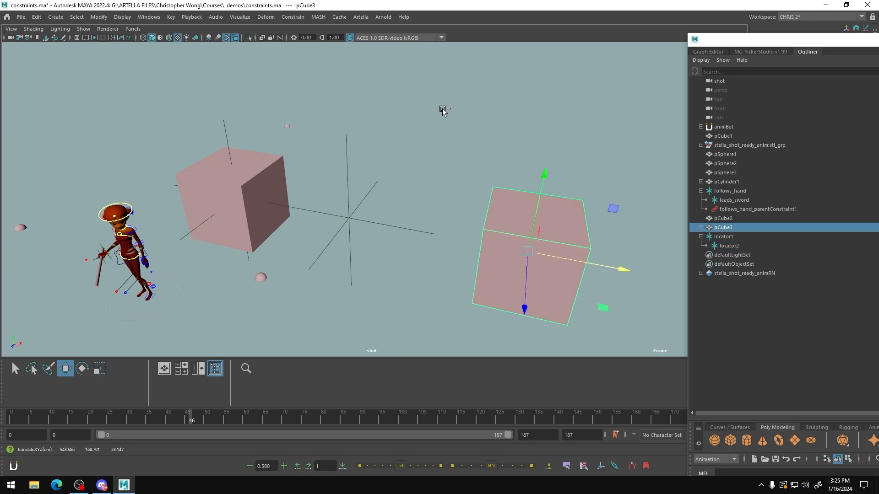
mouse_move(364, 229)
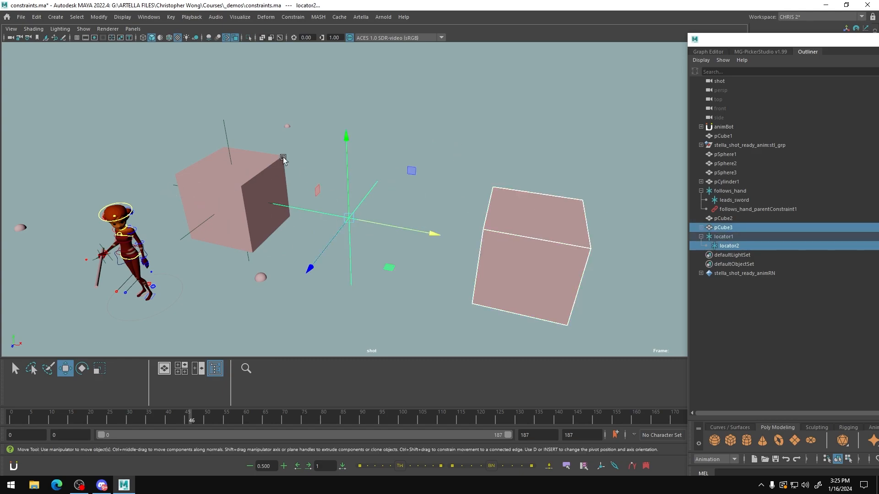
left_click(99, 16)
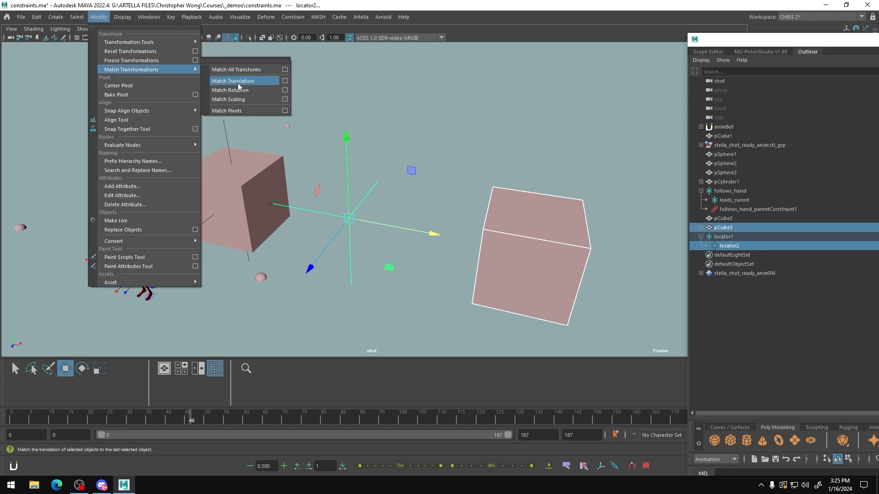
left_click(233, 80)
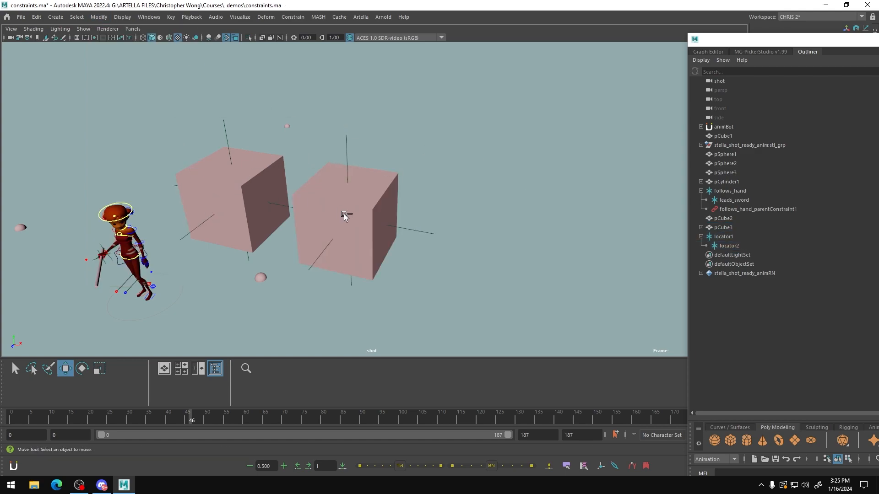
mouse_move(219, 203)
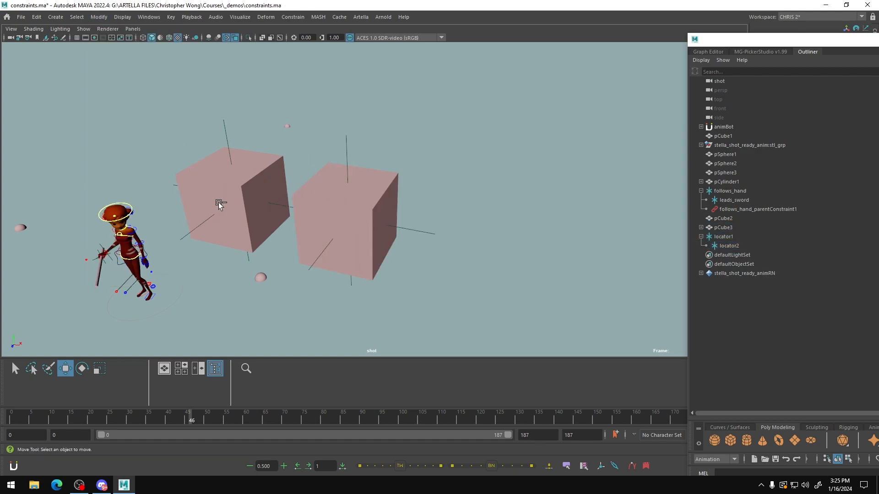
mouse_move(305, 228)
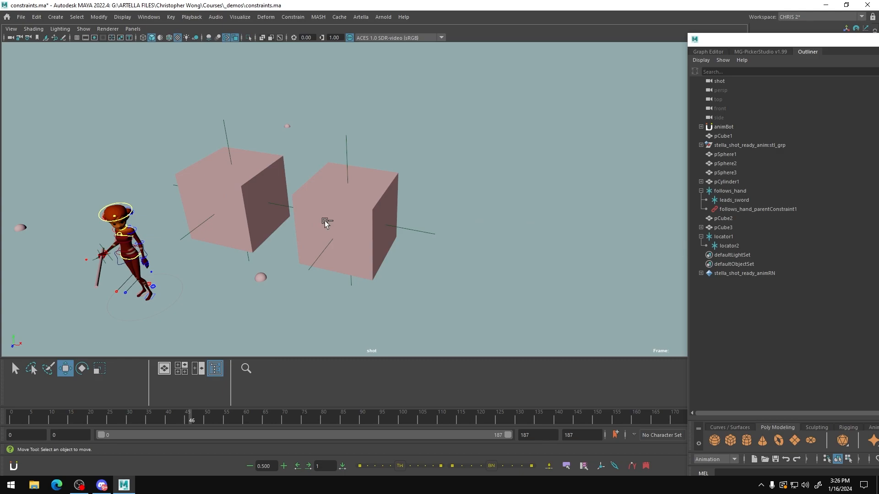
mouse_move(194, 179)
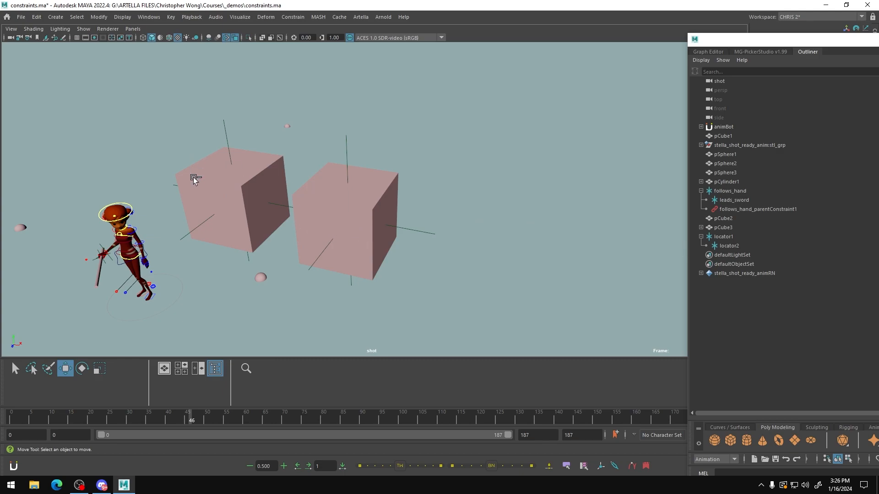
mouse_move(241, 184)
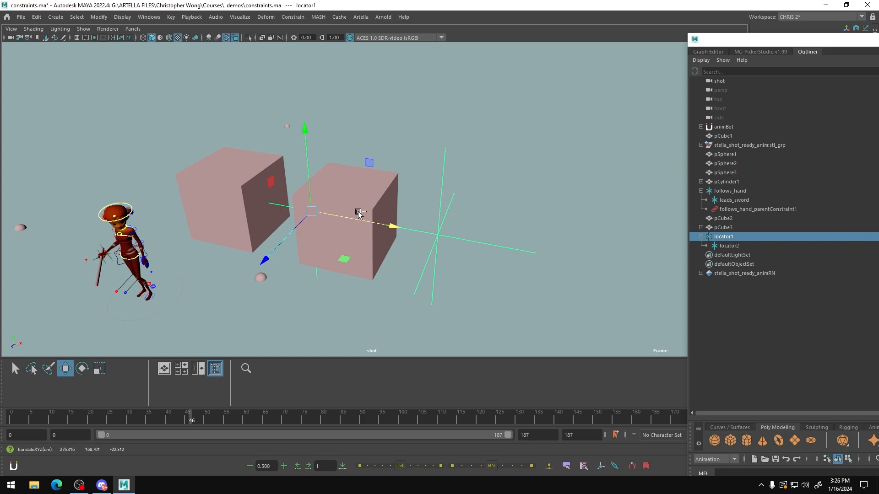
left_click(256, 164)
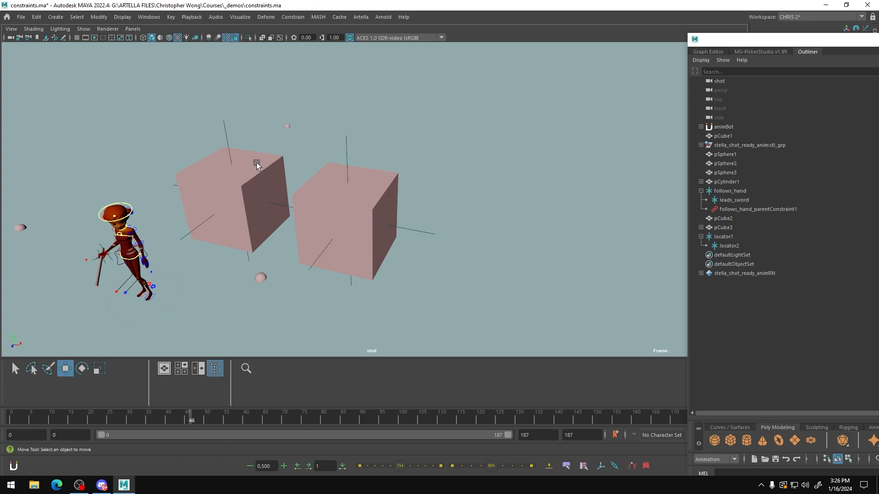
mouse_move(416, 122)
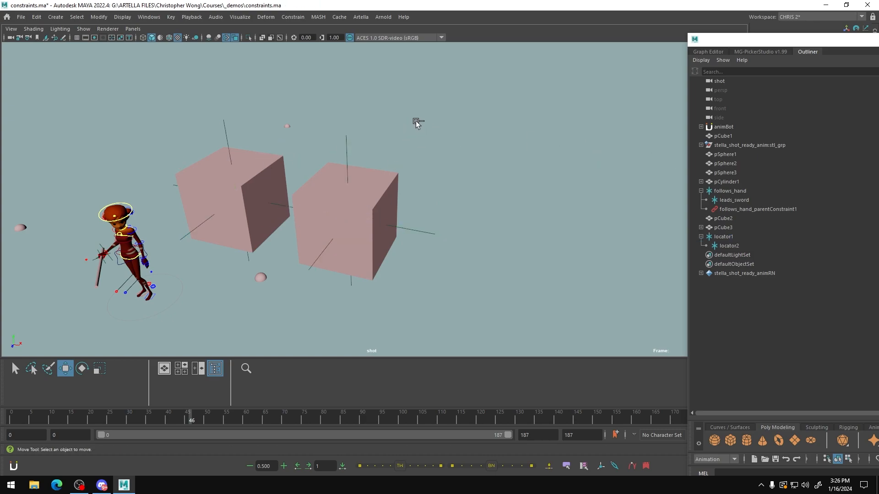
mouse_move(232, 193)
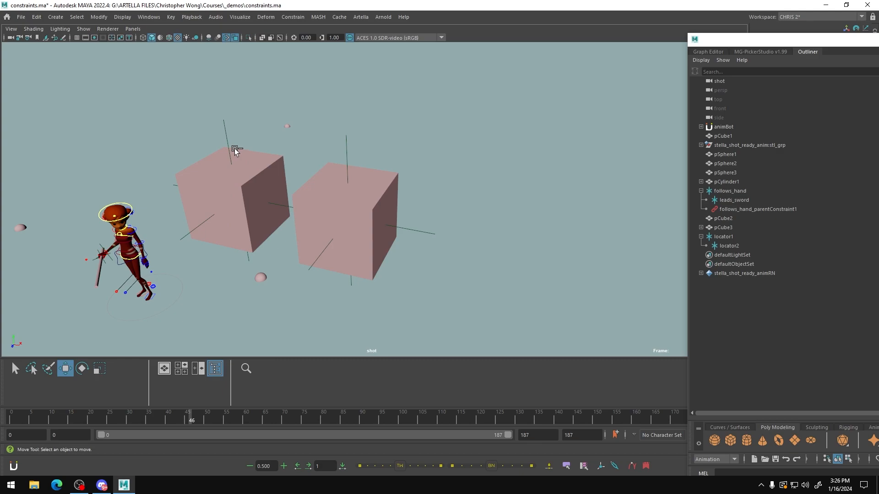
mouse_move(227, 139)
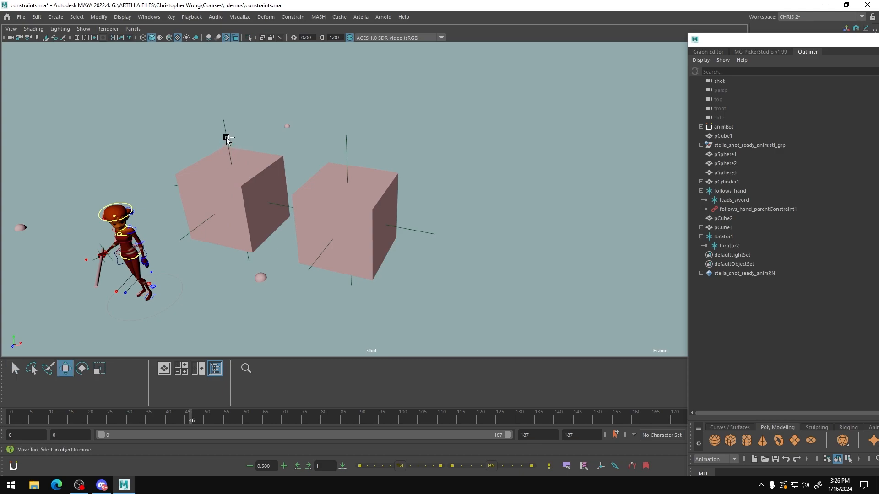
mouse_move(776, 203)
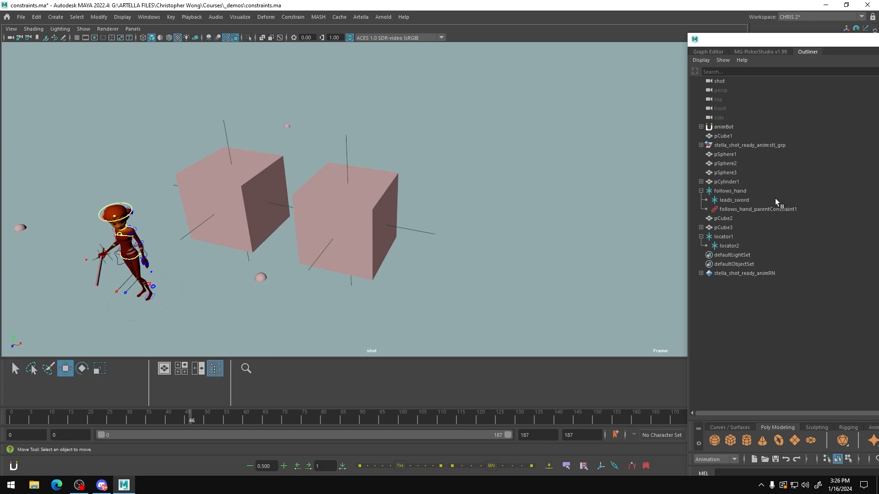
- Parent-constrain locator1 to the leader cube pCube2, creating locator1_parentConstraint1
left_click(236, 196)
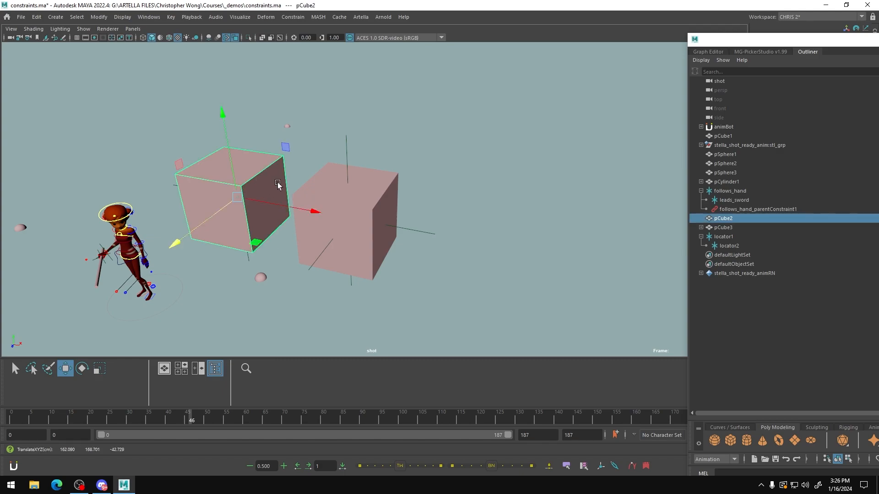
left_click(723, 236)
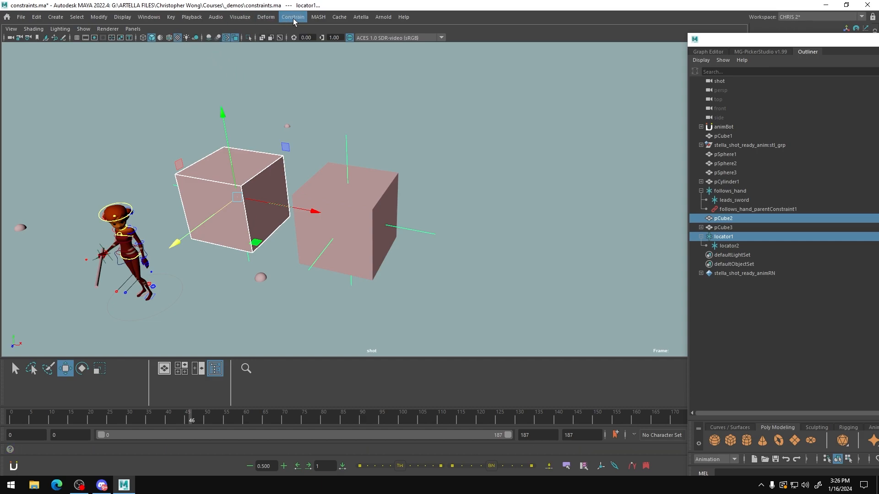
left_click(293, 16)
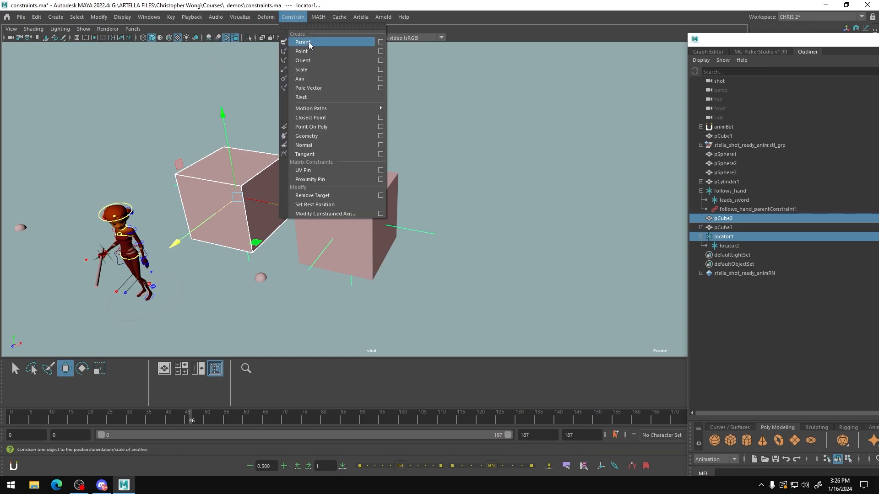
left_click(302, 42)
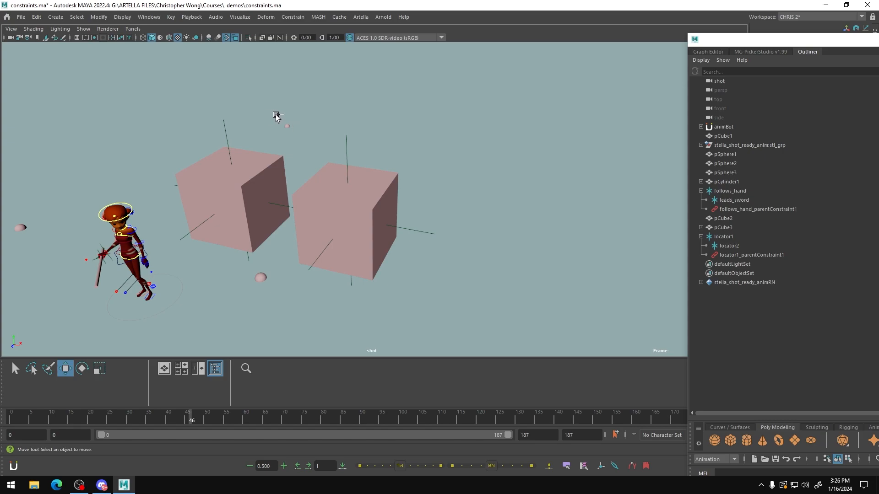
mouse_move(268, 163)
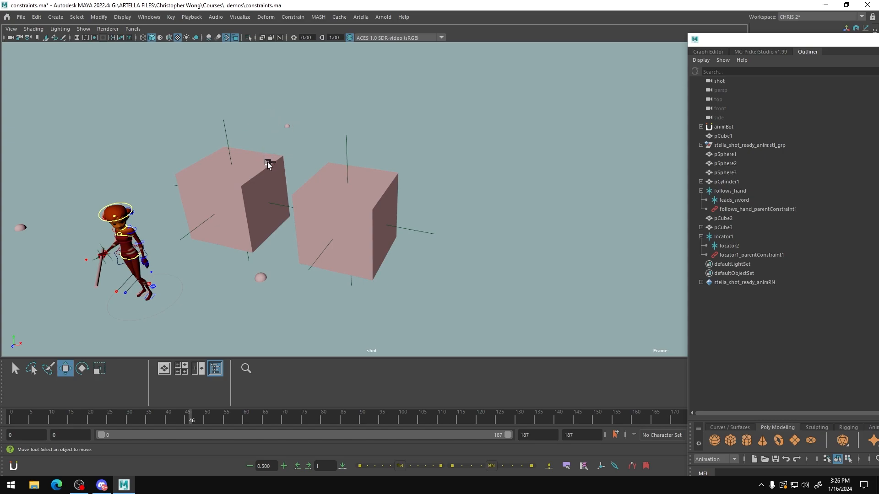
mouse_move(192, 159)
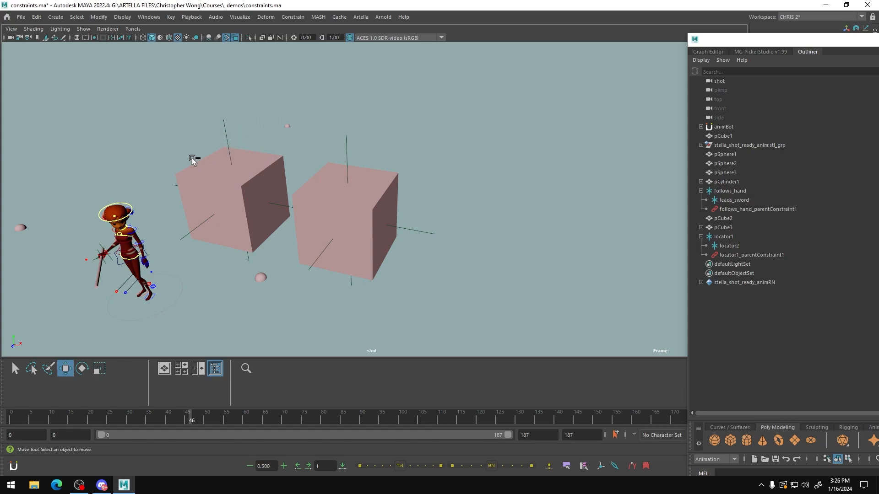
mouse_move(261, 170)
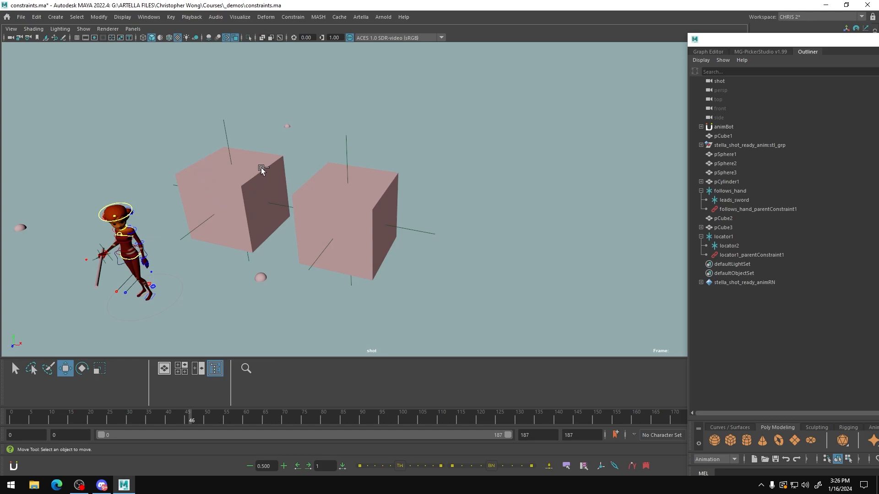
- Select the leader cube pCube2 so it can be rotated with the constrained locators
left_click(82, 368)
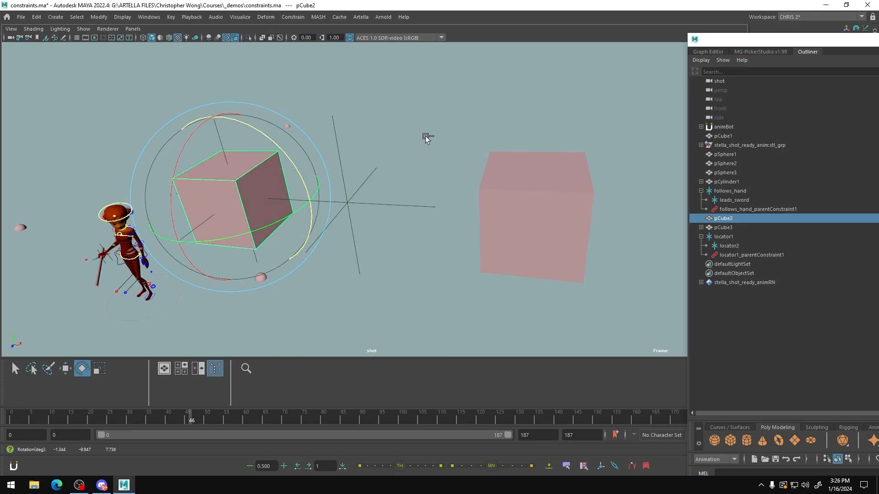
mouse_move(443, 196)
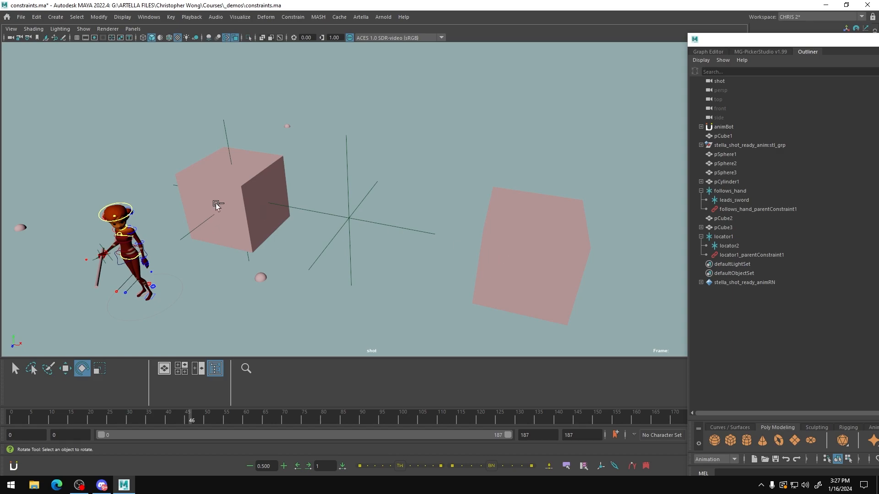
mouse_move(248, 188)
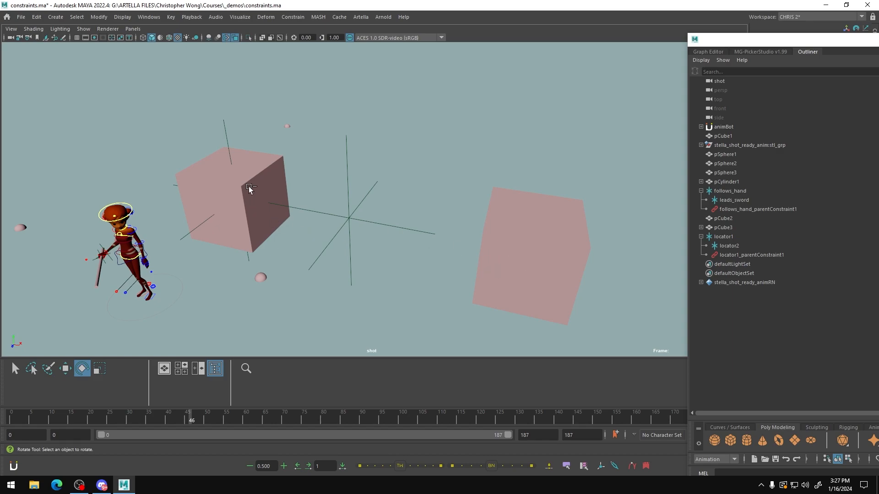
mouse_move(385, 232)
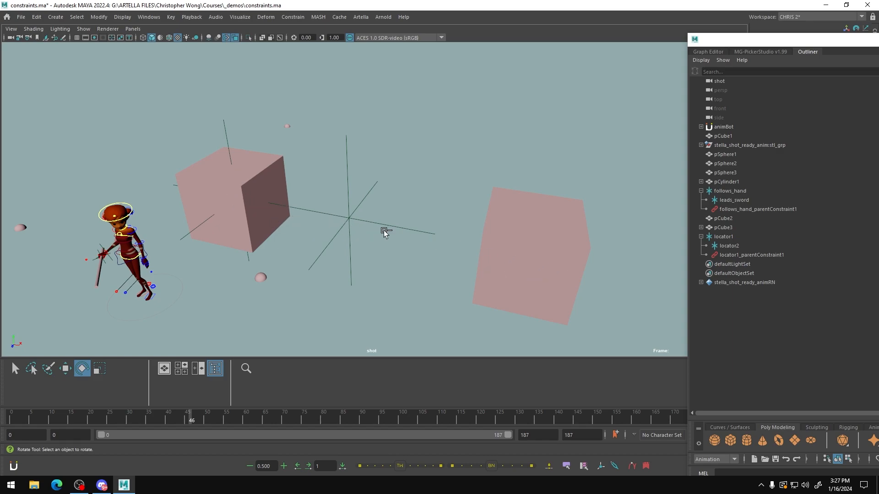
mouse_move(527, 248)
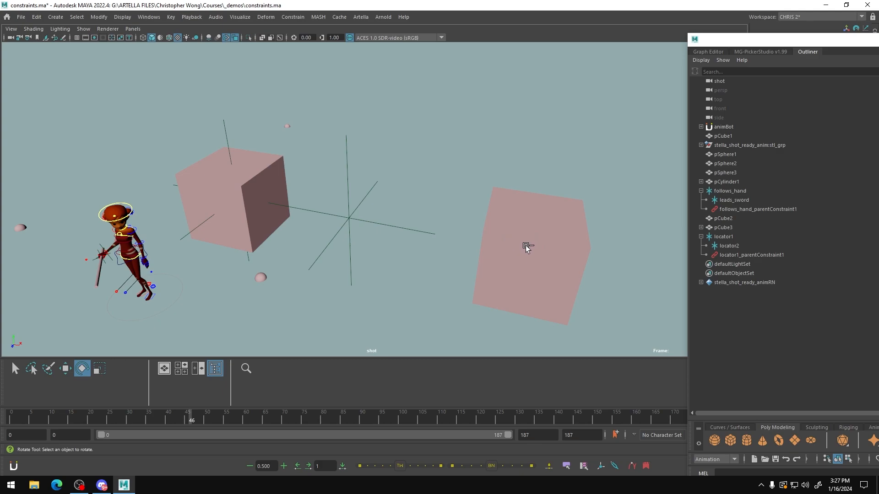
mouse_move(527, 255)
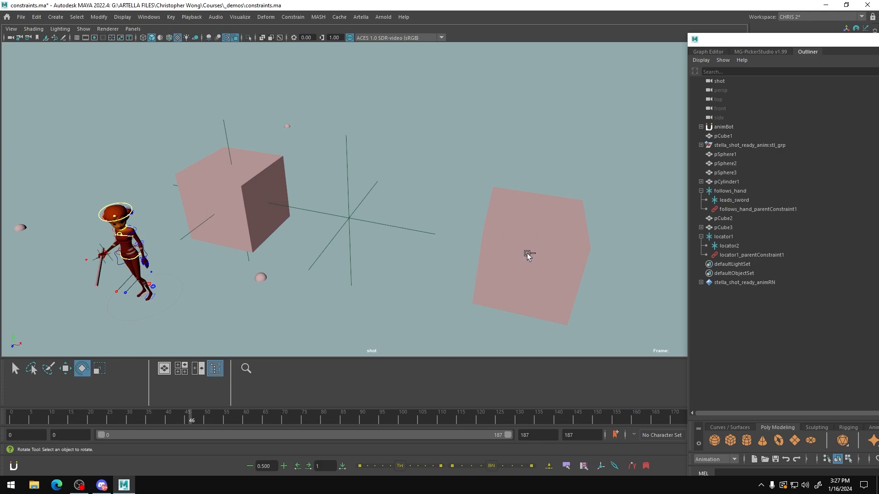
mouse_move(229, 194)
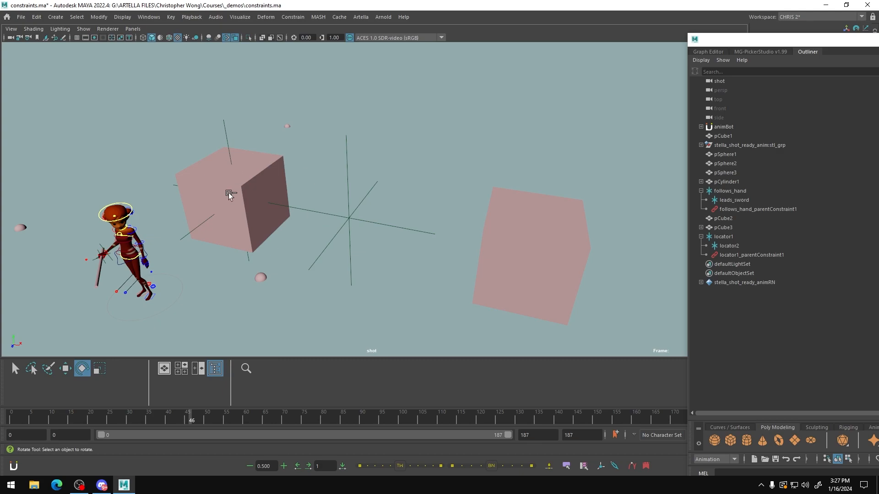
mouse_move(235, 185)
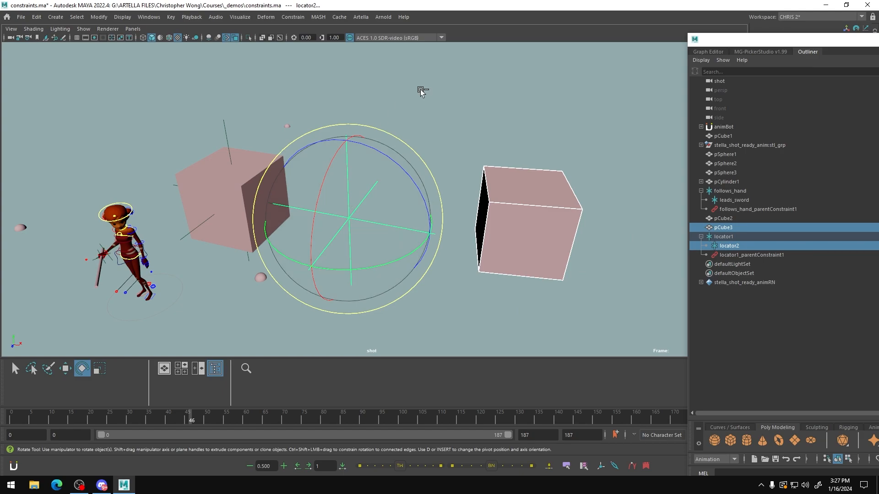
left_click(99, 16)
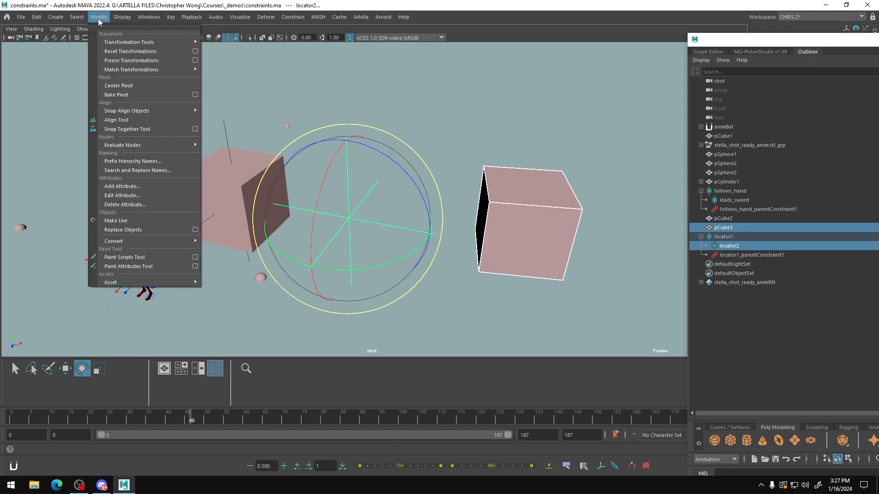
mouse_move(129, 42)
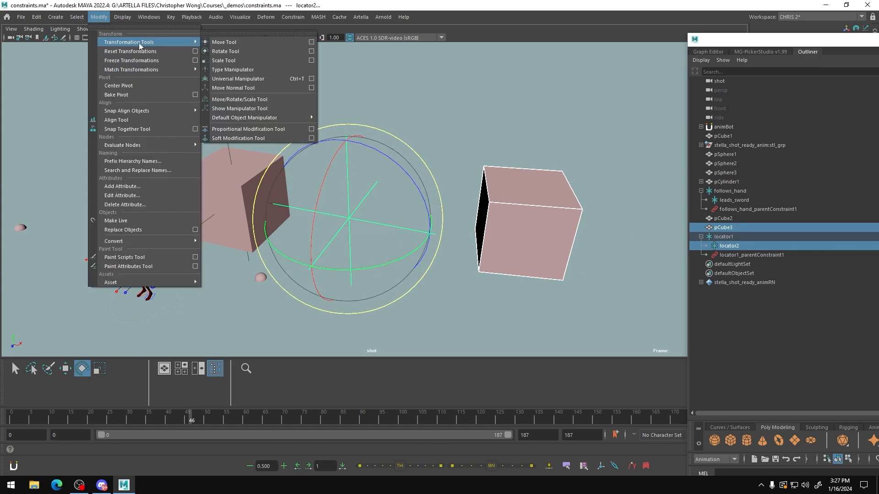
left_click(225, 52)
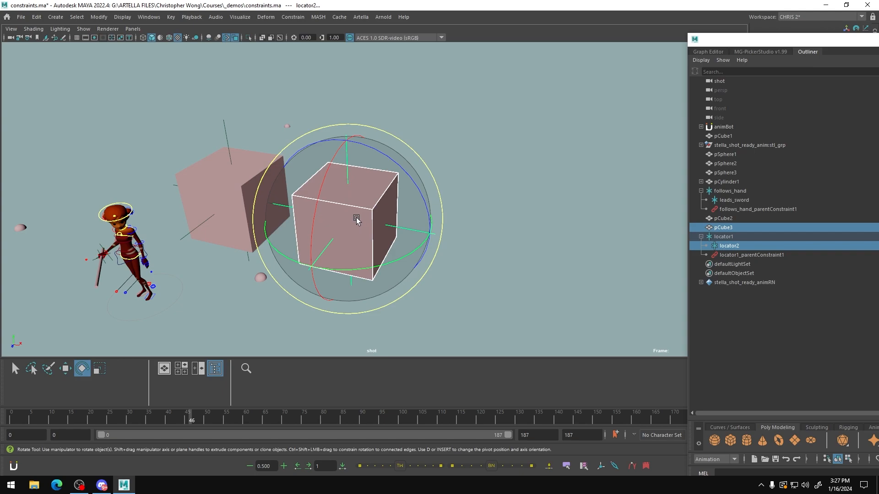
left_click(483, 183)
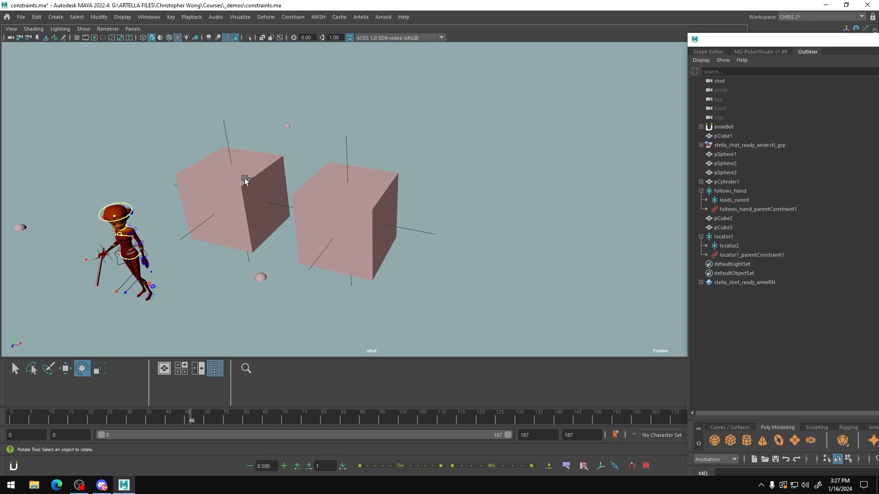
mouse_move(256, 164)
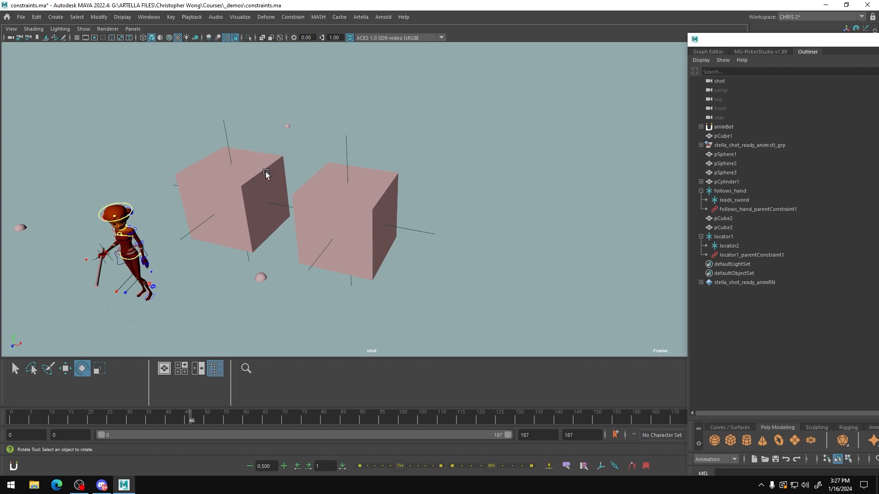
mouse_move(411, 212)
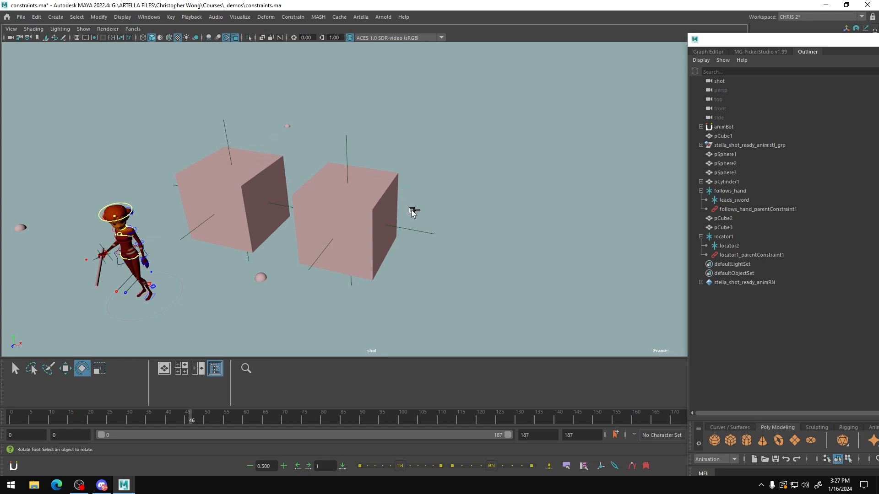
mouse_move(211, 194)
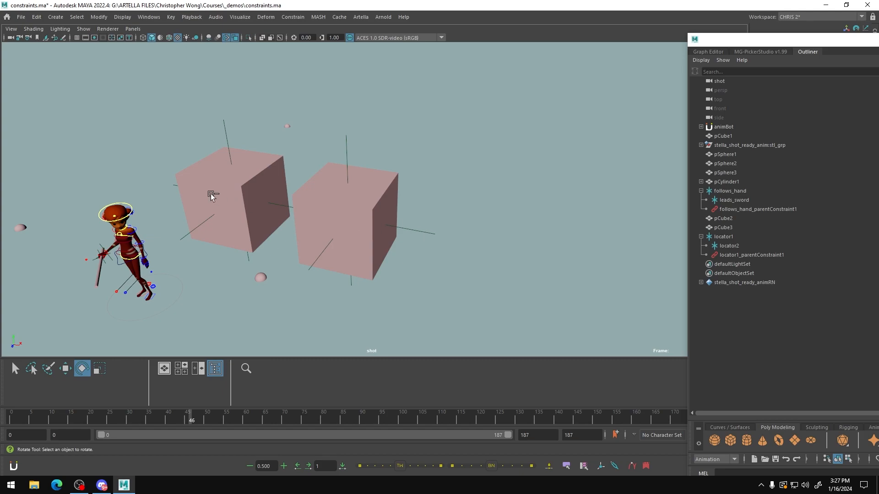
mouse_move(404, 230)
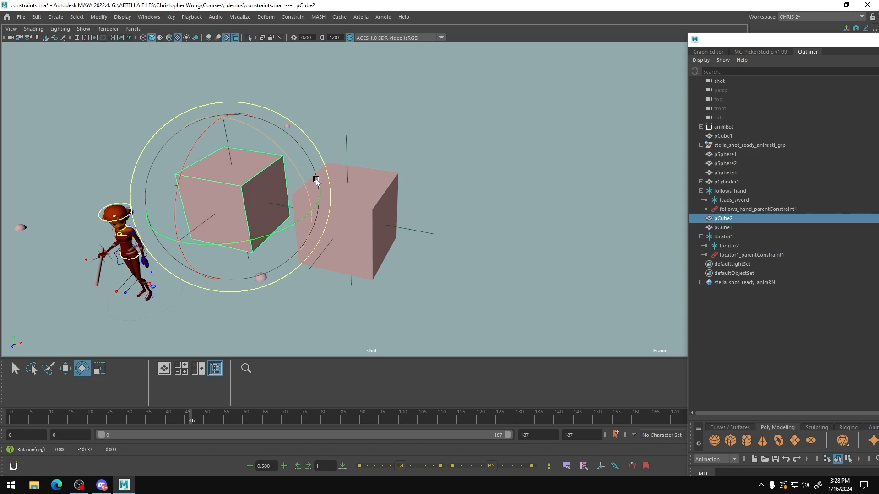
- Tilt the left cube pCube2 to a new angle with the rotate manipulator rings
left_click_drag(317, 180, 293, 166)
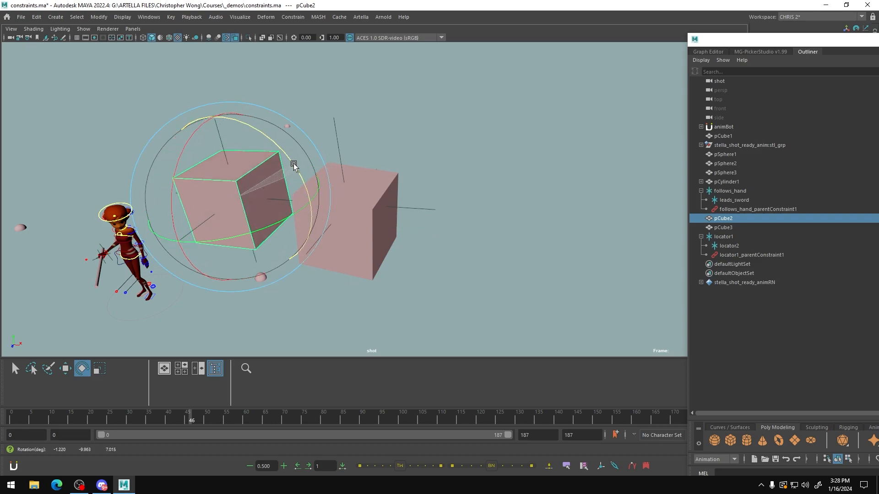
left_click_drag(294, 166, 268, 156)
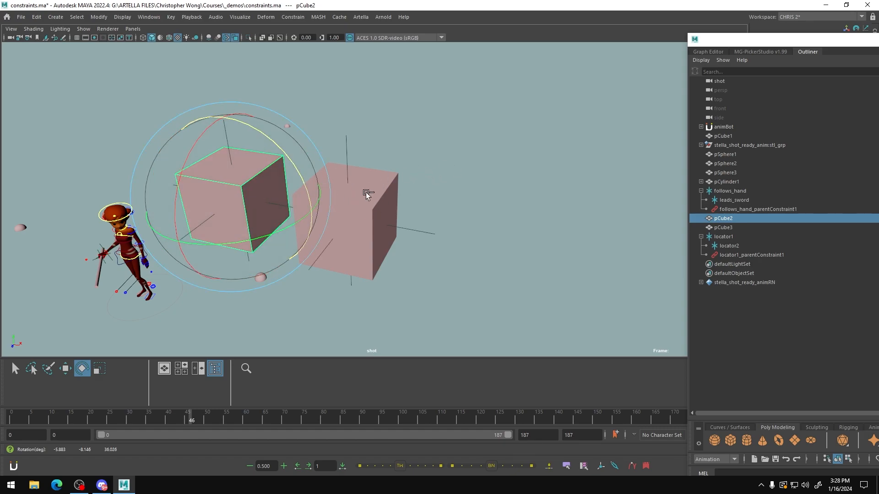
mouse_move(383, 200)
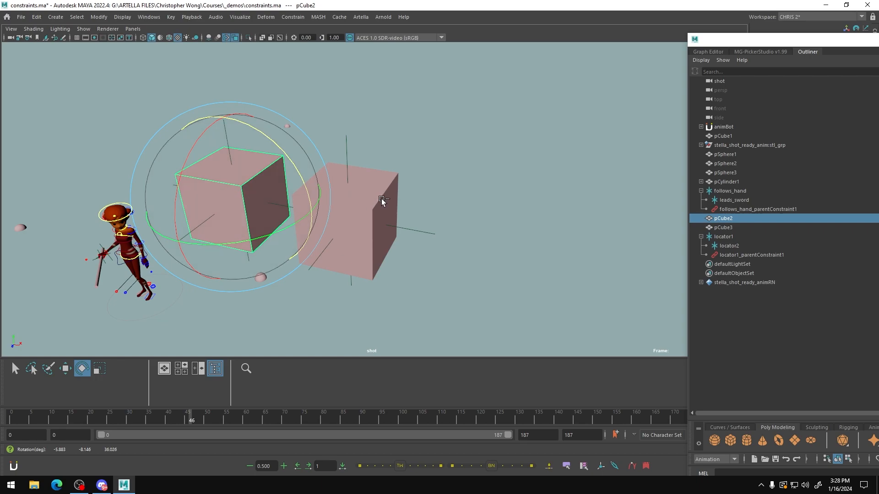
mouse_move(394, 198)
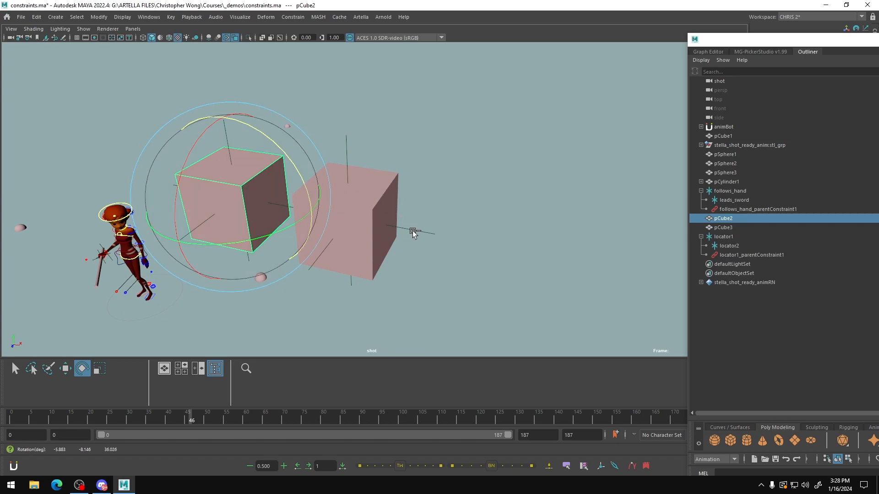
mouse_move(369, 206)
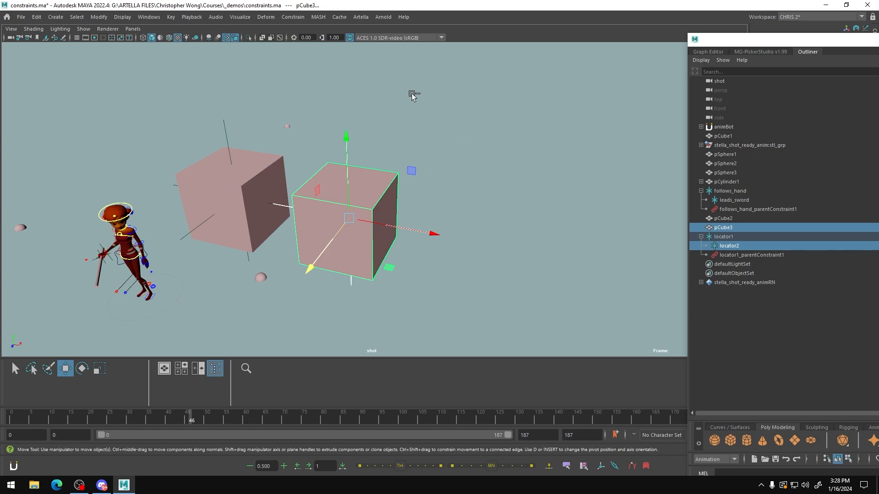
mouse_move(292, 16)
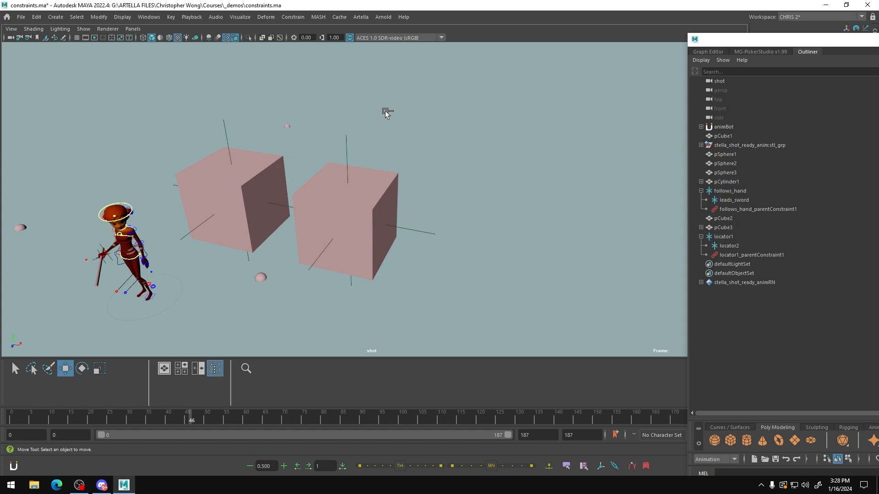
mouse_move(266, 170)
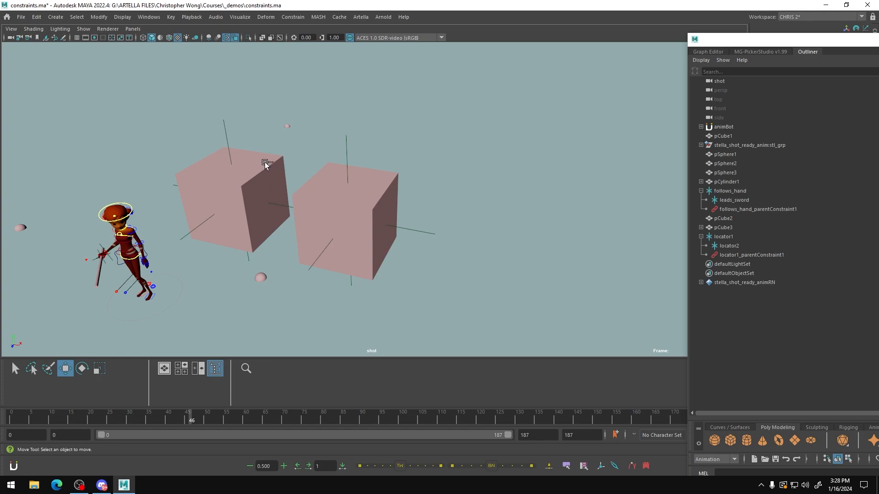
mouse_move(234, 210)
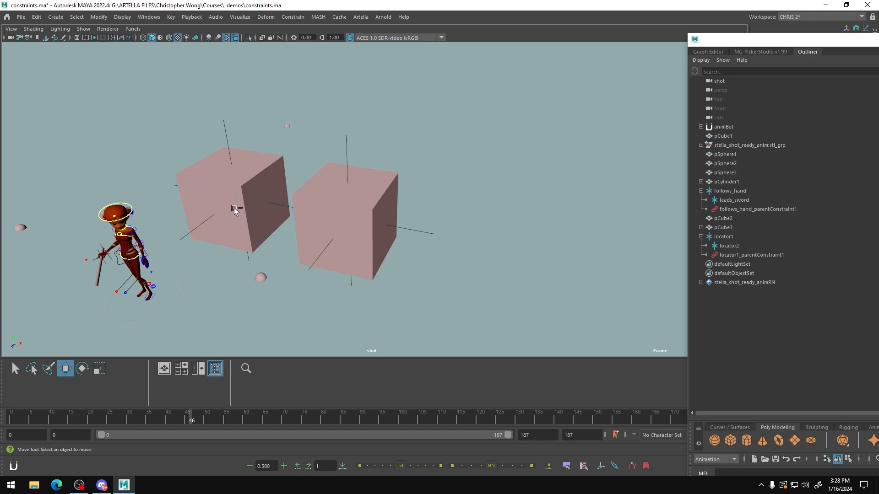
mouse_move(239, 209)
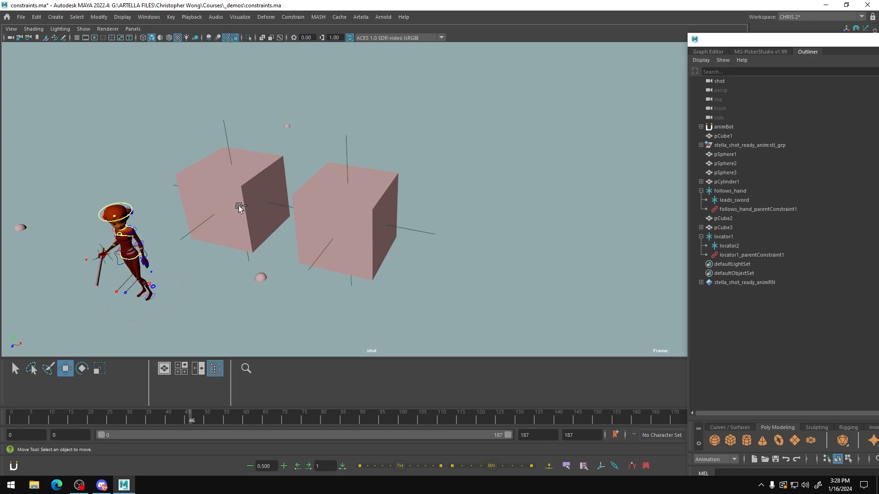
mouse_move(364, 221)
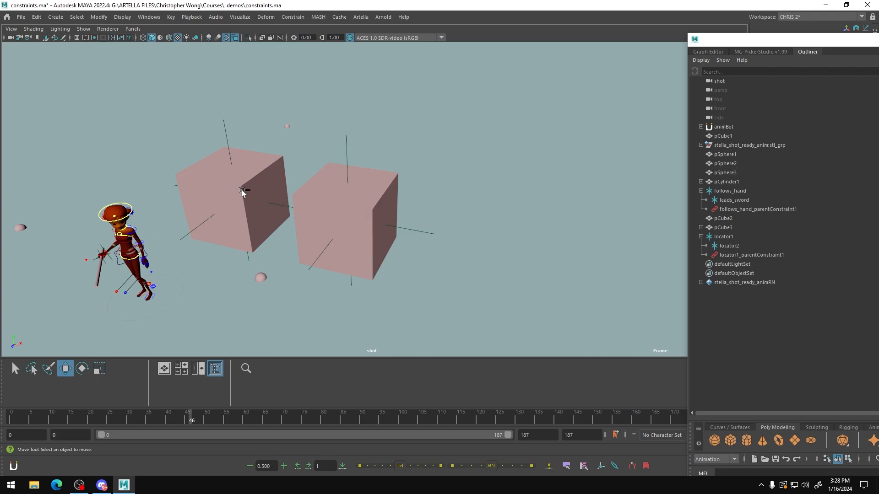
mouse_move(348, 218)
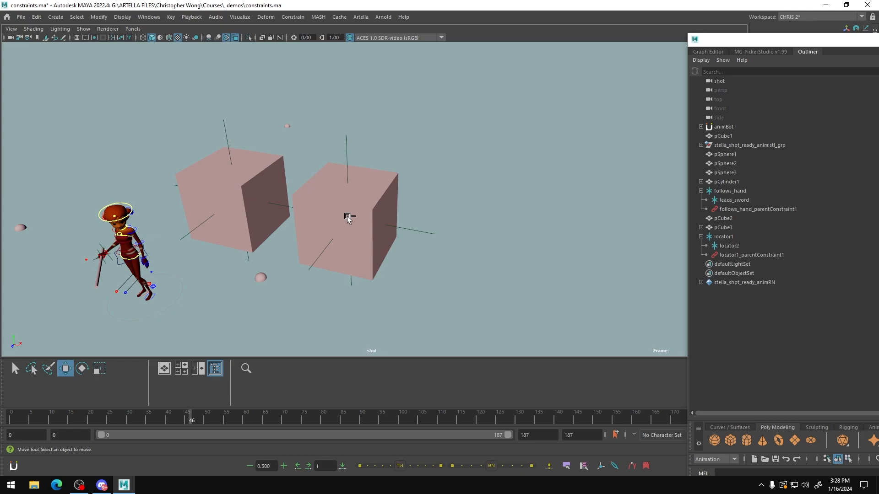
mouse_move(367, 185)
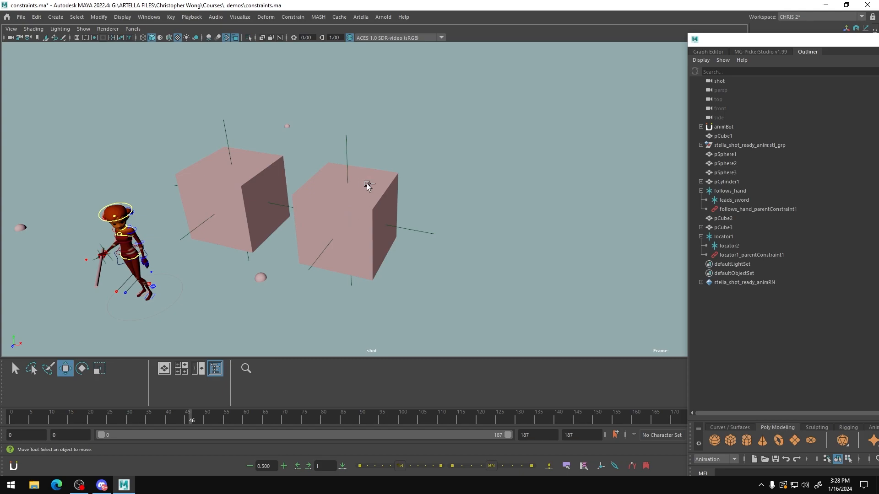
mouse_move(361, 202)
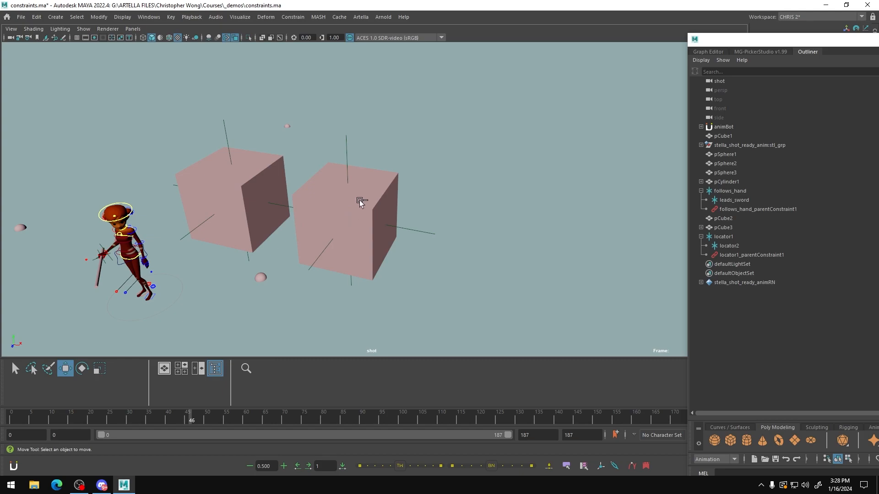
mouse_move(345, 218)
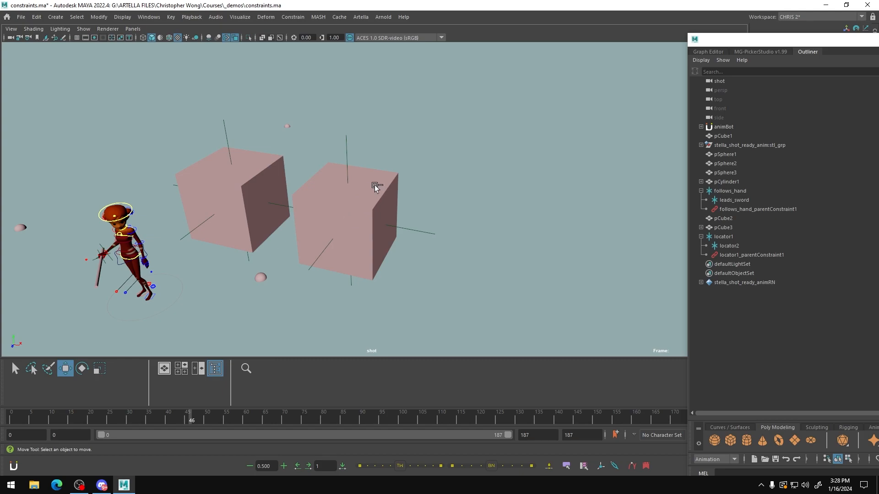
mouse_move(352, 173)
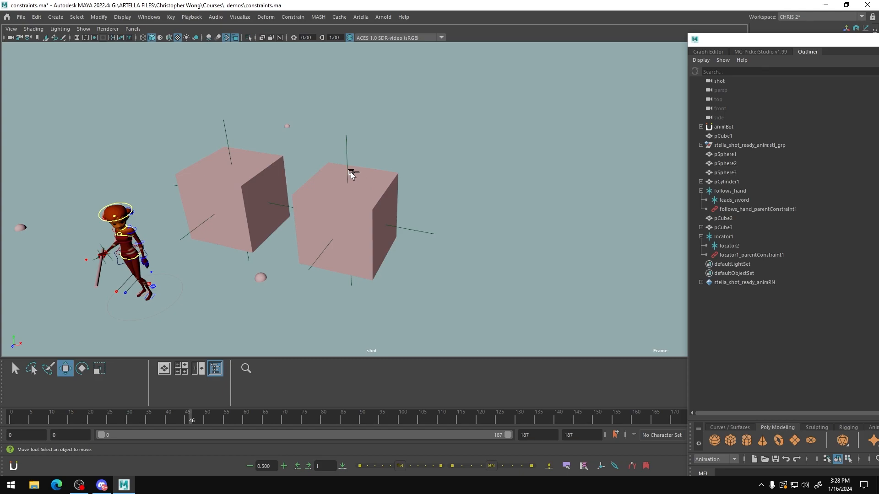
mouse_move(316, 138)
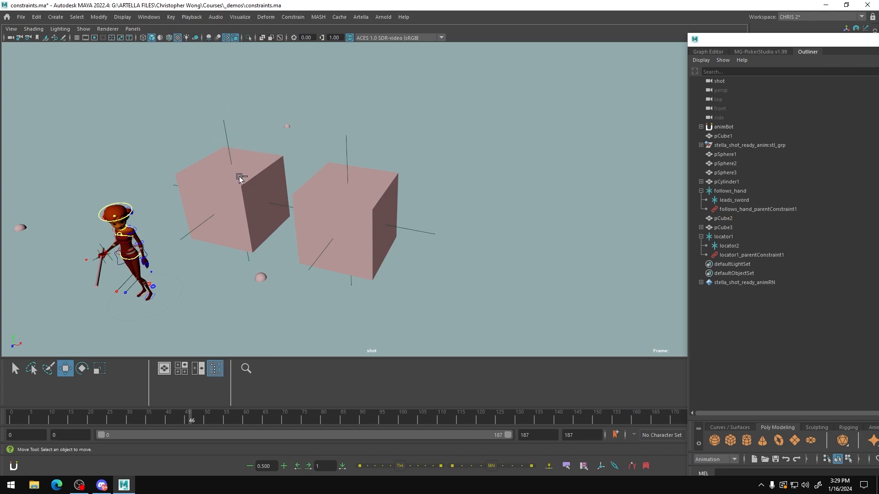
mouse_move(376, 193)
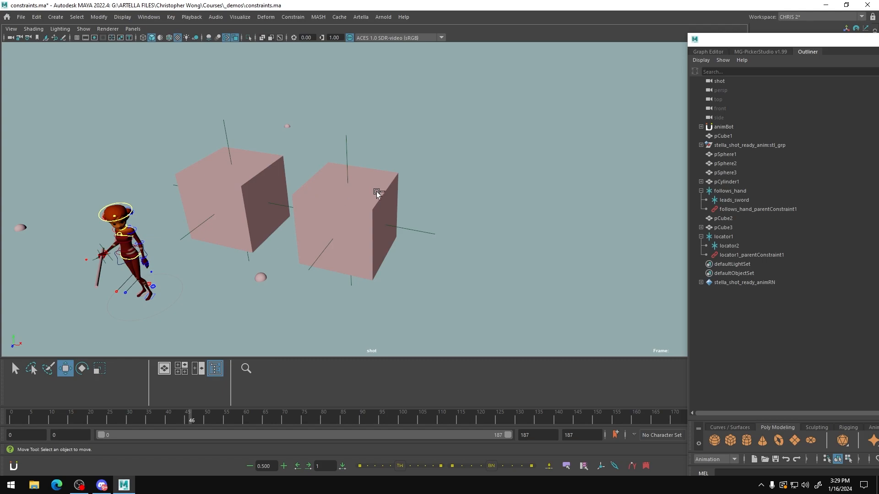
mouse_move(227, 138)
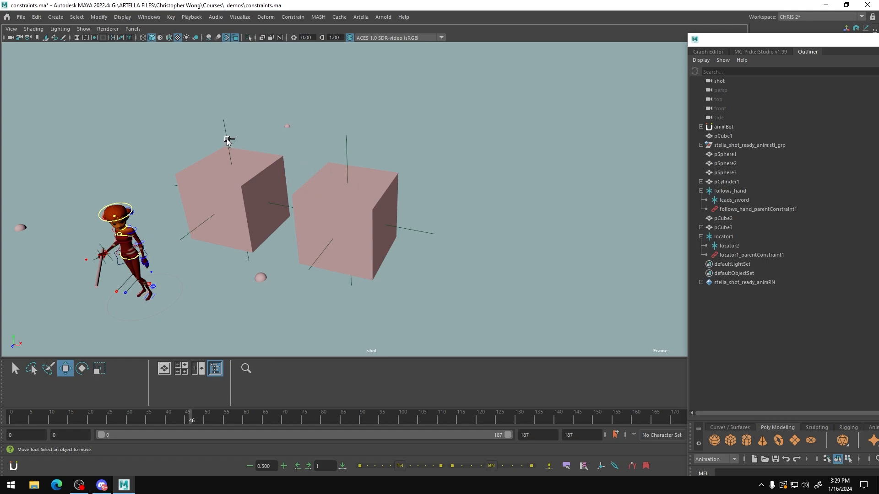
mouse_move(267, 167)
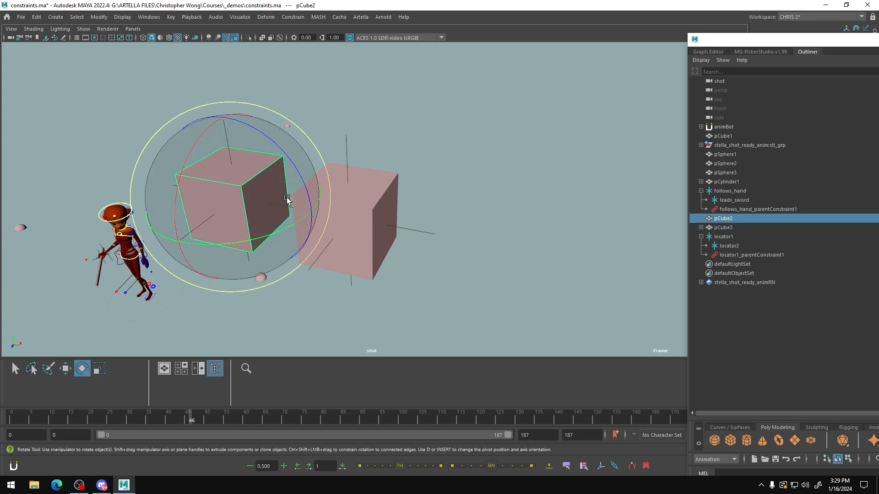
- Rotate pCube2 so the constrained pCube3 swings outward to the right after it
left_click_drag(286, 199, 277, 168)
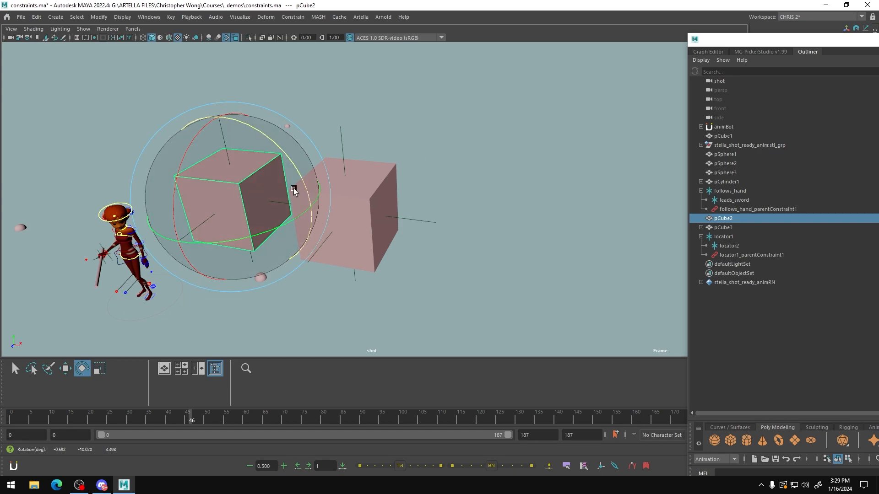
mouse_move(275, 187)
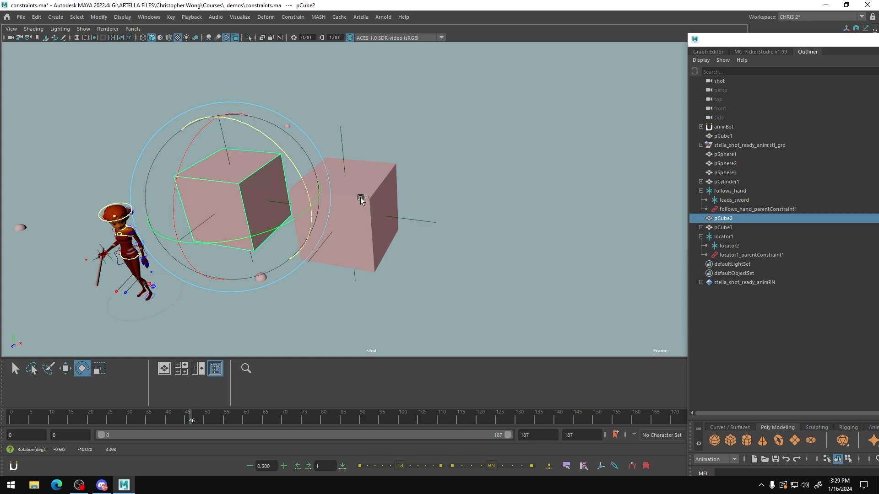
mouse_move(425, 219)
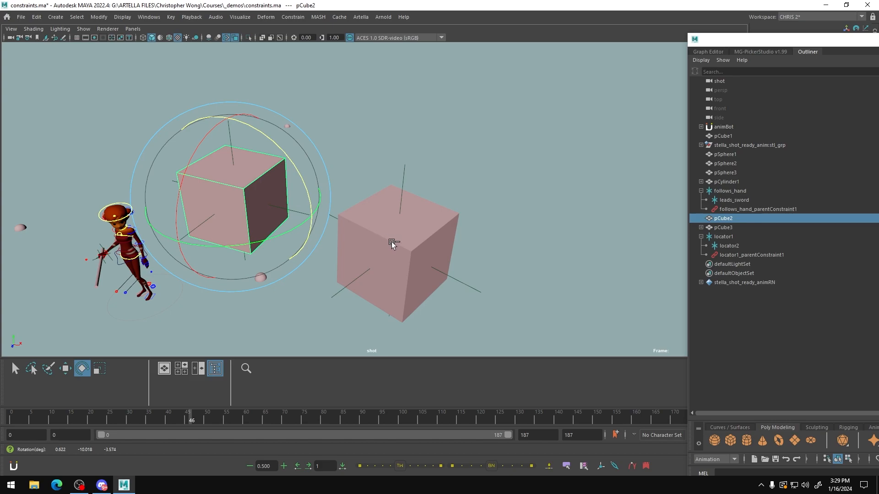
mouse_move(369, 218)
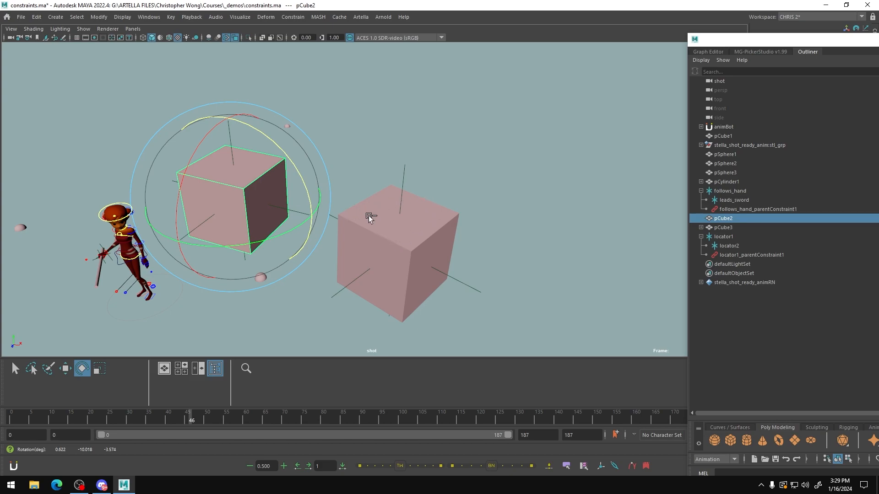
mouse_move(370, 211)
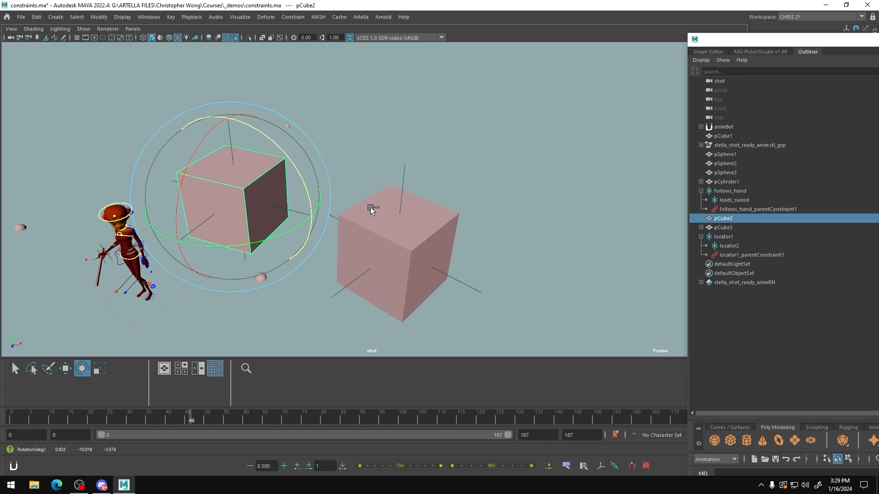
mouse_move(385, 212)
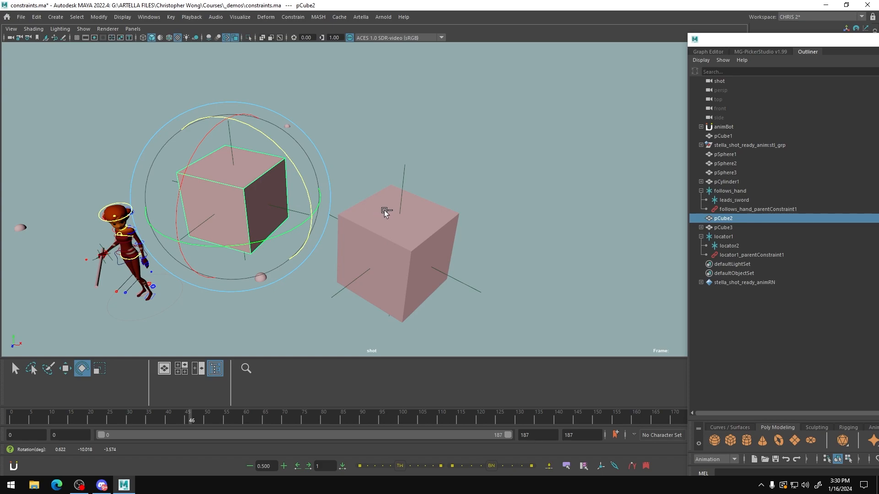